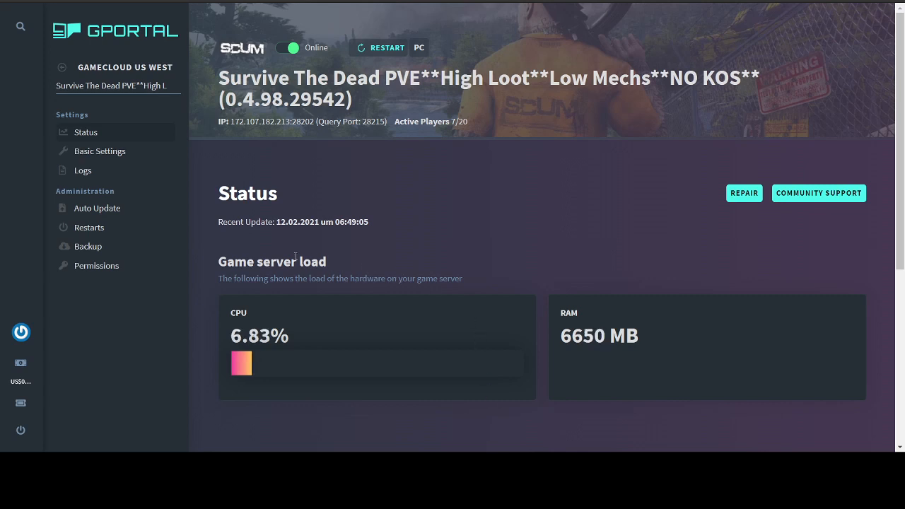
mouse_move(500, 291)
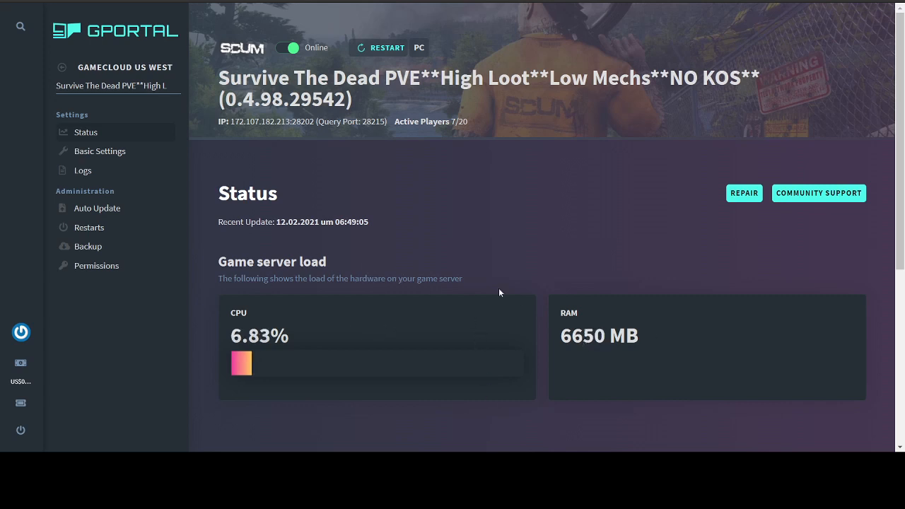
mouse_move(215, 226)
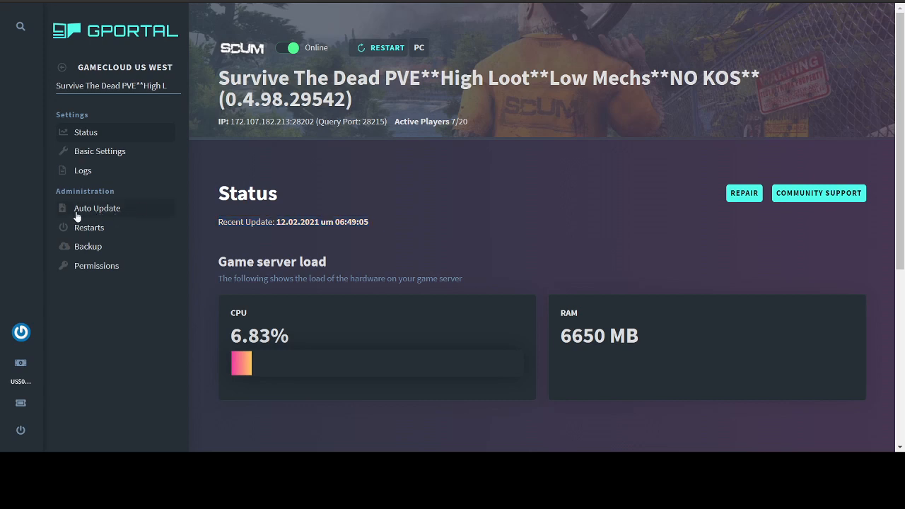
mouse_move(125, 216)
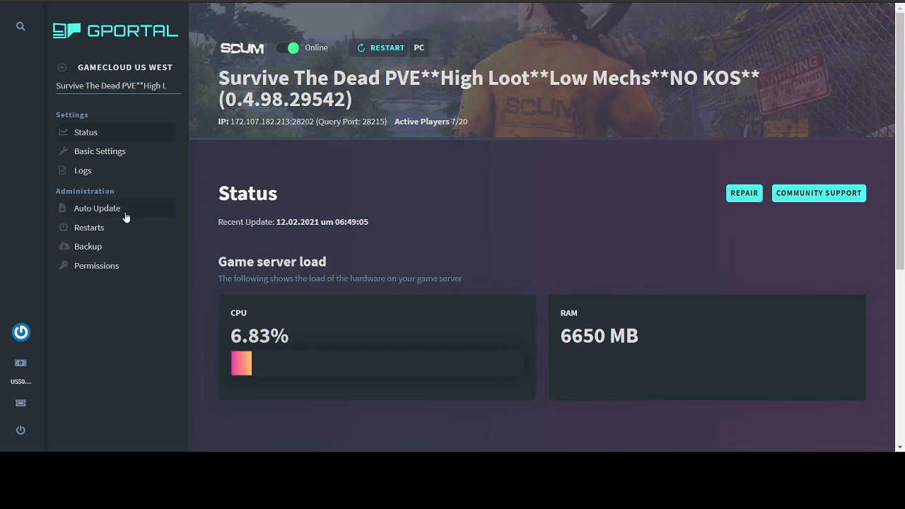
mouse_move(469, 221)
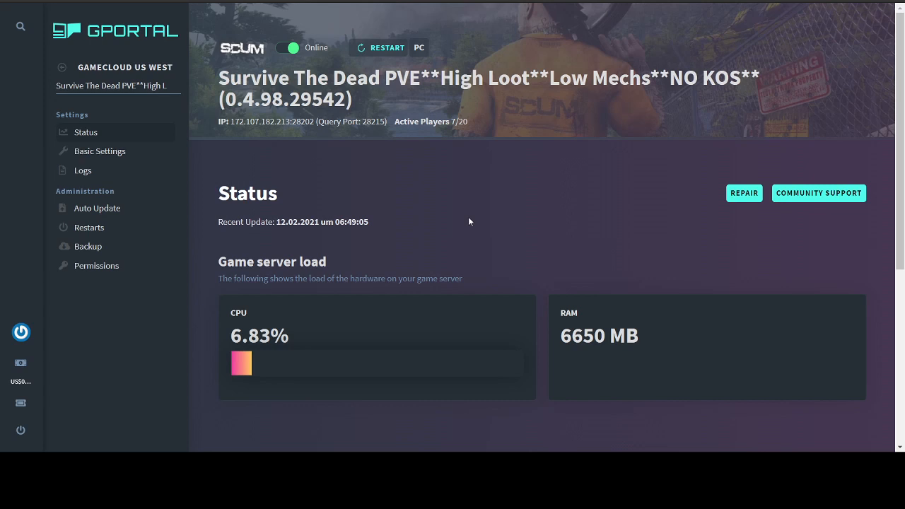
mouse_move(185, 158)
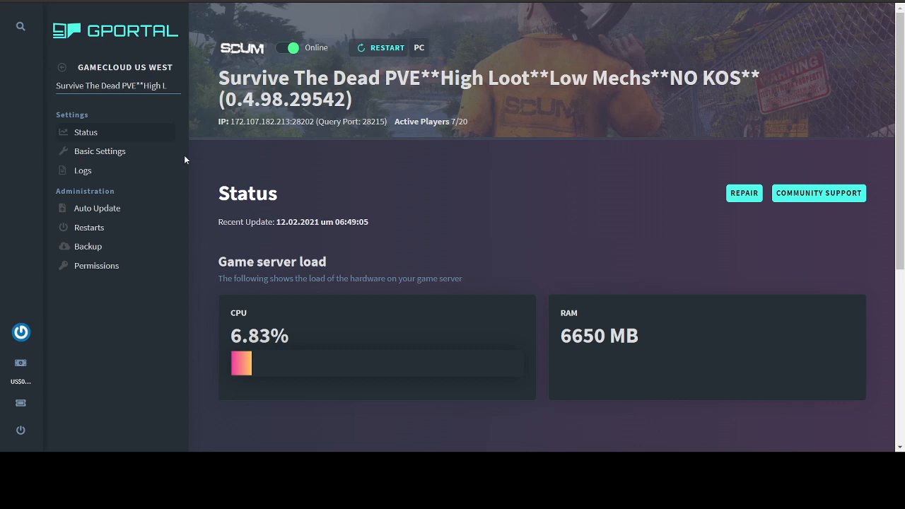
mouse_move(99, 150)
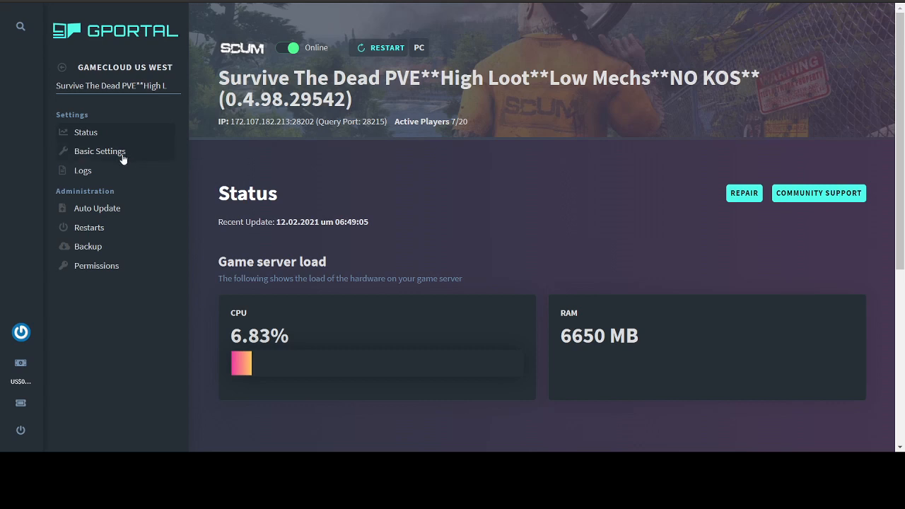
Show Basic Settings from server name and slots down to welcome messages and game-leave timer 3
left_click(99, 150)
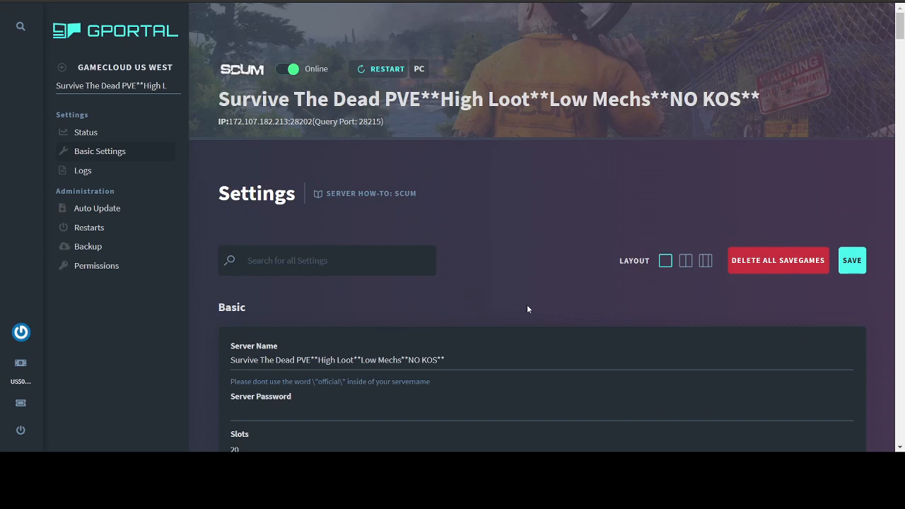
scroll("down", 3)
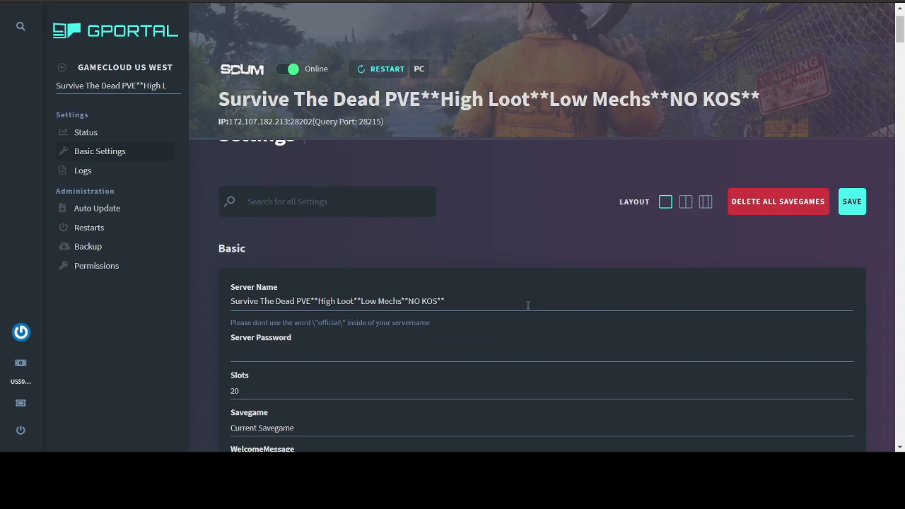
scroll("down", 3)
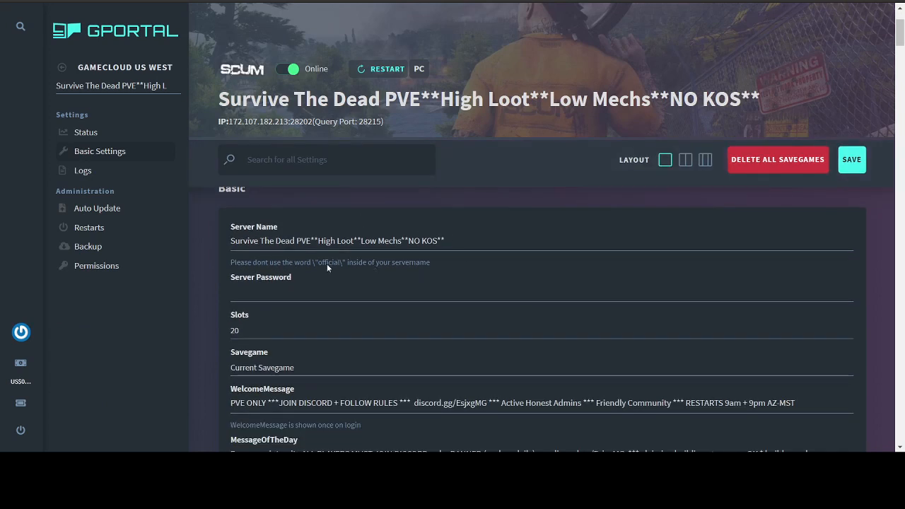
mouse_move(472, 311)
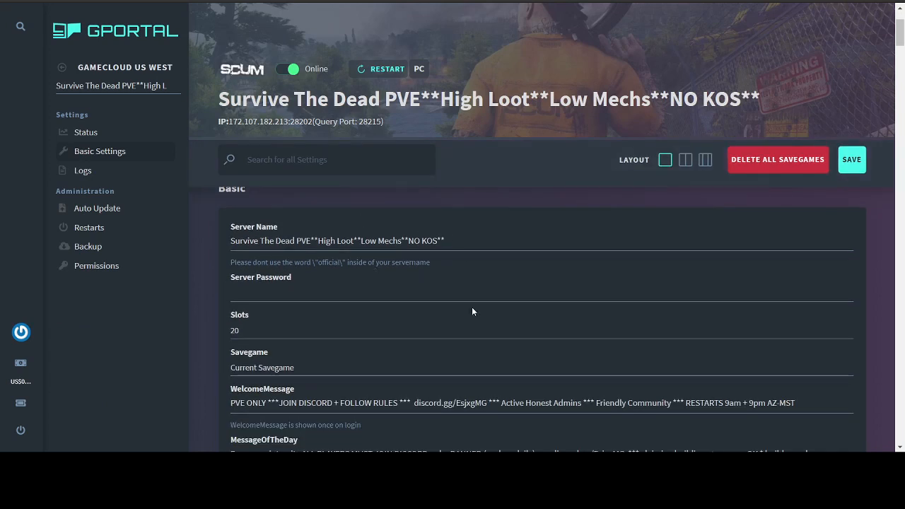
mouse_move(376, 317)
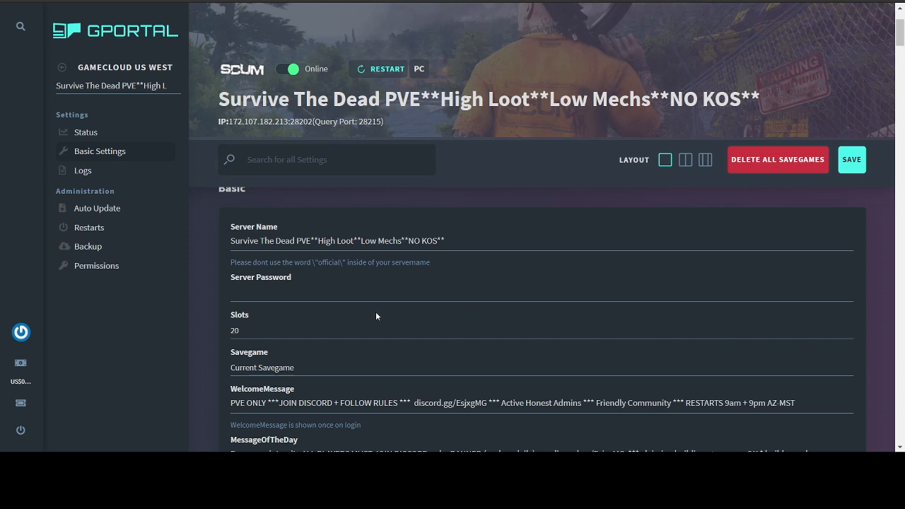
scroll("down", 3)
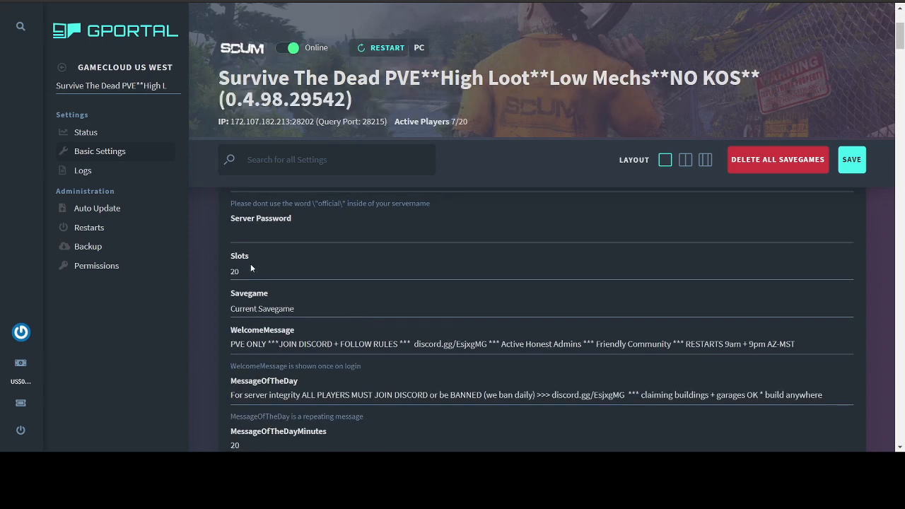
scroll("down", 3)
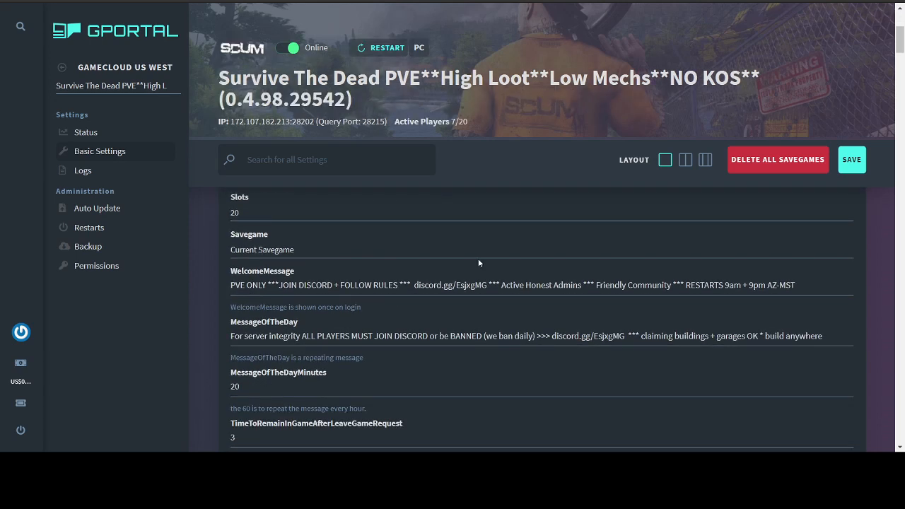
mouse_move(794, 266)
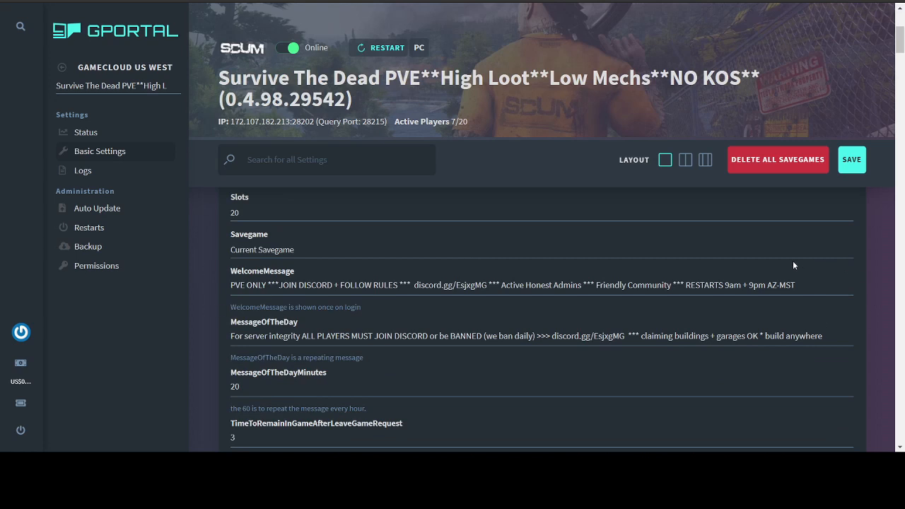
mouse_move(512, 353)
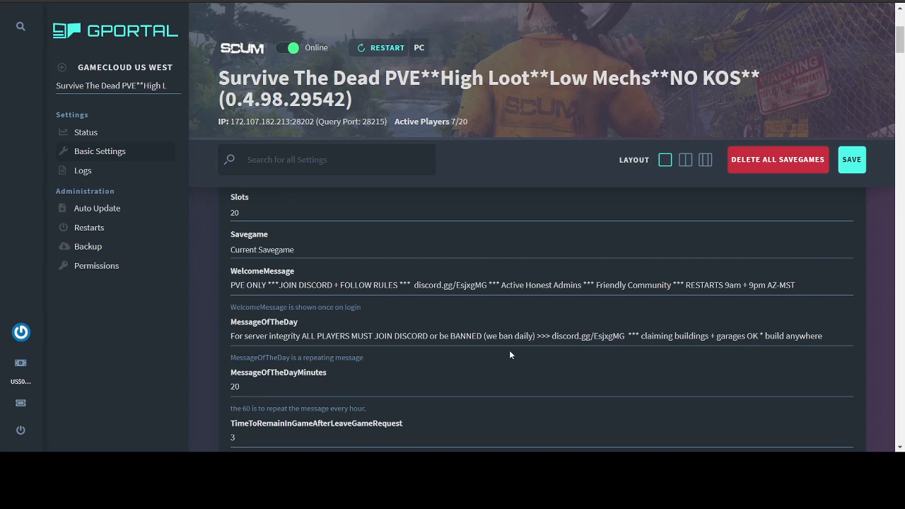
scroll("down", 3)
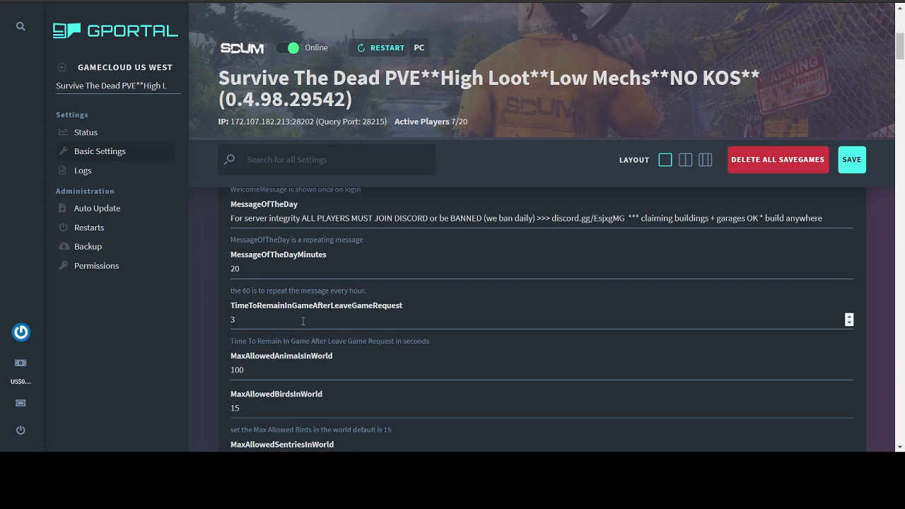
scroll("down", 3)
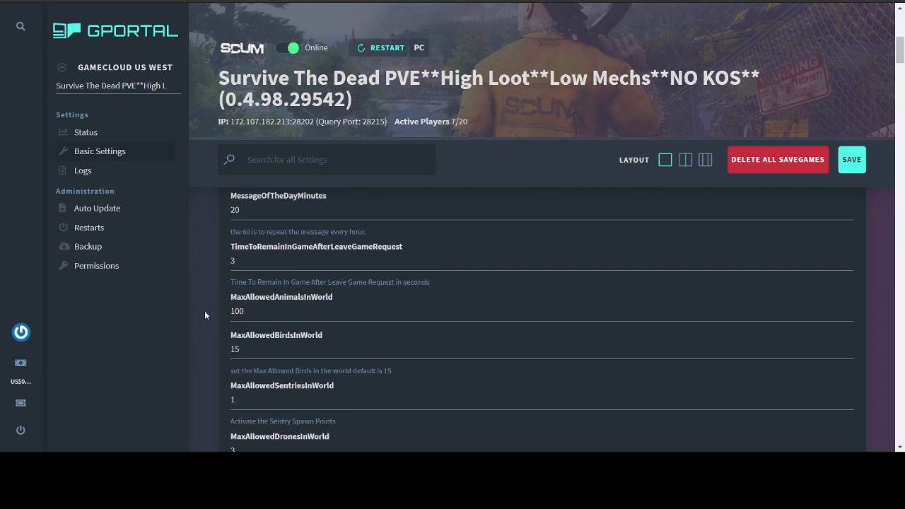
mouse_move(200, 297)
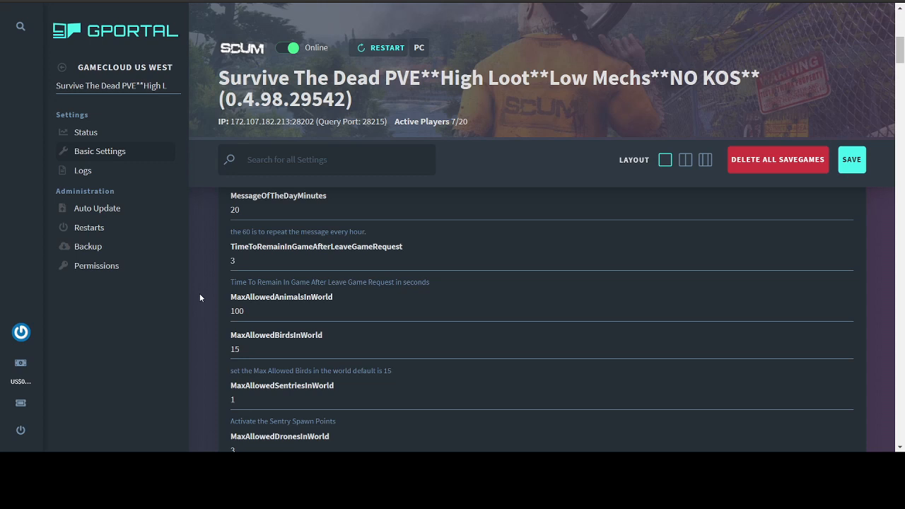
scroll("down", 3)
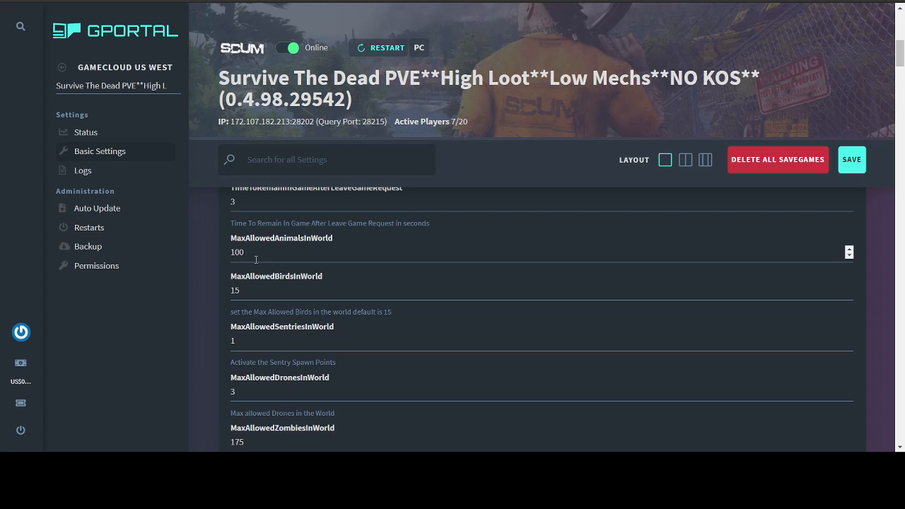
mouse_move(215, 264)
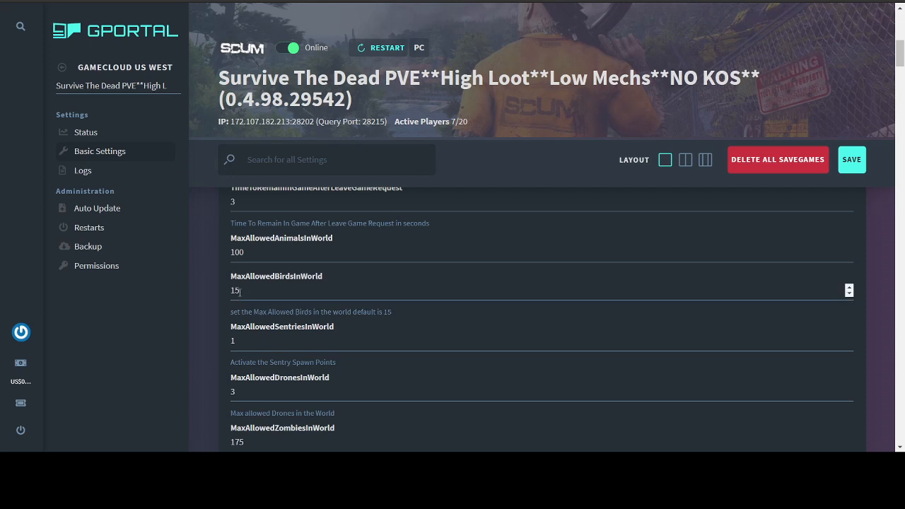
scroll("down", 3)
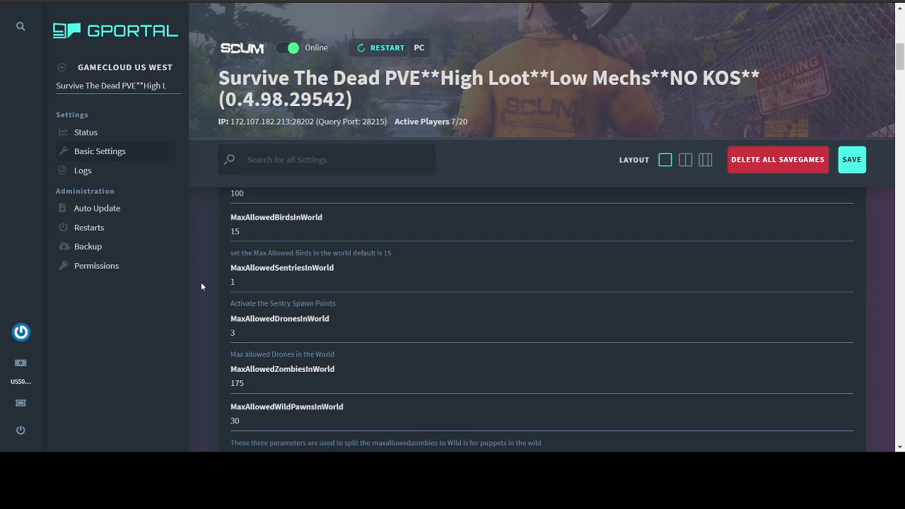
mouse_move(215, 291)
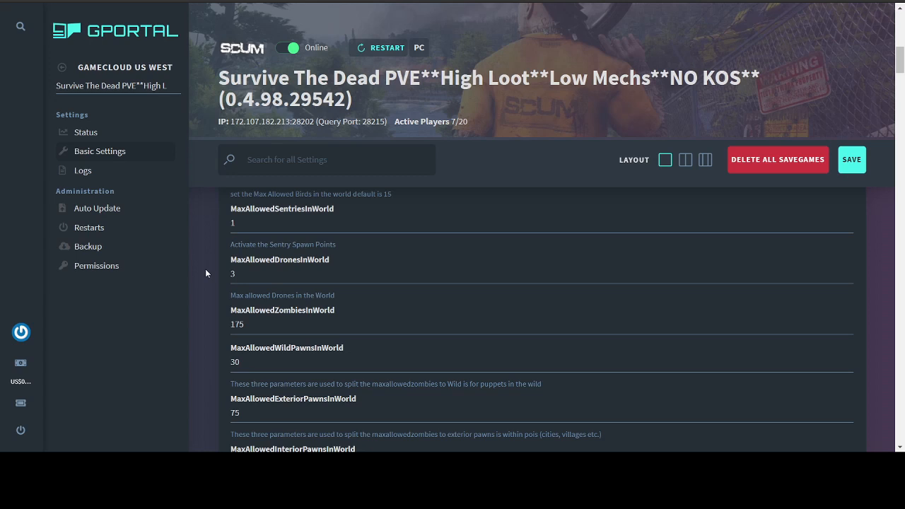
scroll("down", 3)
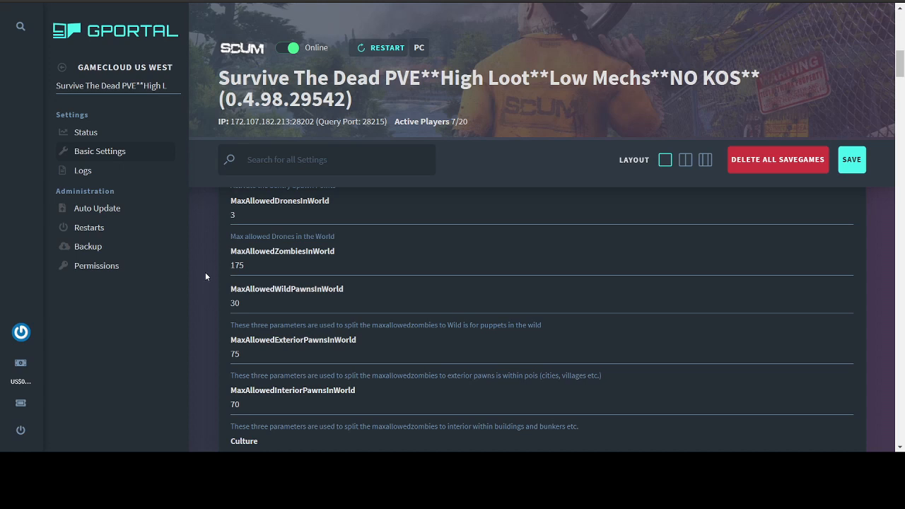
scroll("down", 3)
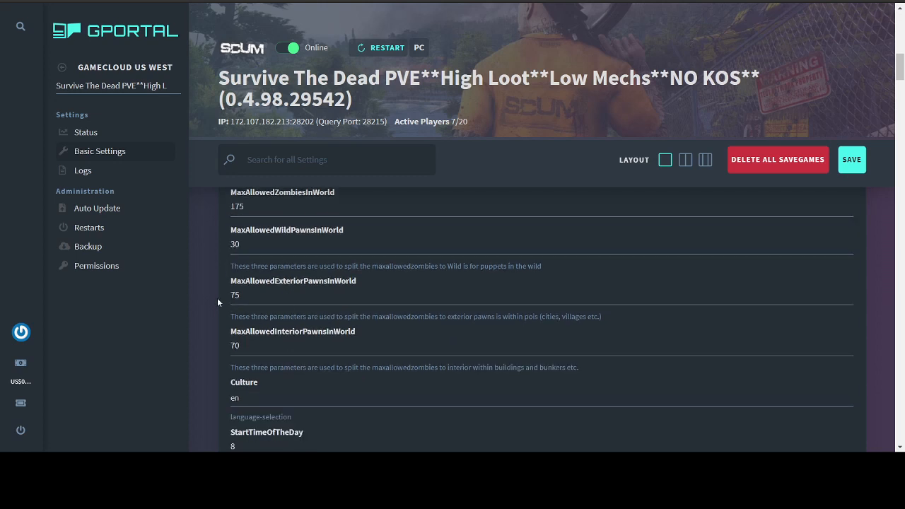
mouse_move(196, 291)
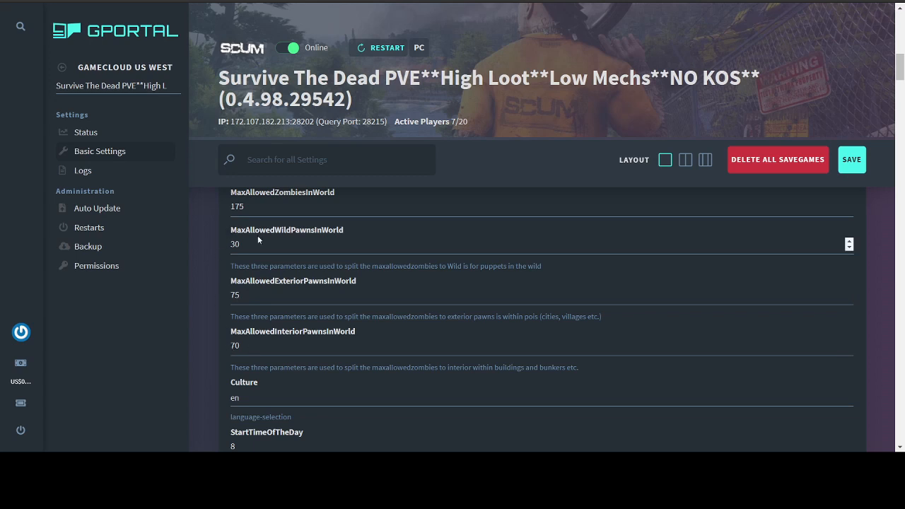
scroll("down", 3)
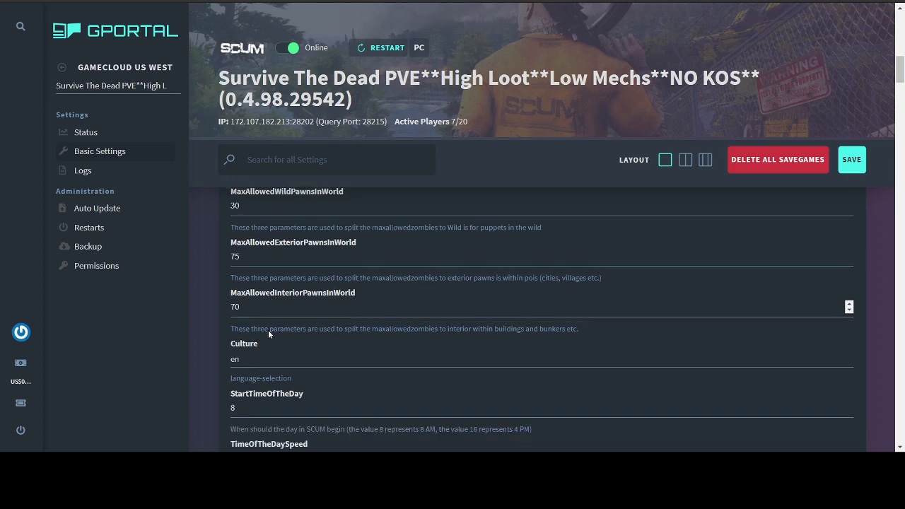
scroll("down", 3)
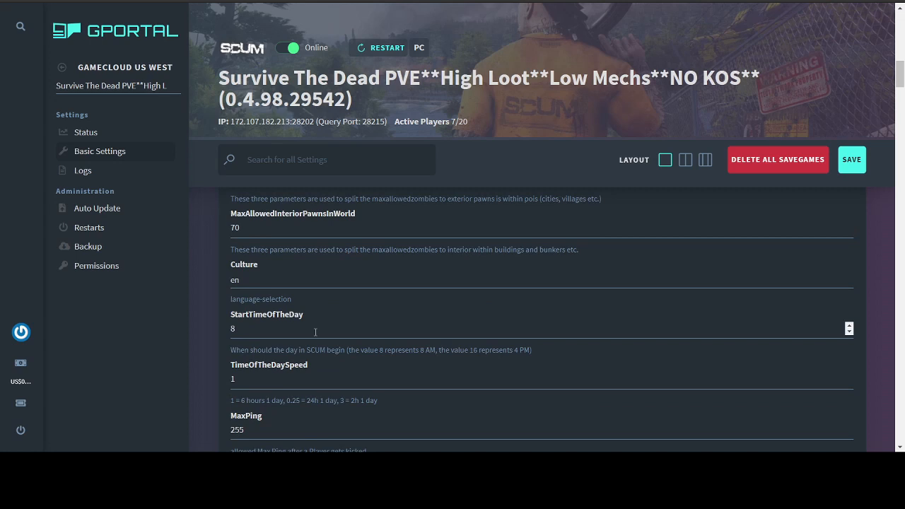
scroll("down", 3)
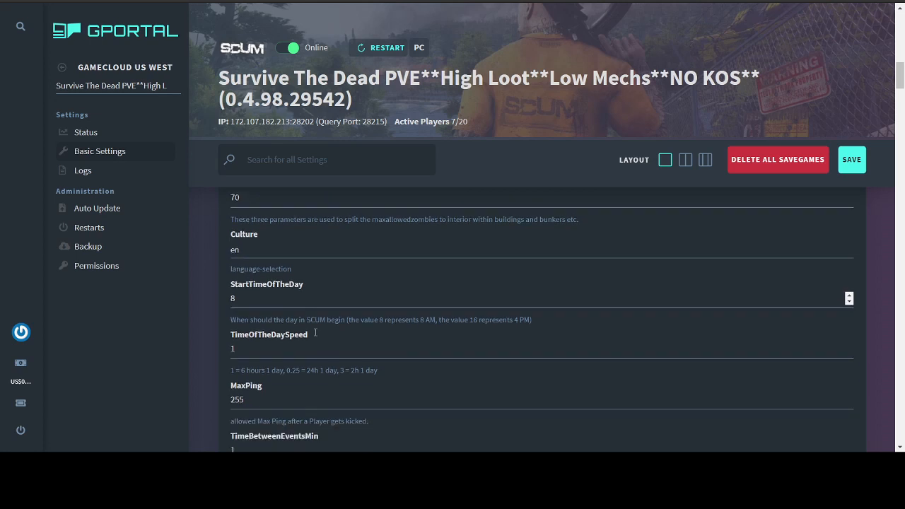
scroll("down", 3)
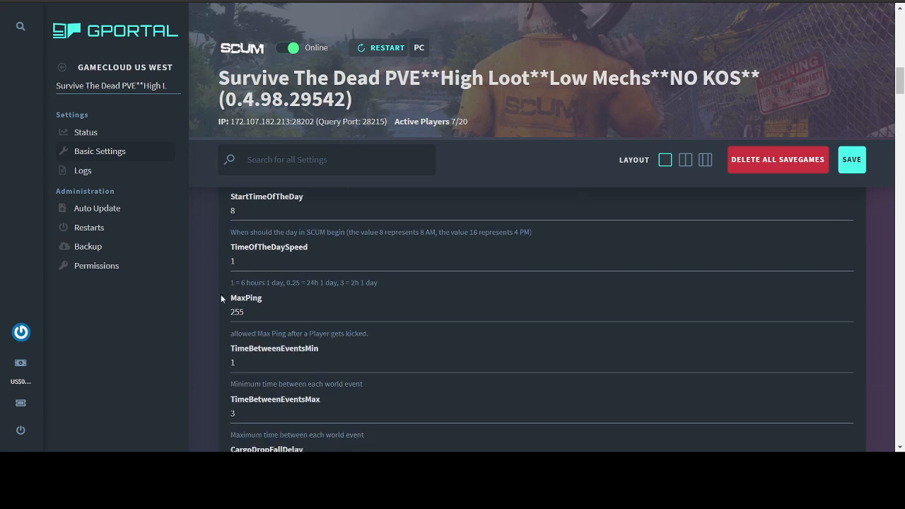
mouse_move(224, 285)
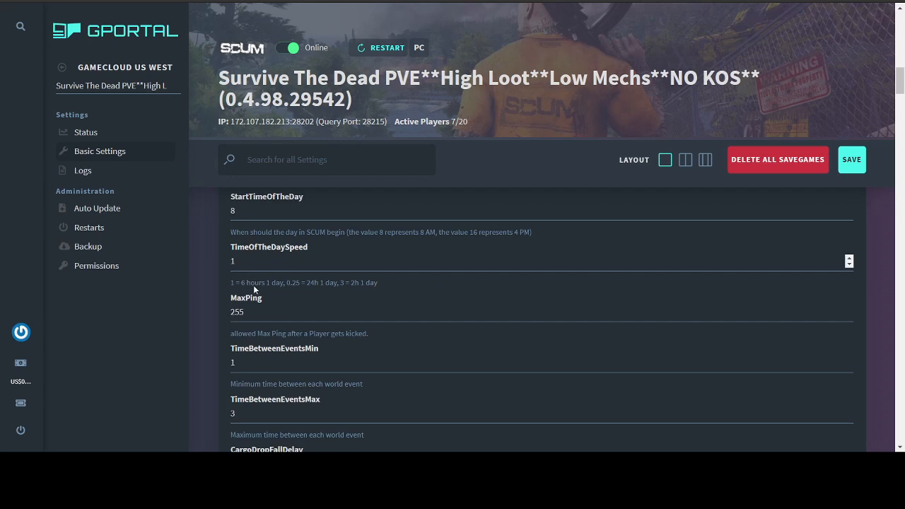
mouse_move(204, 291)
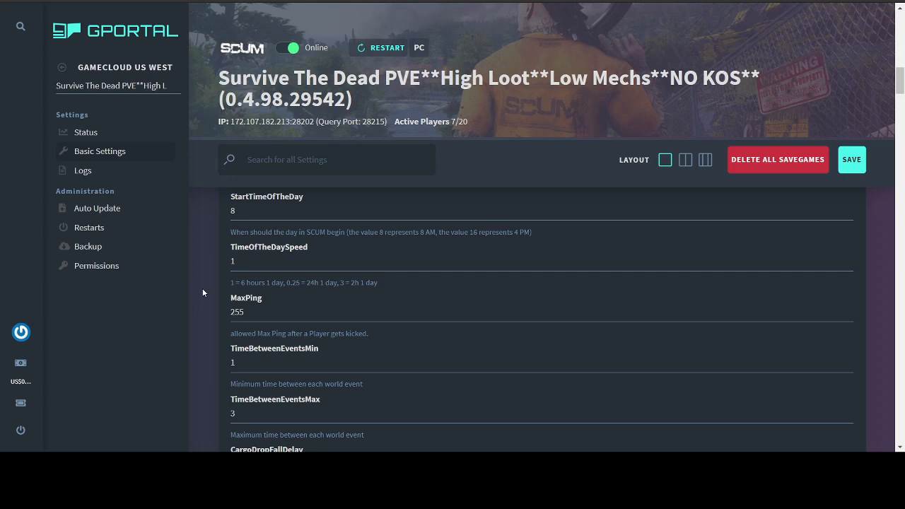
scroll("down", 3)
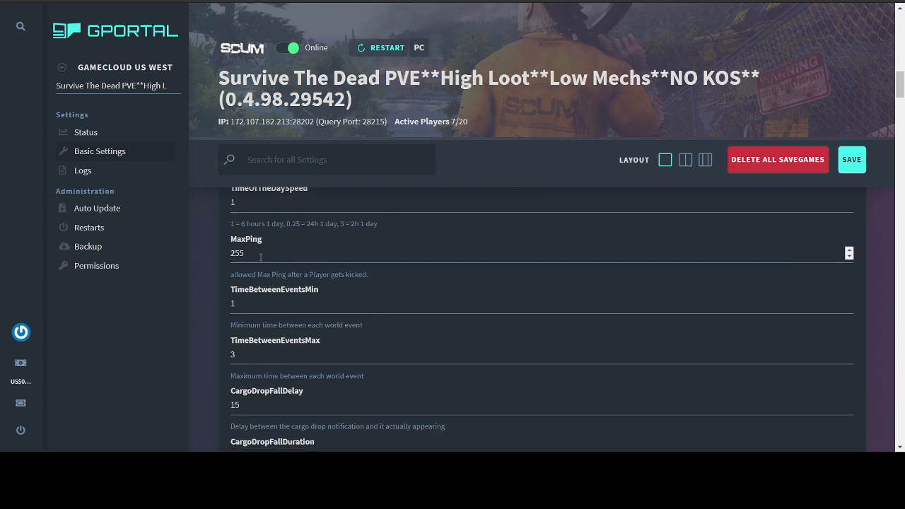
mouse_move(209, 285)
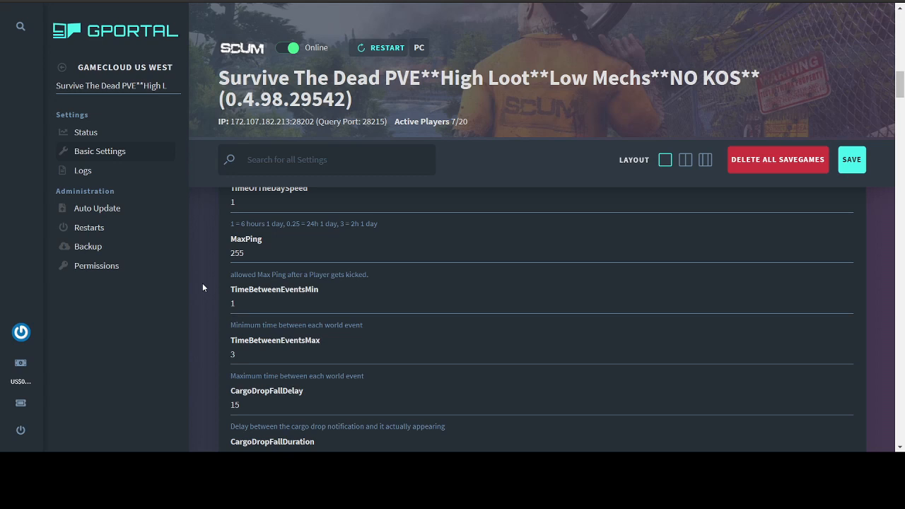
scroll("down", 3)
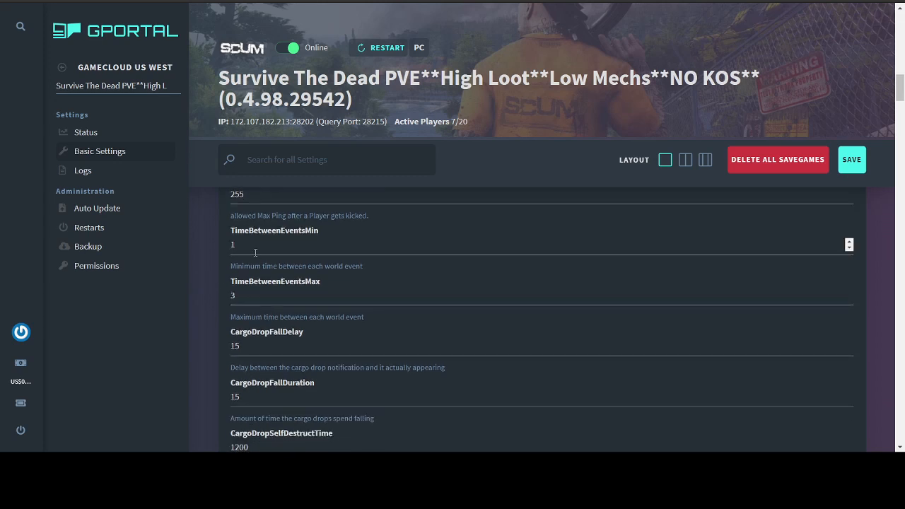
mouse_move(212, 285)
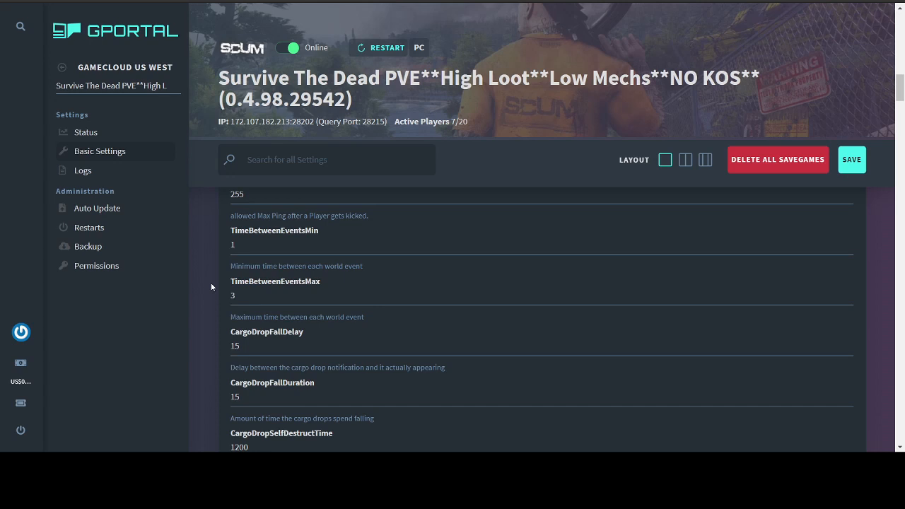
mouse_move(218, 271)
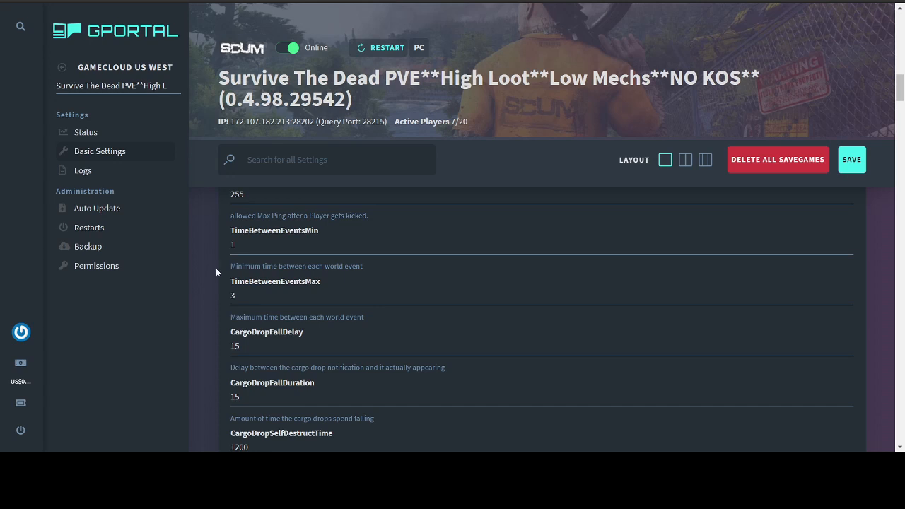
scroll("down", 3)
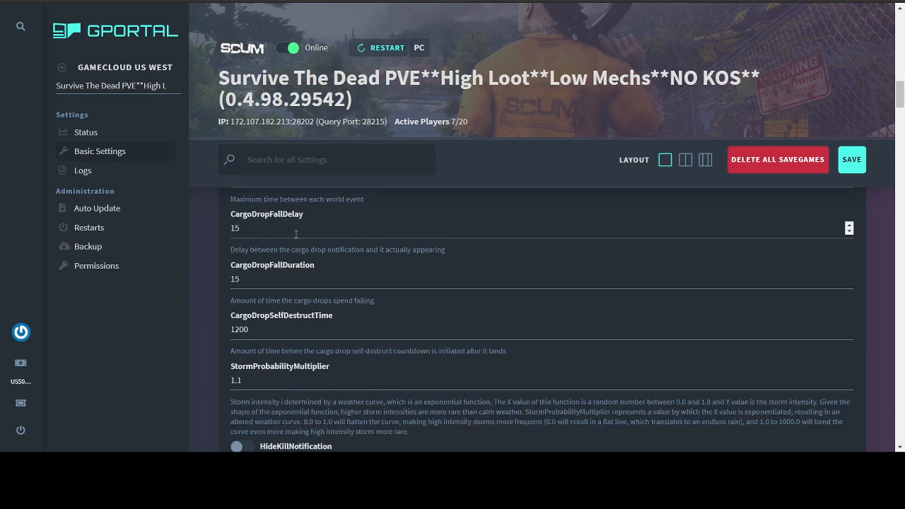
mouse_move(205, 263)
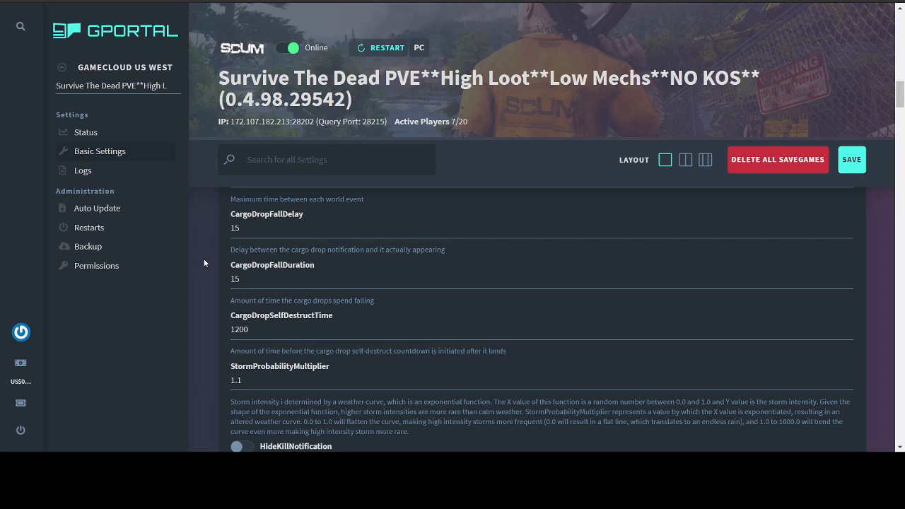
scroll("down", 3)
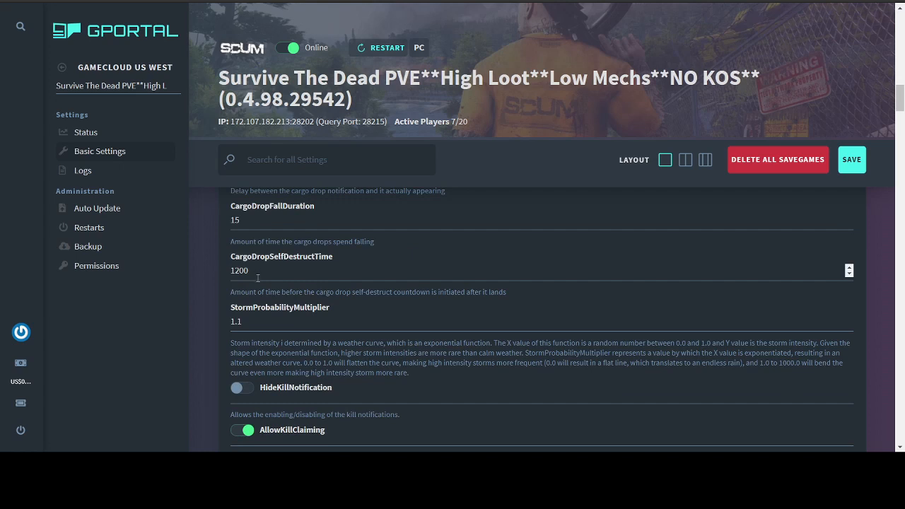
scroll("down", 3)
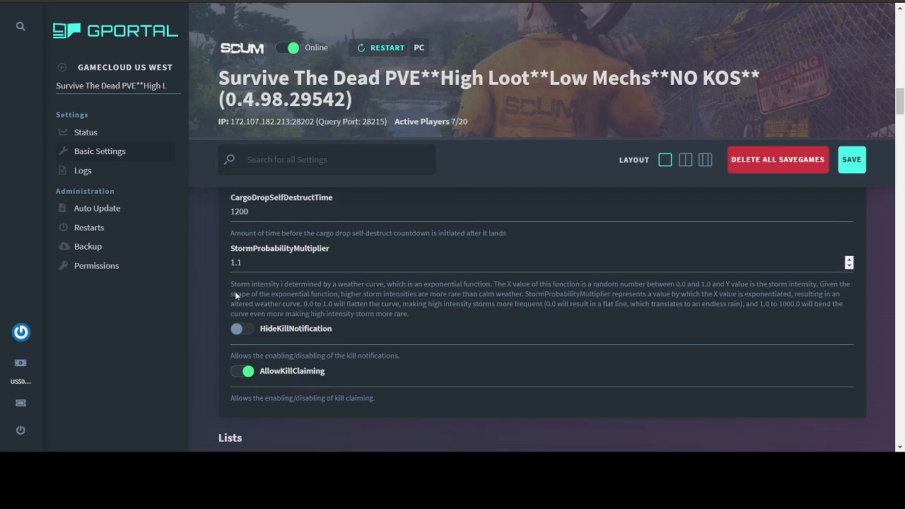
mouse_move(689, 268)
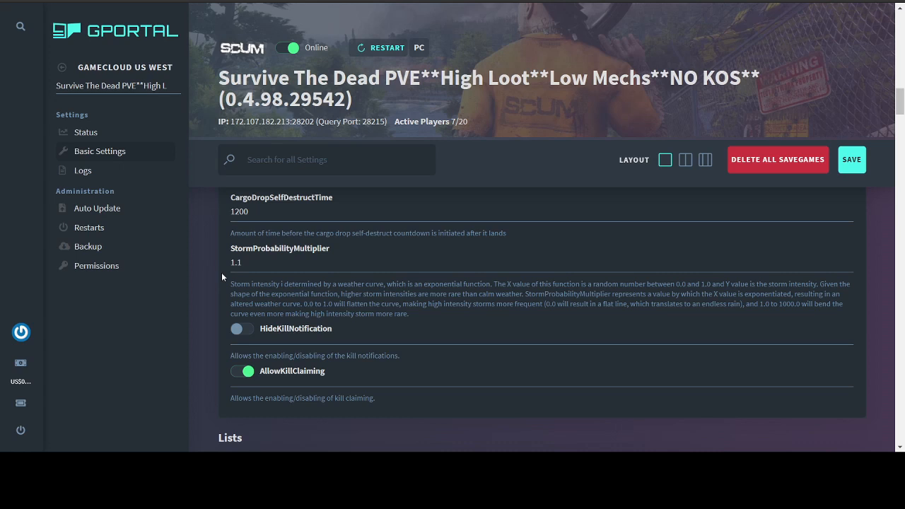
scroll("down", 3)
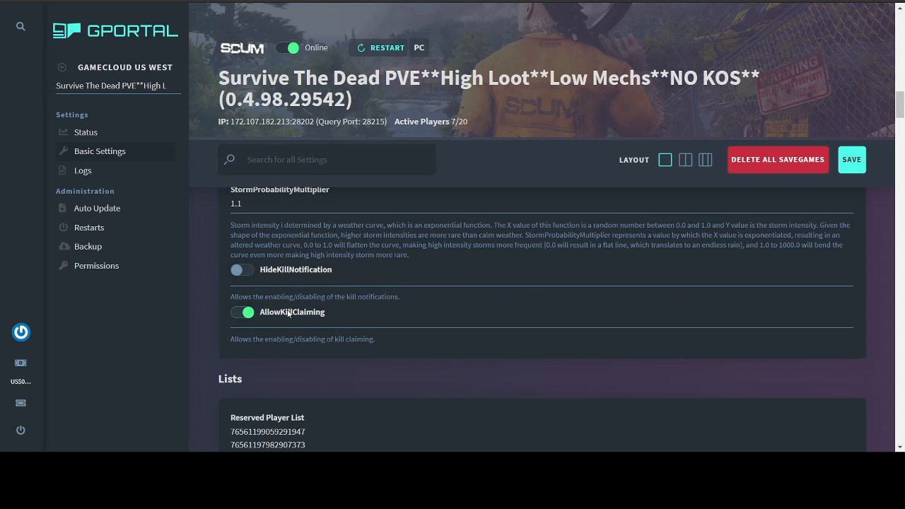
scroll("down", 3)
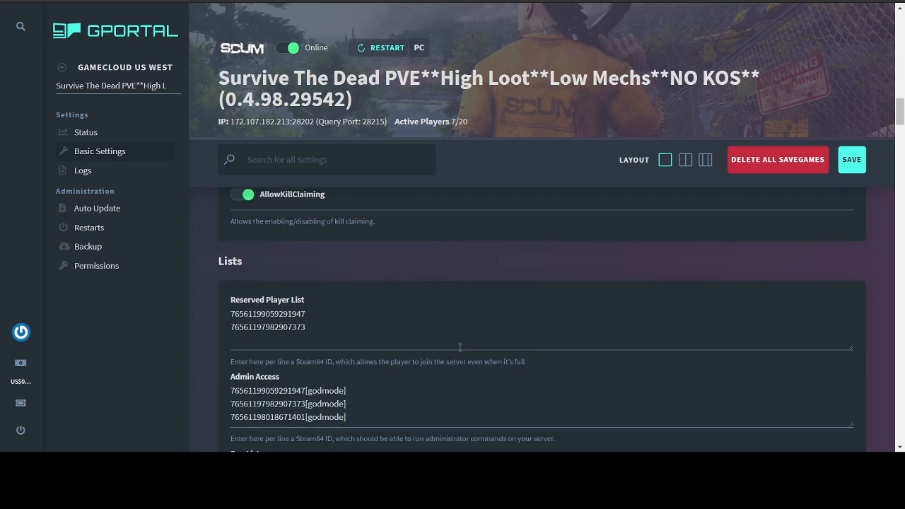
scroll("down", 3)
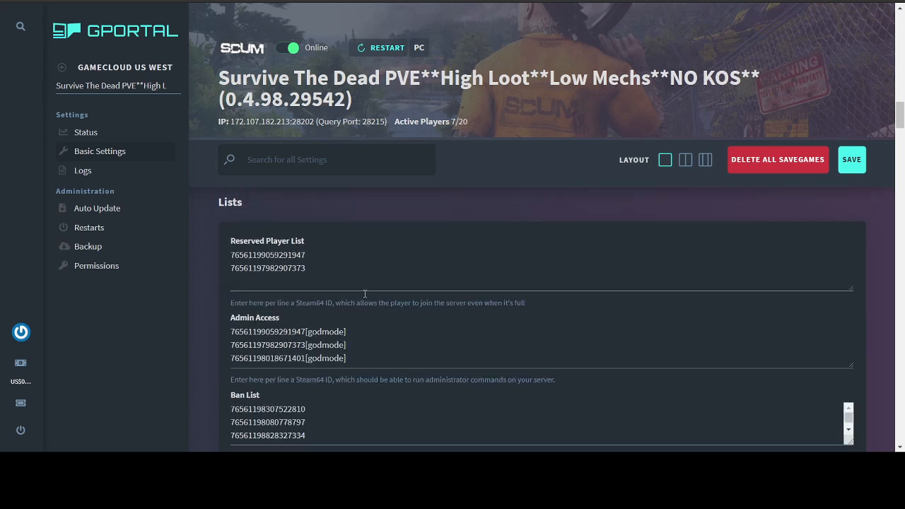
scroll("down", 3)
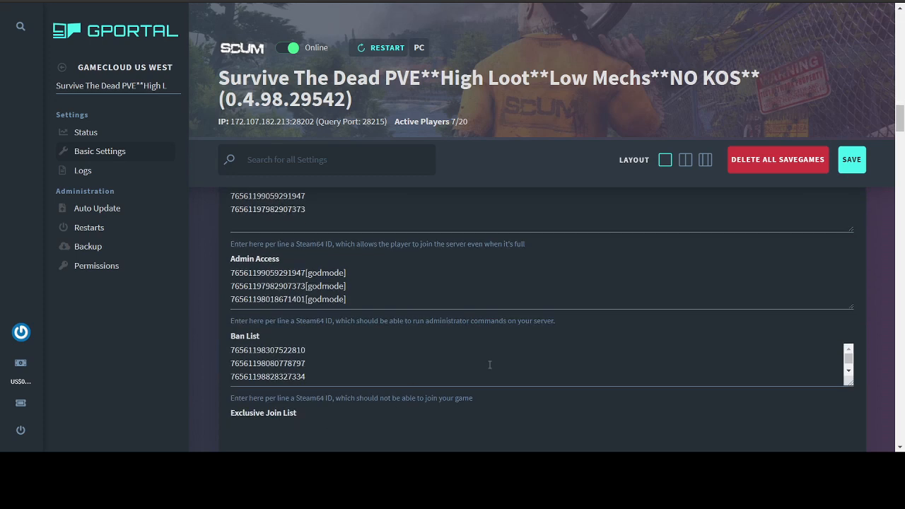
scroll("up", 3)
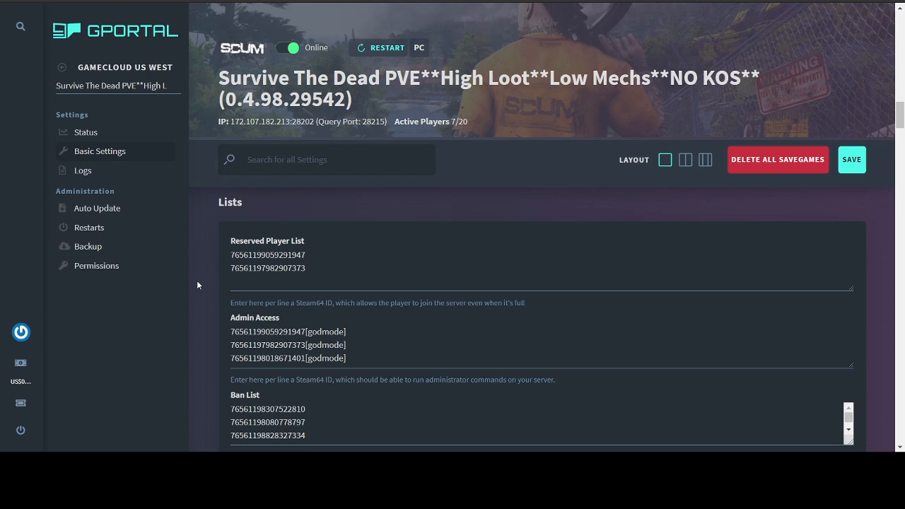
mouse_move(337, 264)
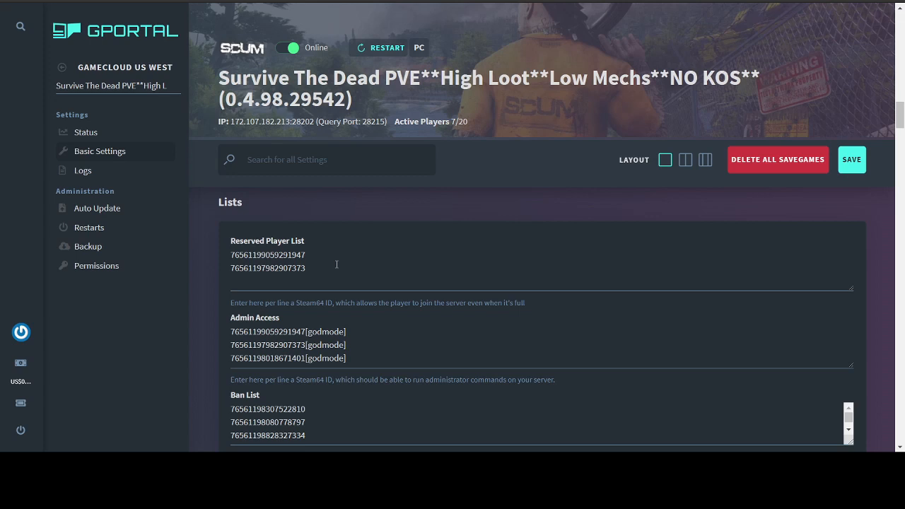
scroll("down", 3)
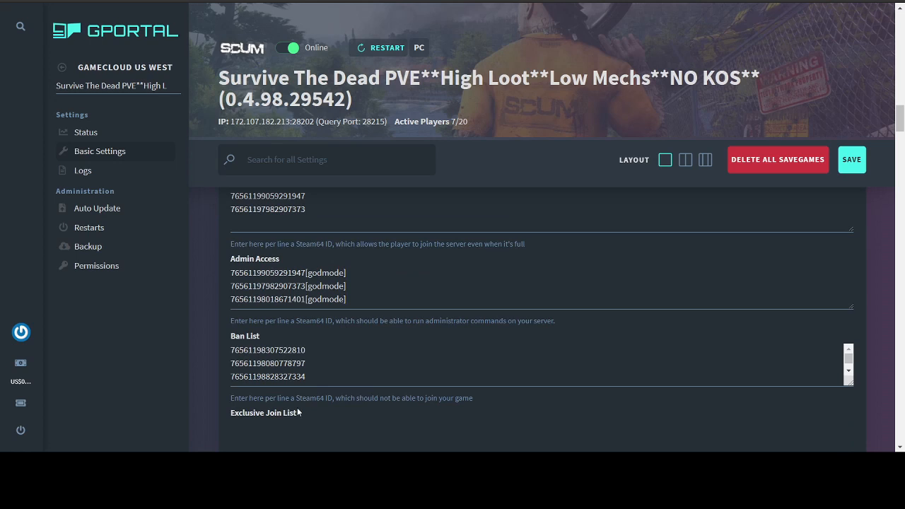
scroll("down", 3)
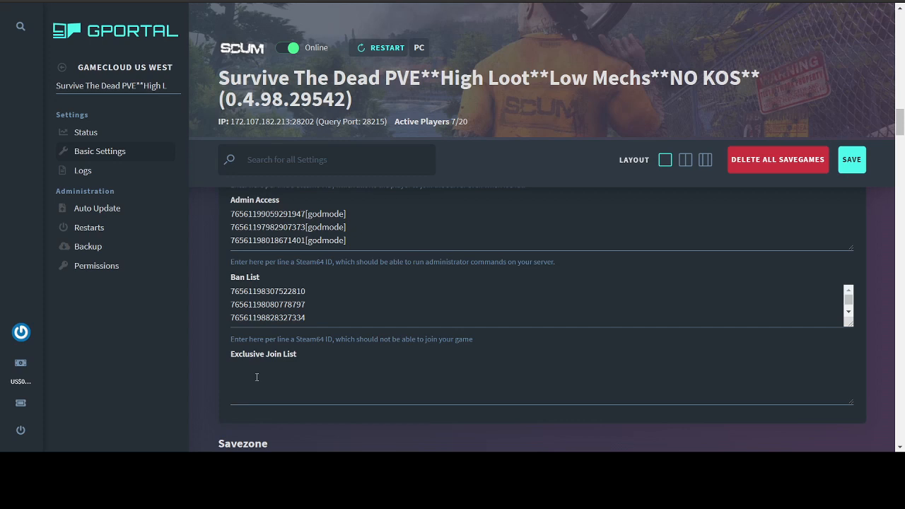
mouse_move(286, 379)
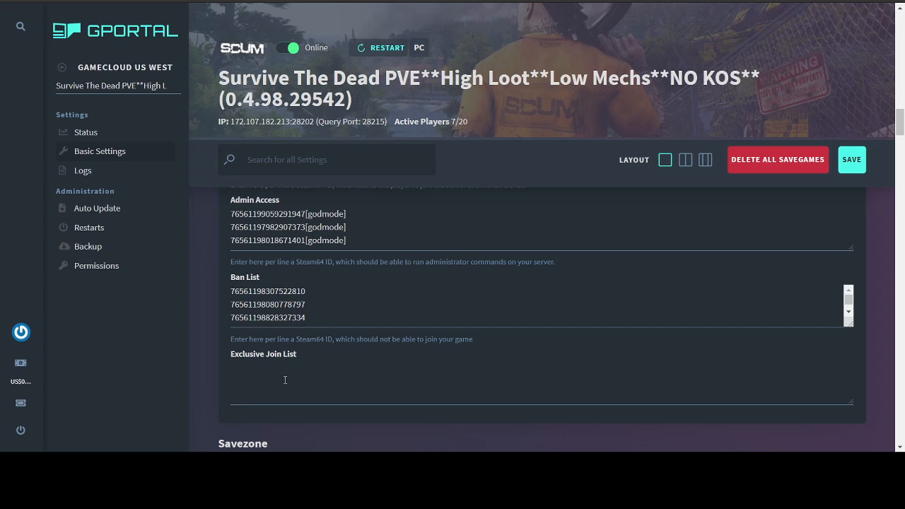
mouse_move(223, 342)
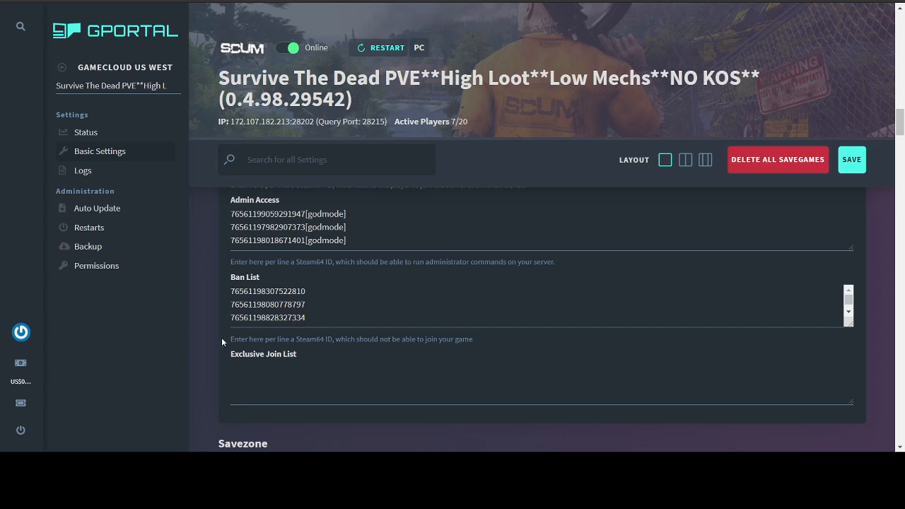
scroll("up", 3)
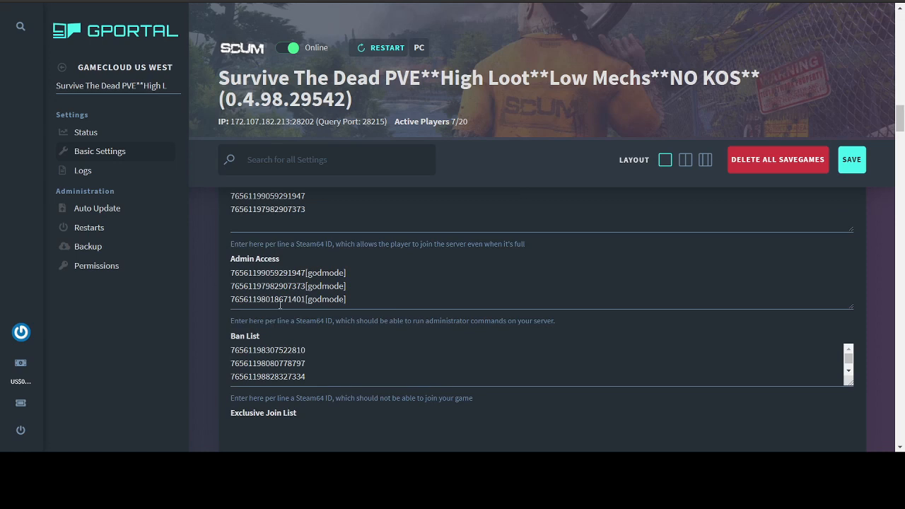
mouse_move(207, 315)
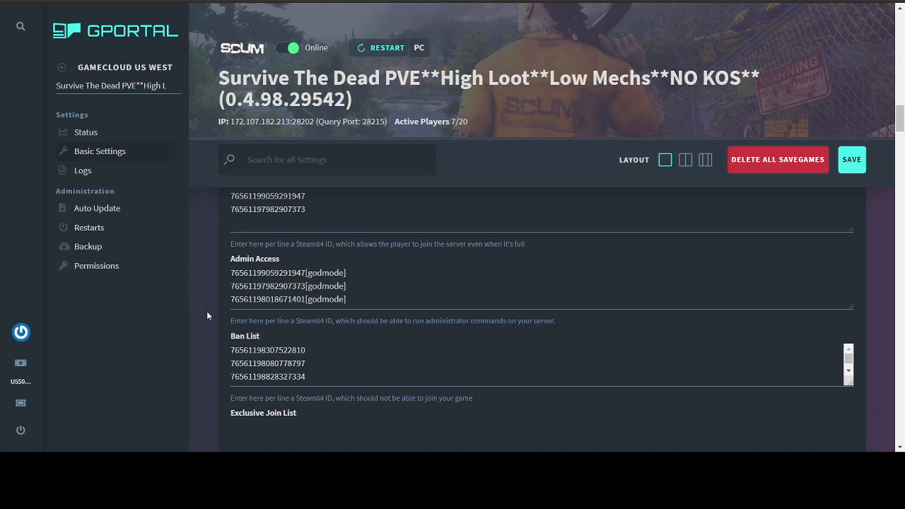
scroll("down", 3)
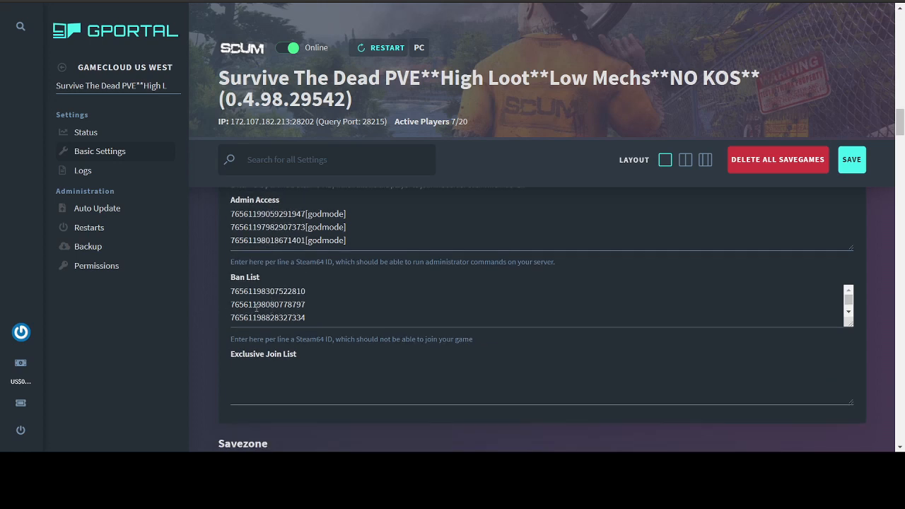
mouse_move(211, 309)
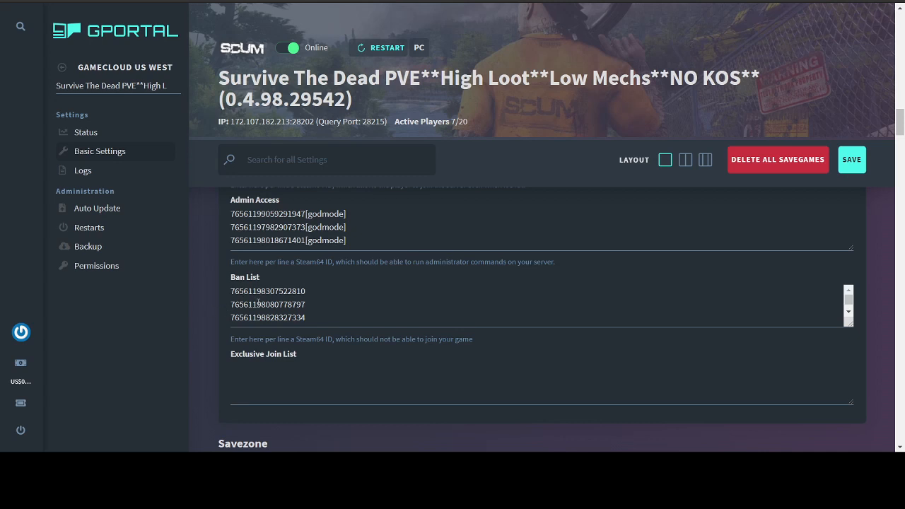
mouse_move(209, 310)
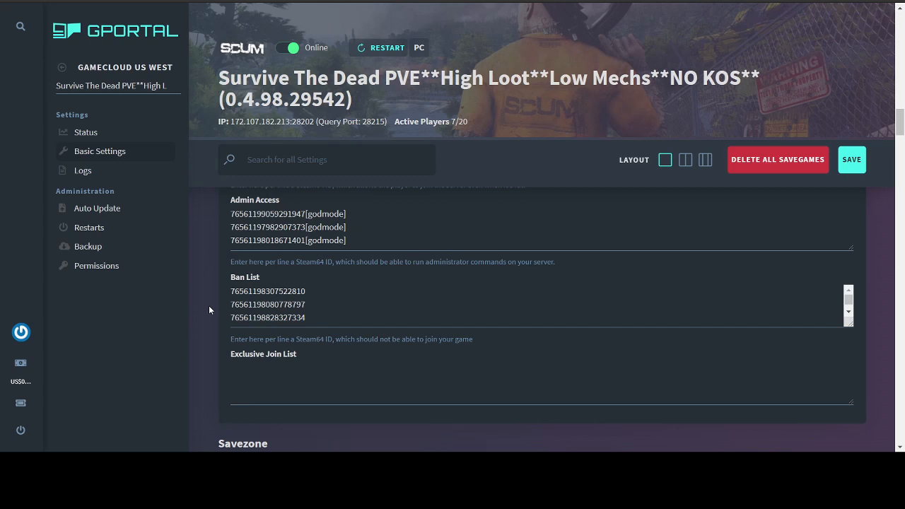
scroll("down", 3)
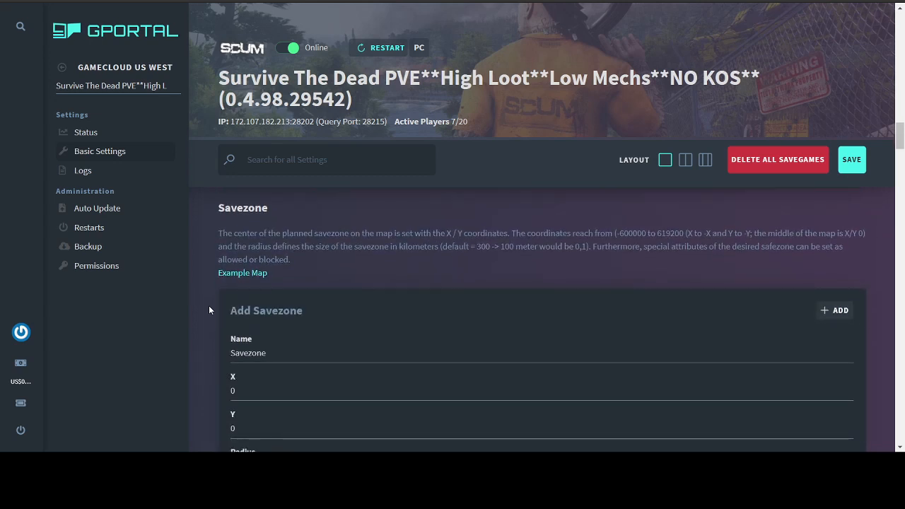
mouse_move(202, 244)
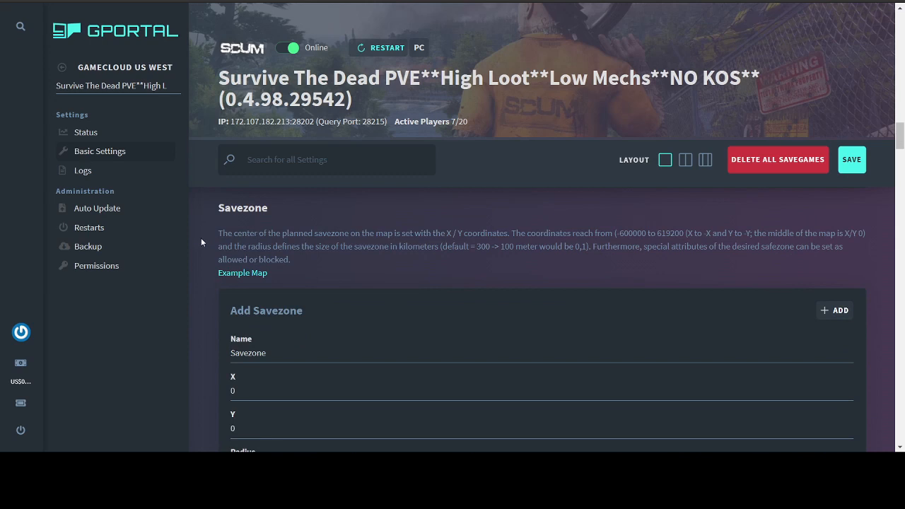
mouse_move(430, 311)
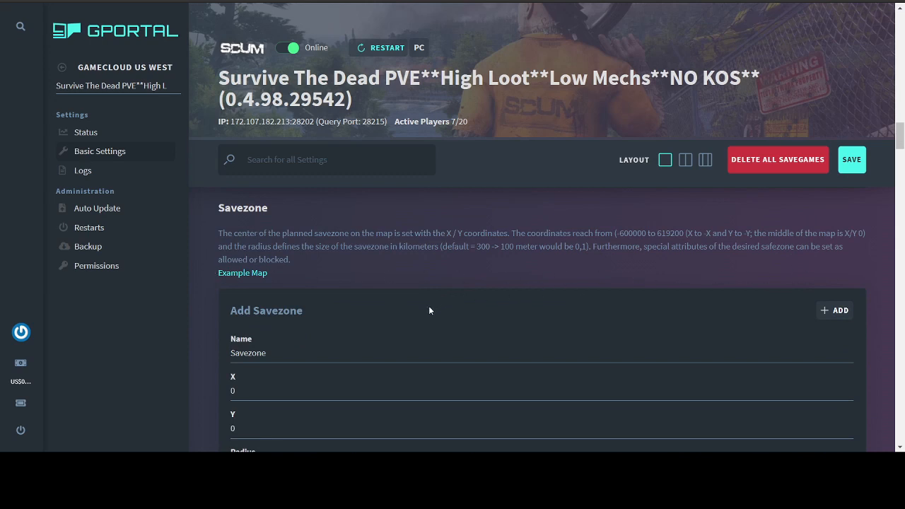
scroll("down", 3)
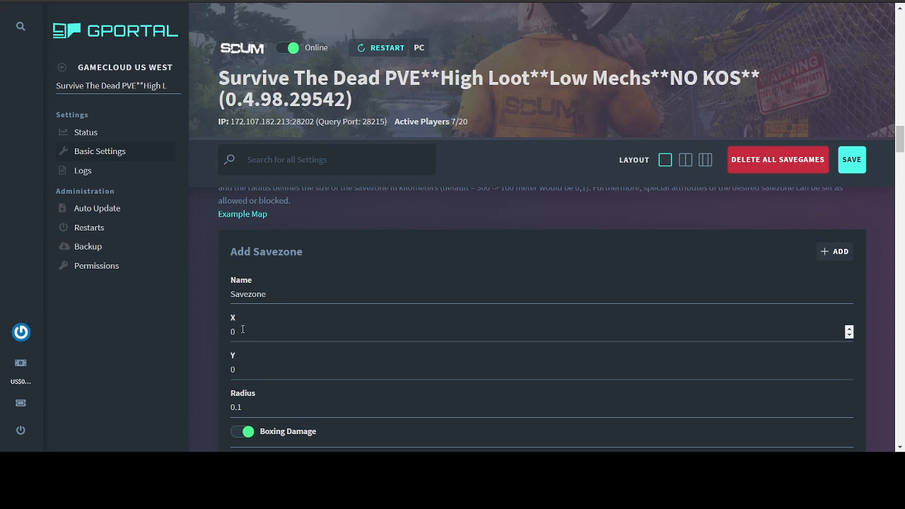
scroll("down", 3)
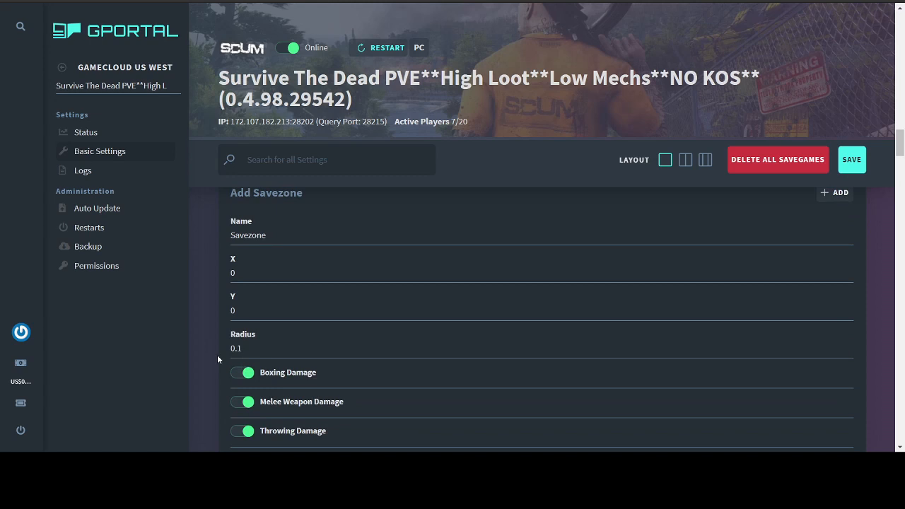
left_click(375, 347)
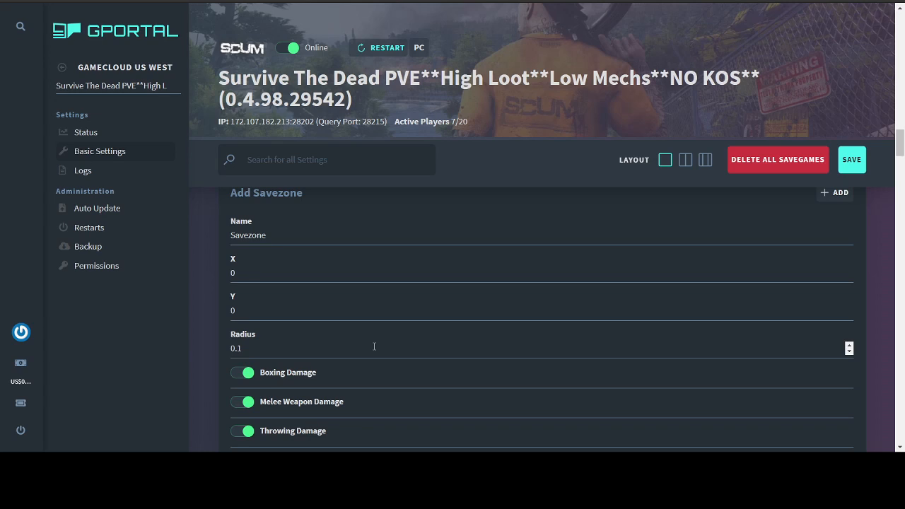
scroll("down", 3)
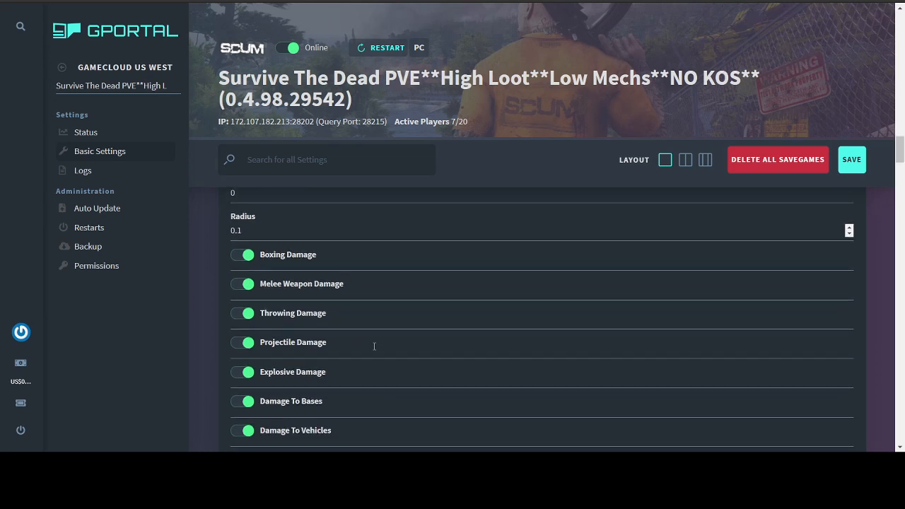
mouse_move(342, 381)
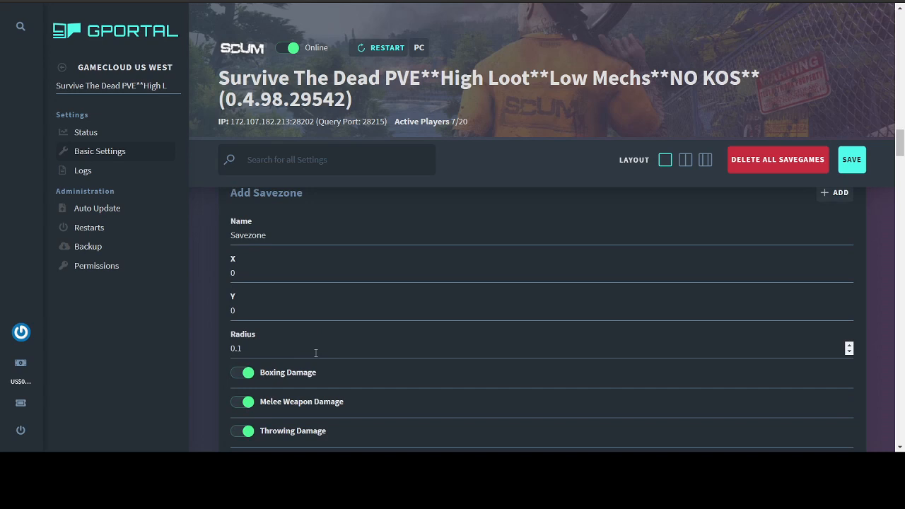
mouse_move(336, 343)
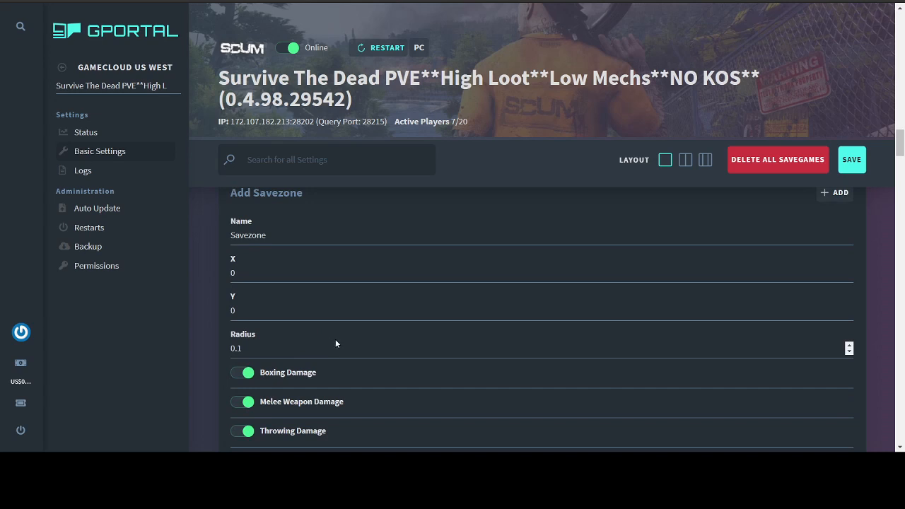
scroll("down", 3)
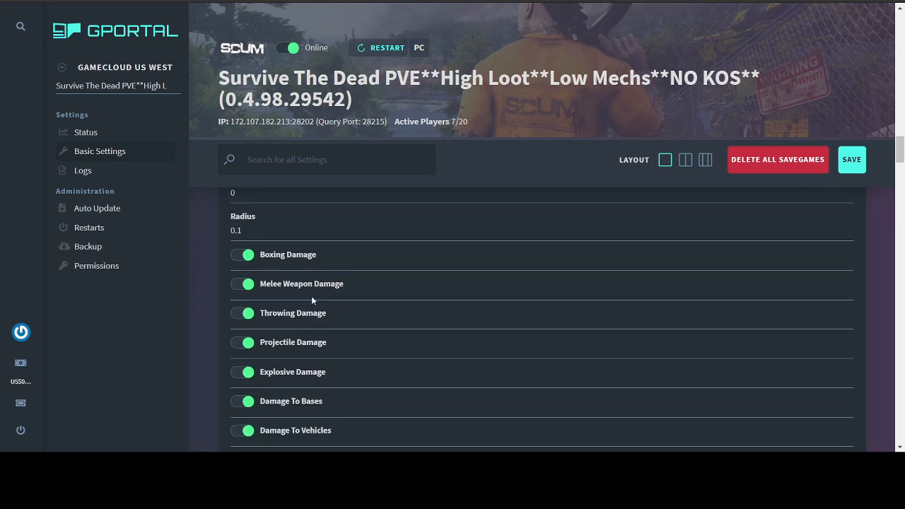
mouse_move(289, 401)
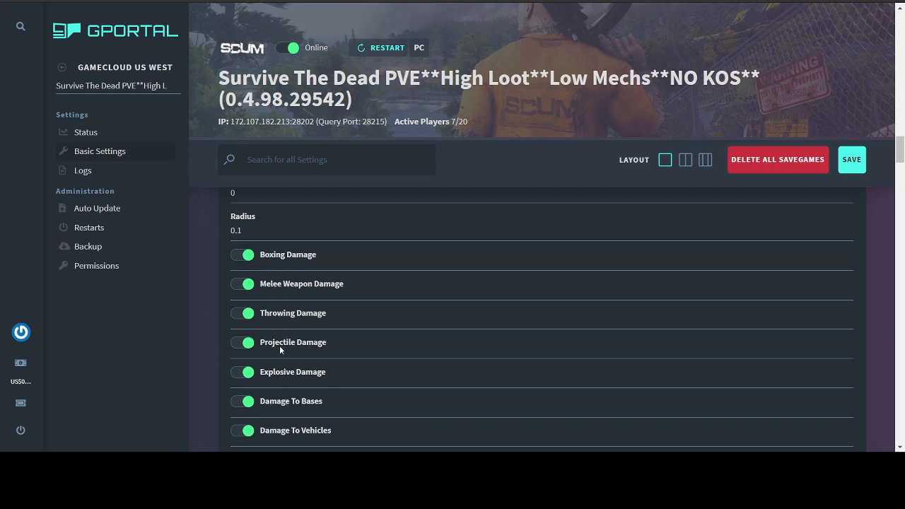
scroll("down", 3)
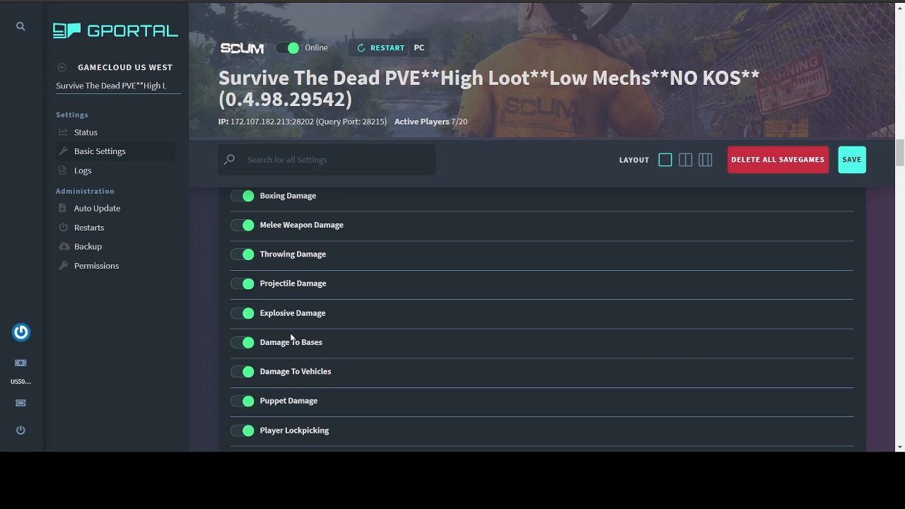
mouse_move(277, 348)
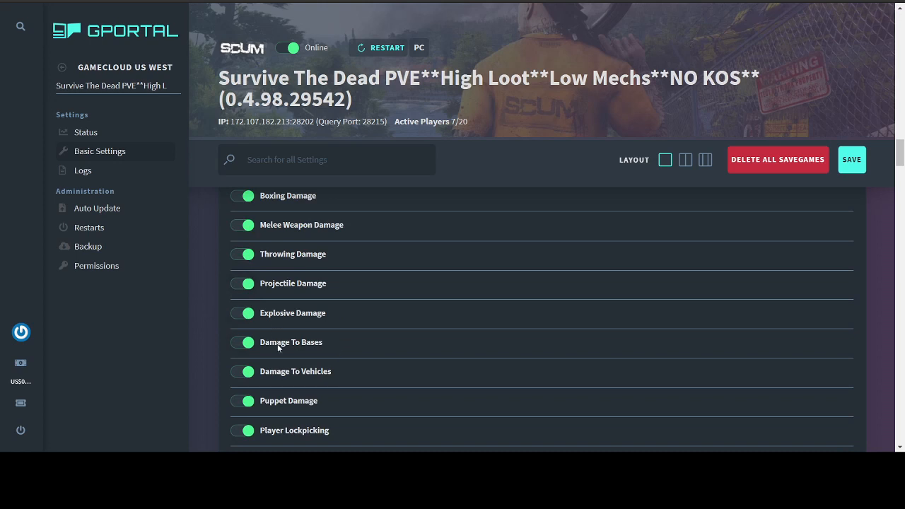
scroll("down", 3)
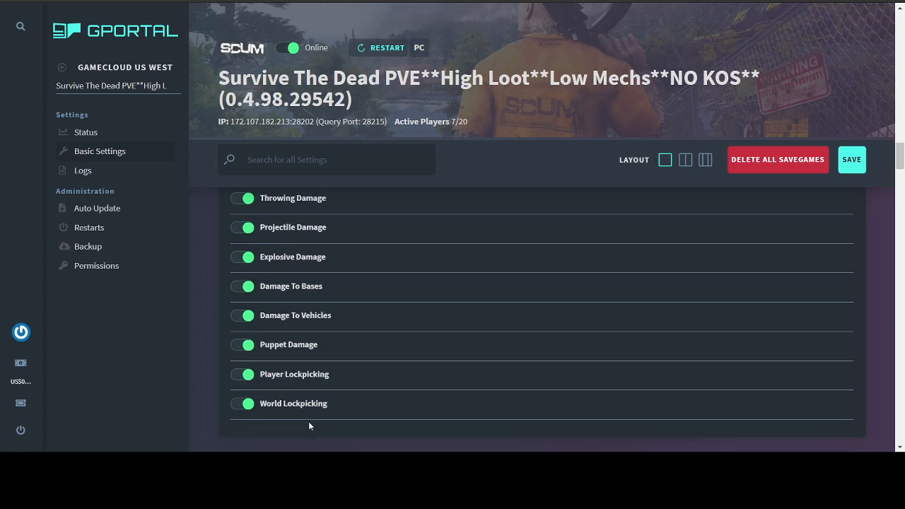
scroll("up", 3)
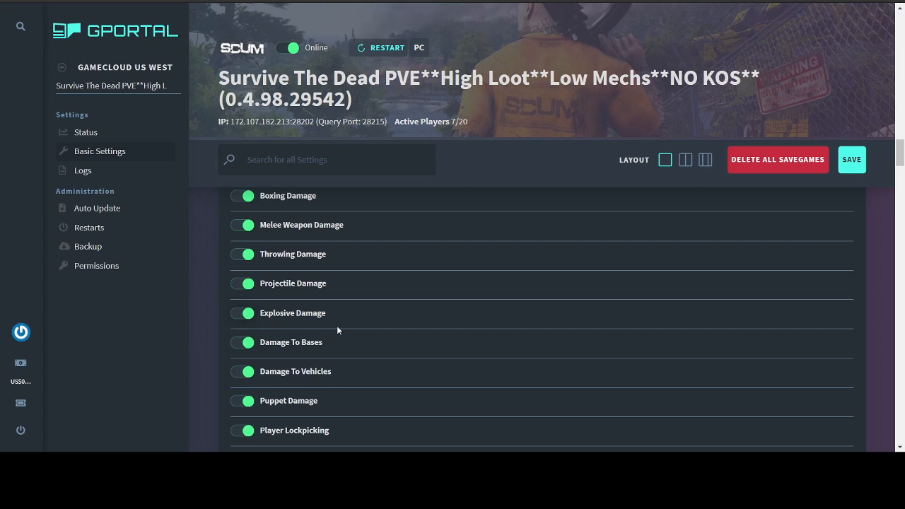
mouse_move(357, 331)
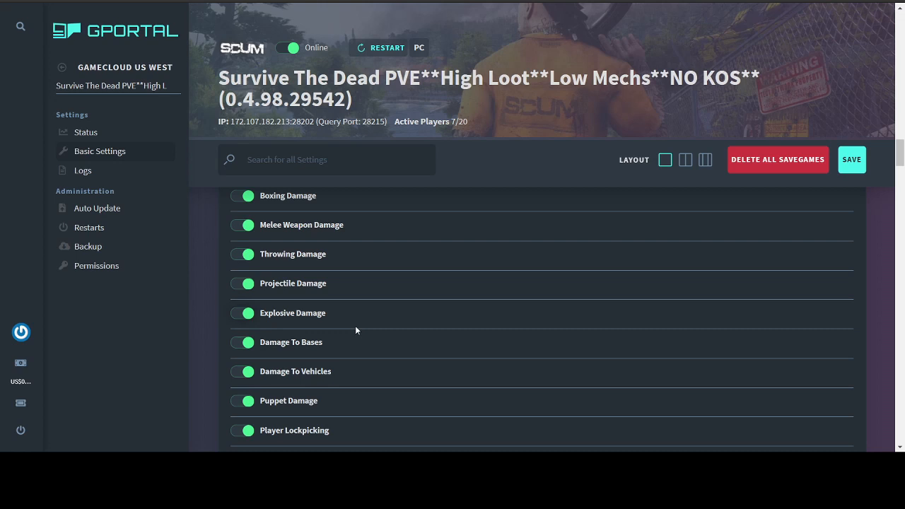
scroll("up", 3)
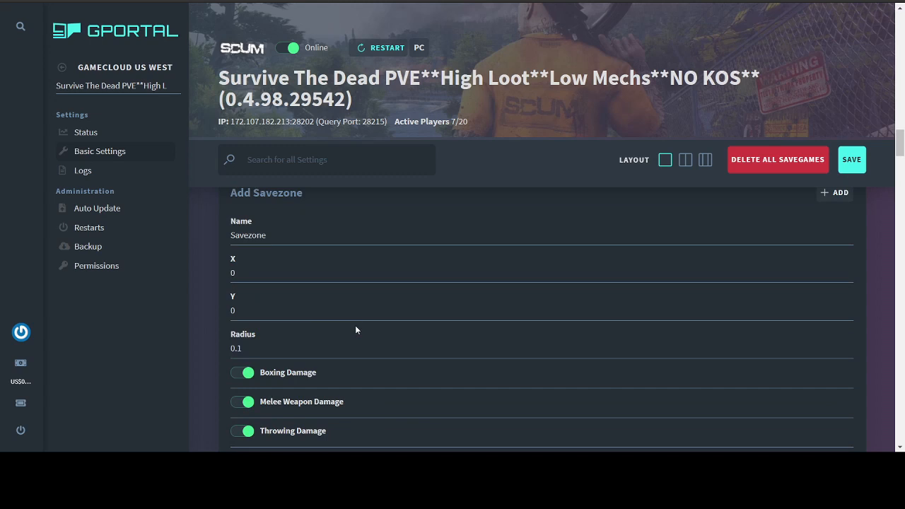
scroll("up", 3)
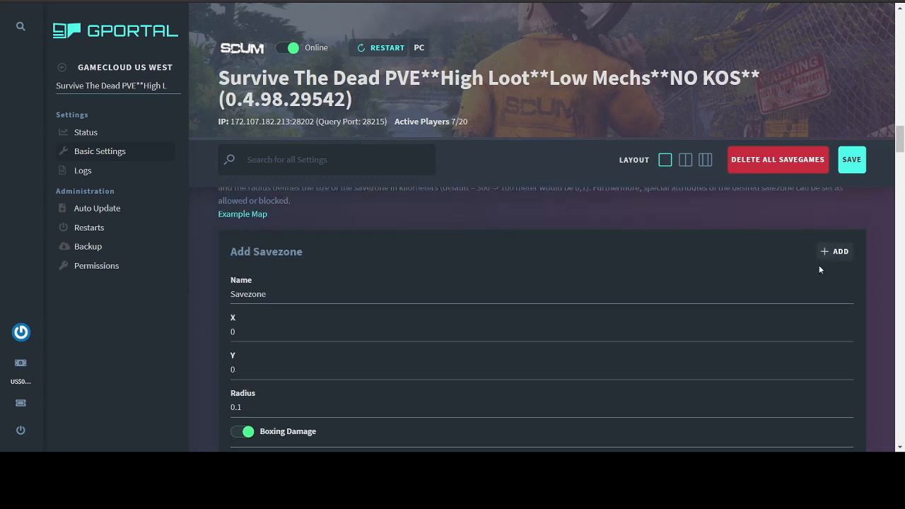
scroll("down", 3)
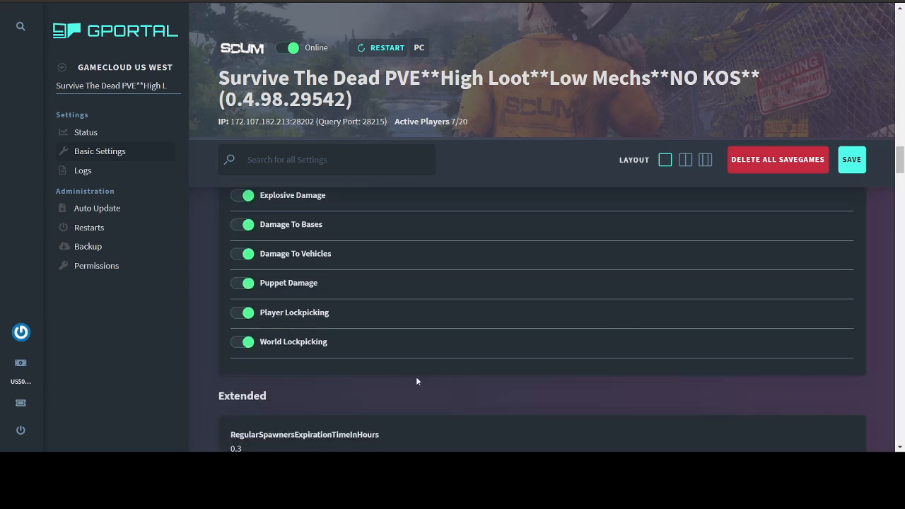
mouse_move(856, 379)
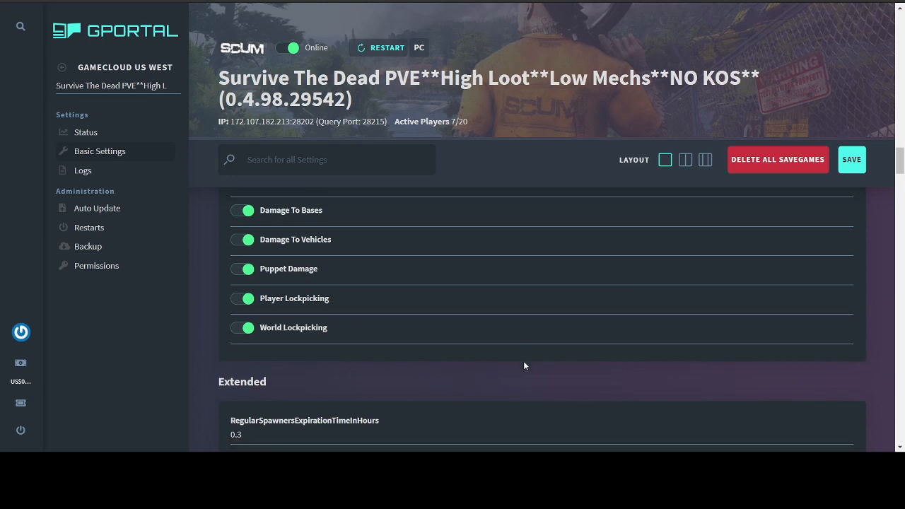
scroll("down", 3)
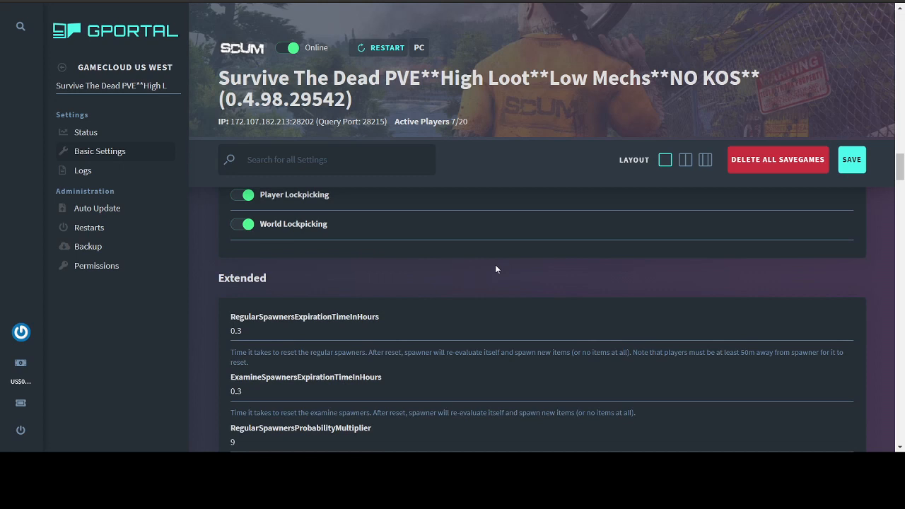
scroll("down", 3)
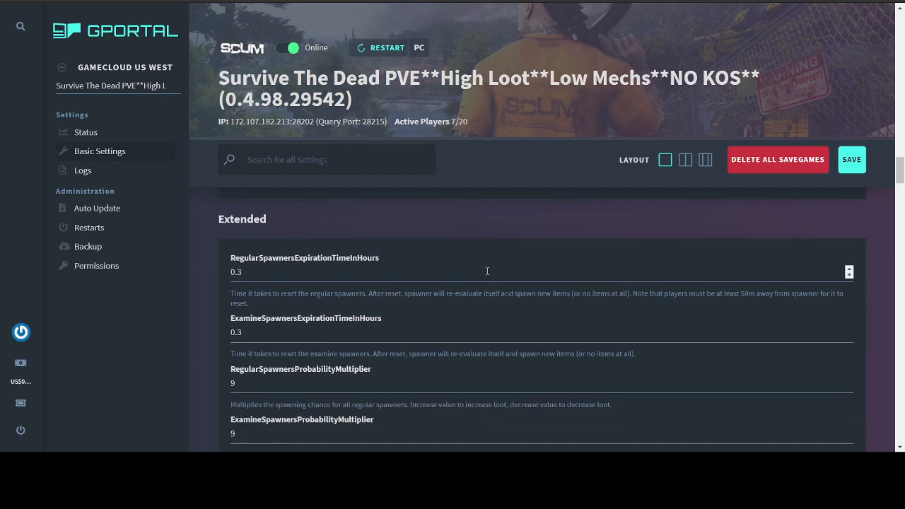
mouse_move(508, 376)
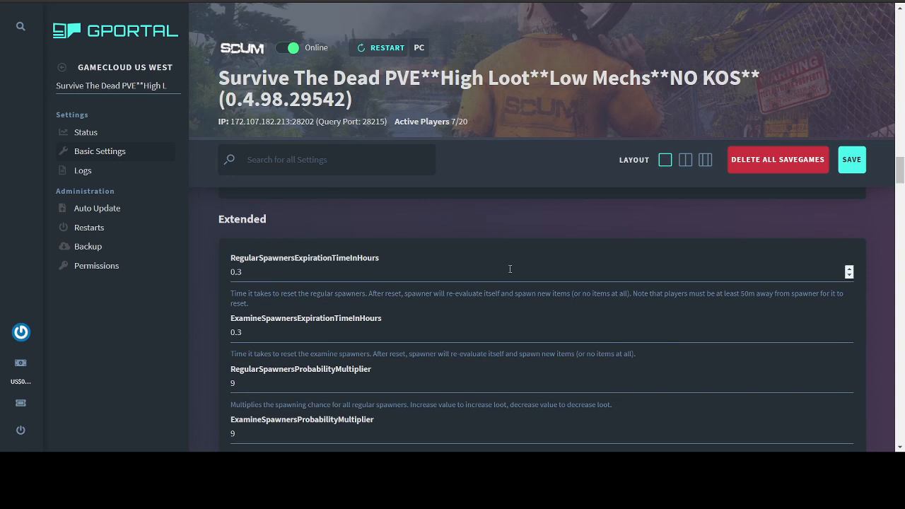
mouse_move(520, 222)
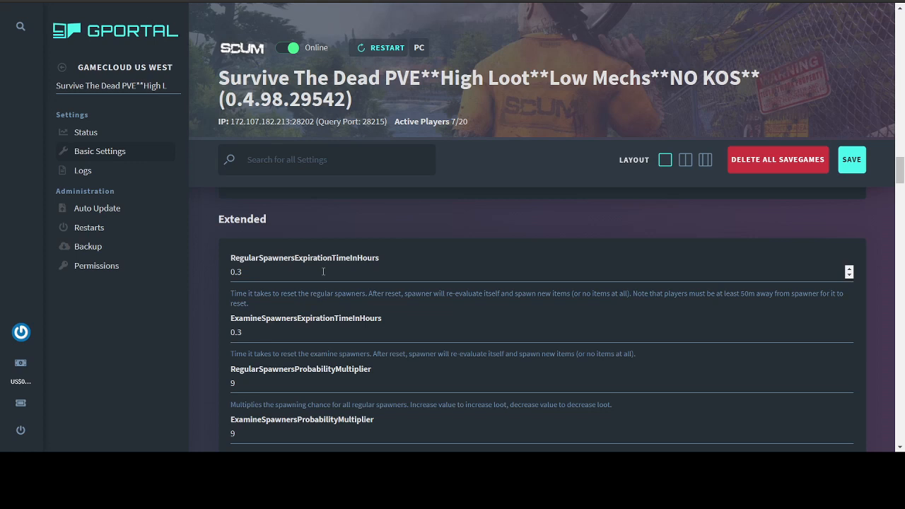
scroll("down", 3)
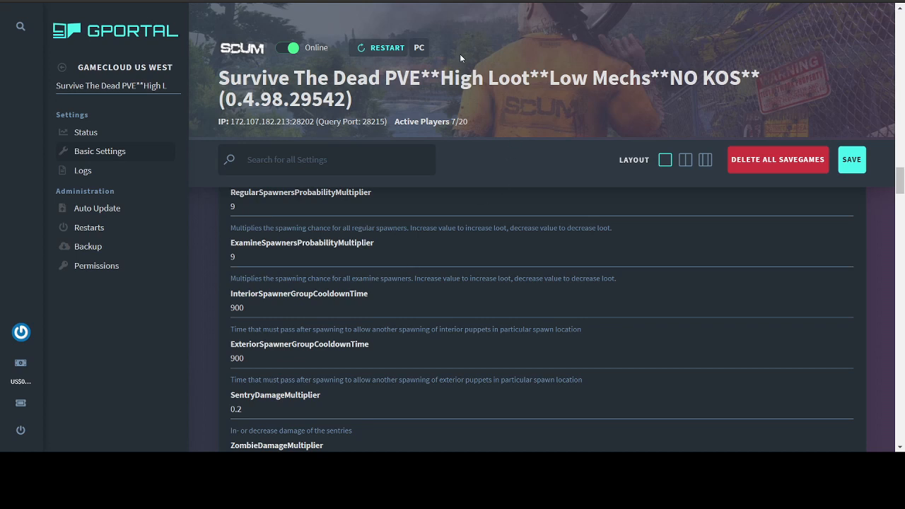
left_click(370, 257)
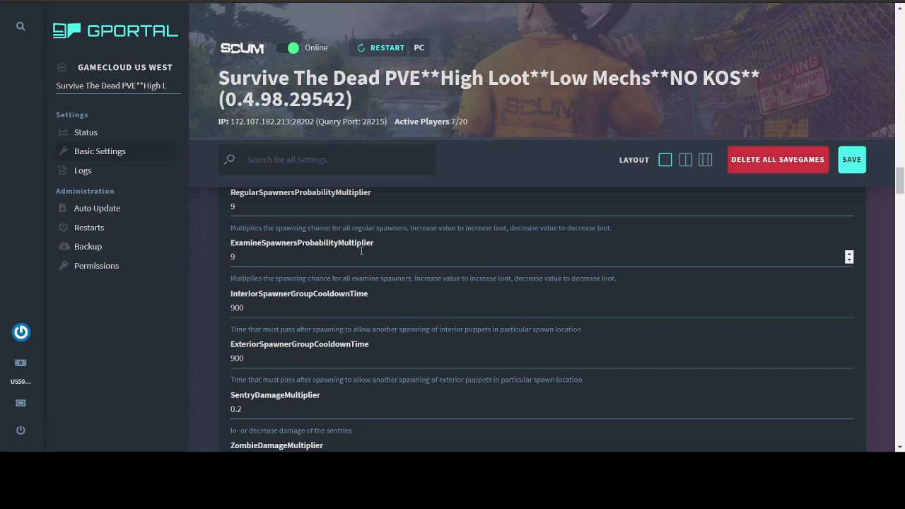
scroll("up", 3)
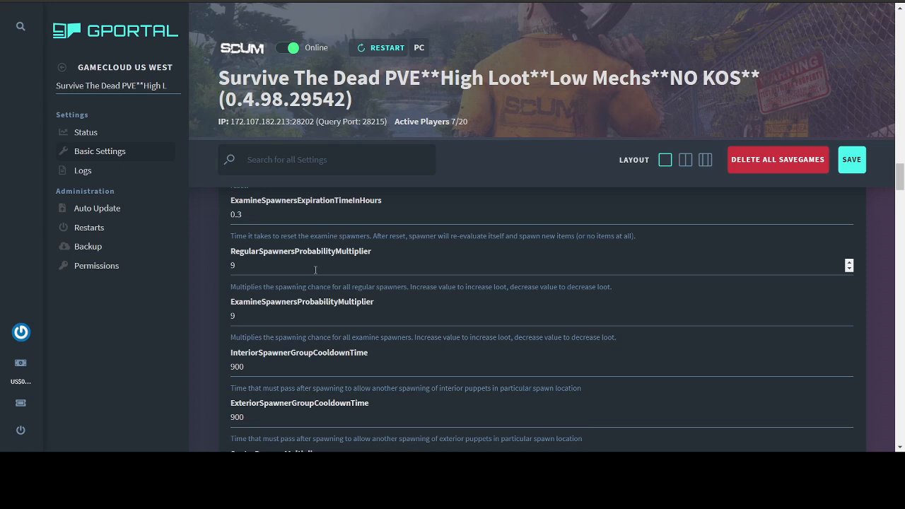
scroll("down", 3)
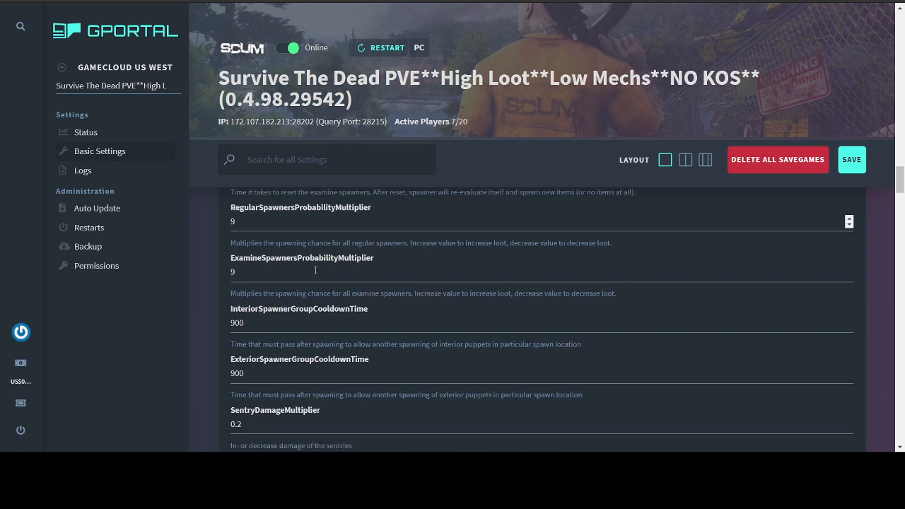
scroll("down", 3)
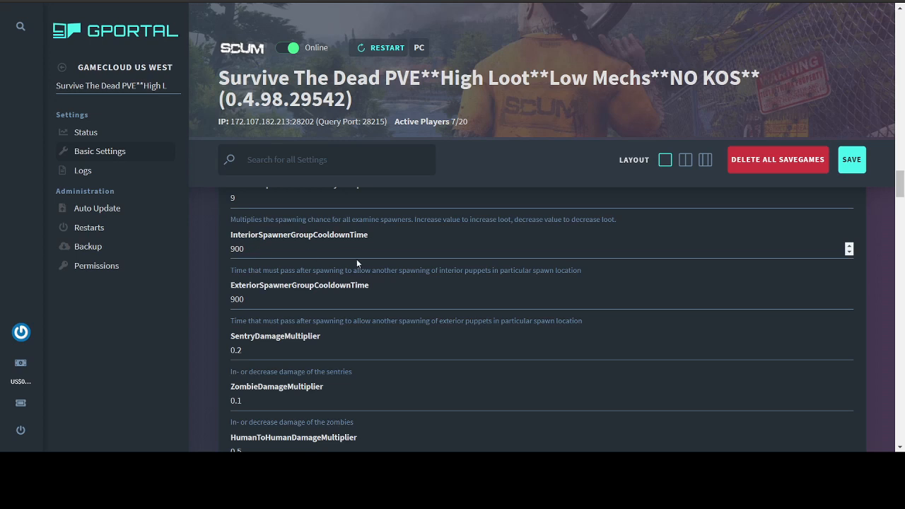
scroll("down", 3)
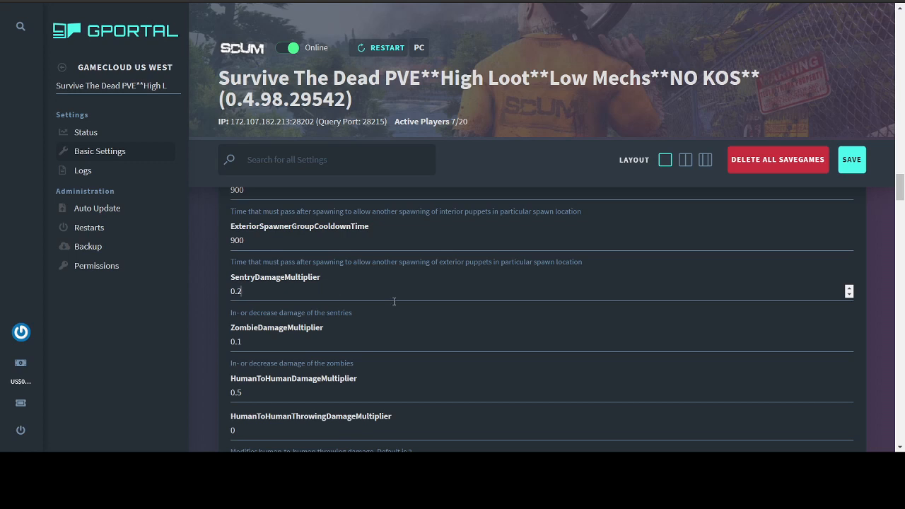
scroll("down", 3)
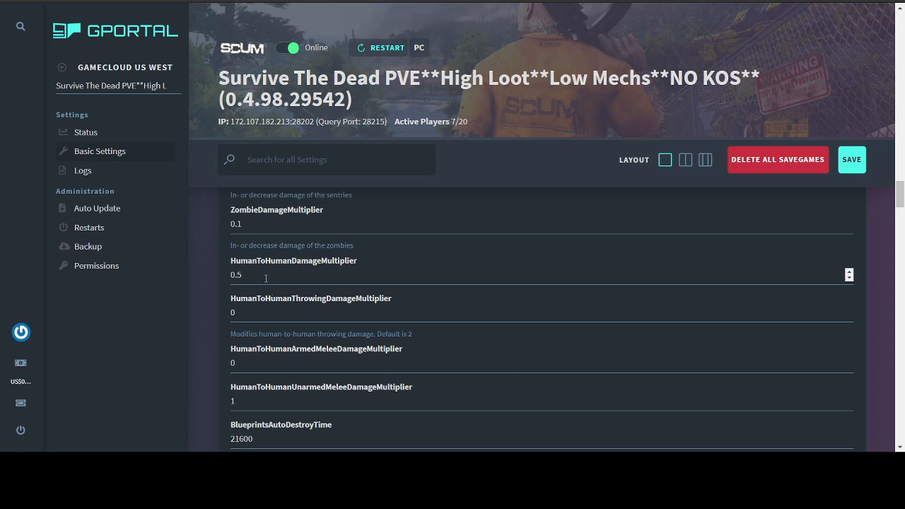
mouse_move(314, 276)
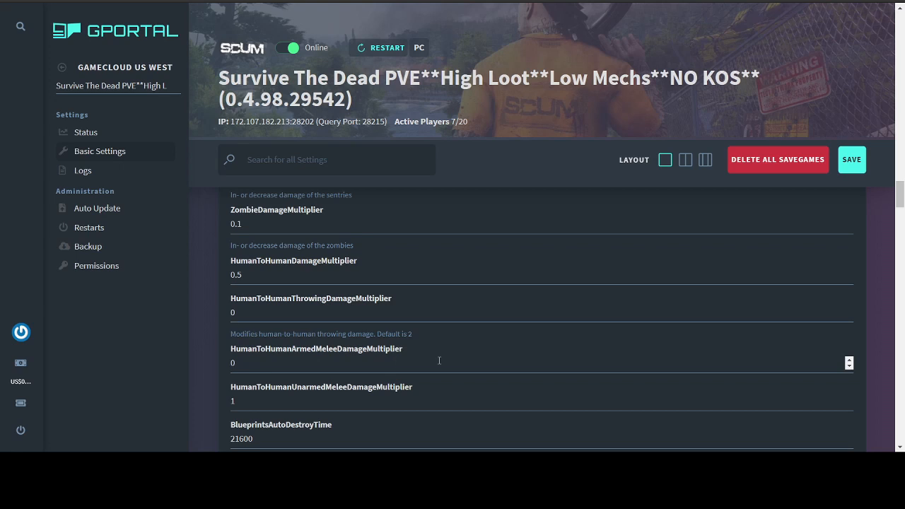
scroll("down", 3)
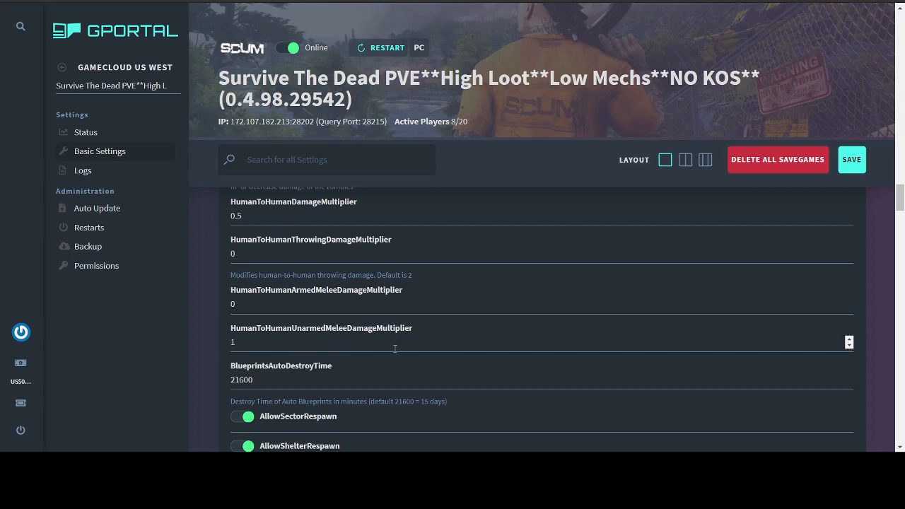
scroll("down", 3)
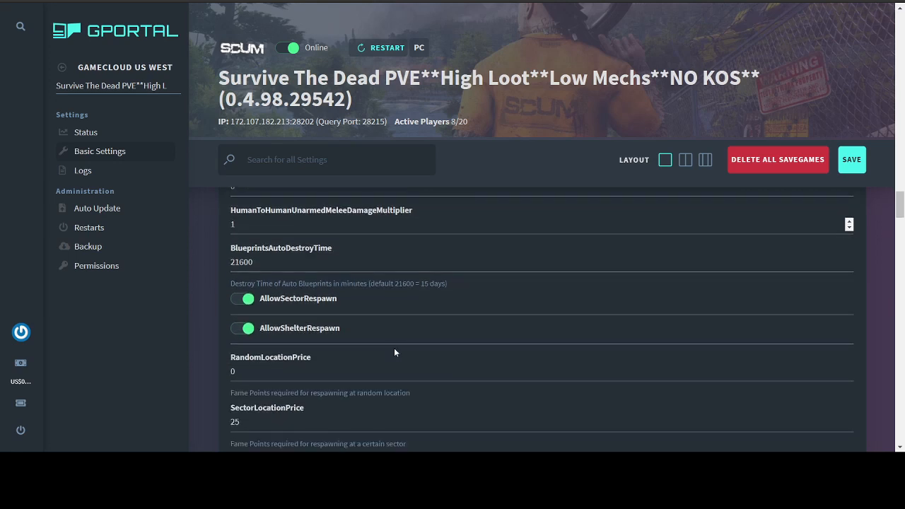
scroll("down", 3)
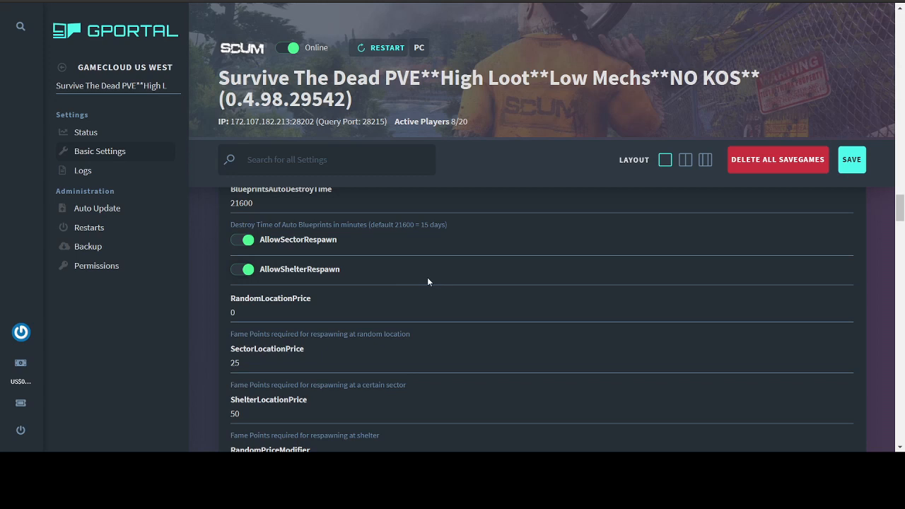
mouse_move(417, 274)
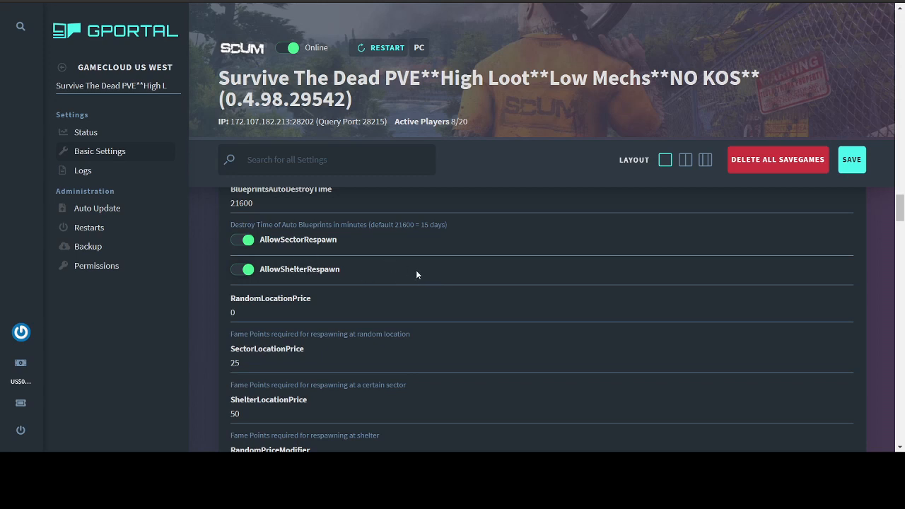
scroll("down", 3)
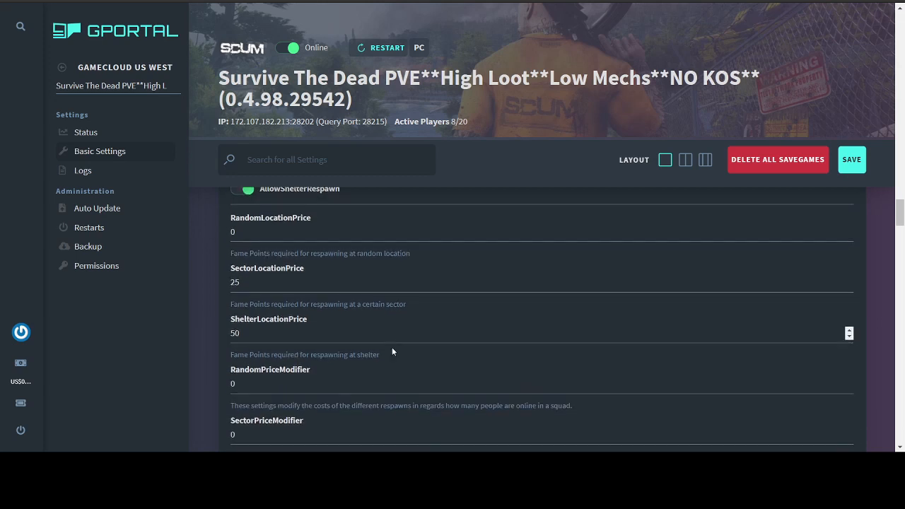
scroll("down", 3)
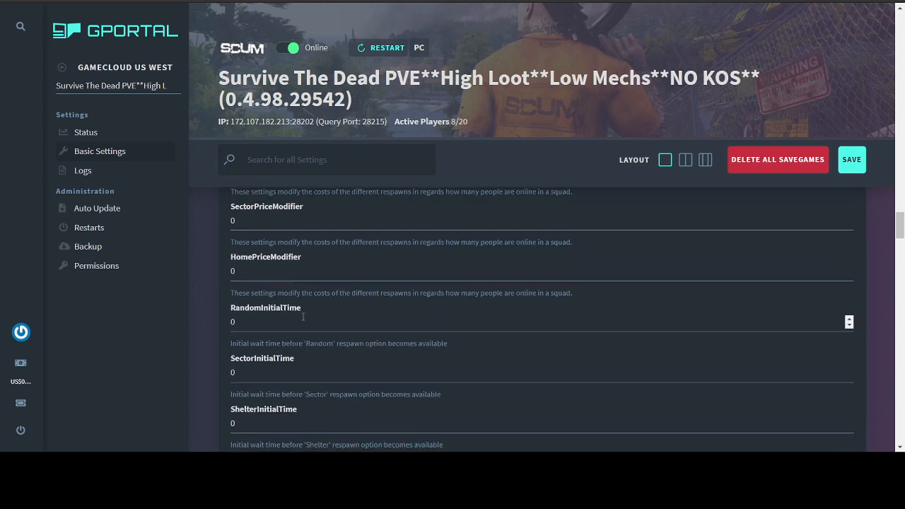
mouse_move(376, 305)
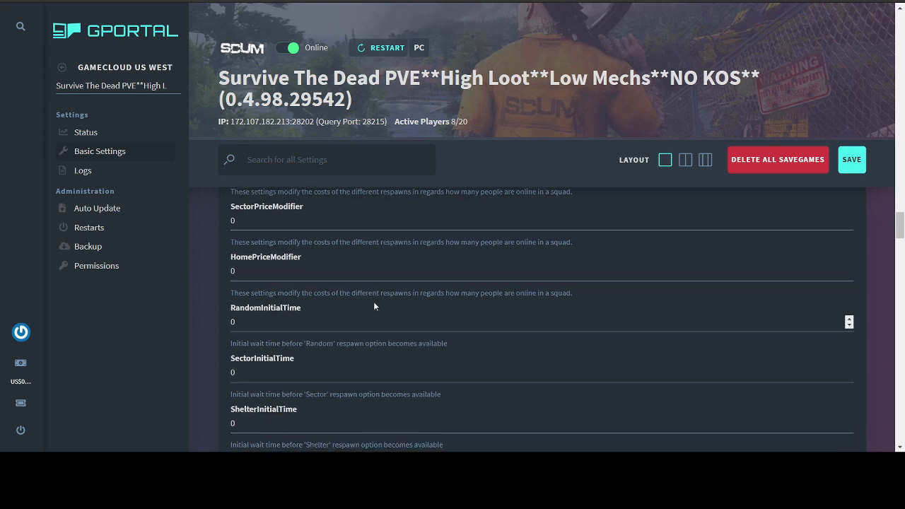
scroll("down", 3)
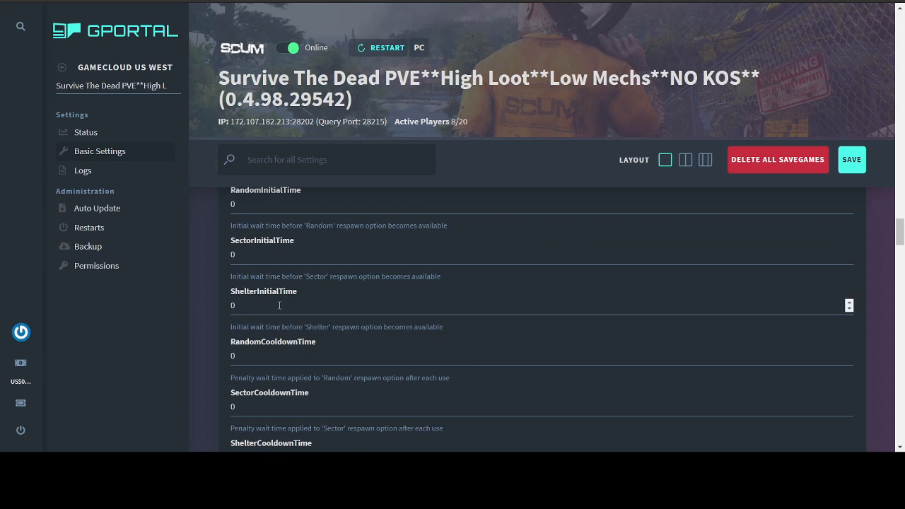
scroll("down", 3)
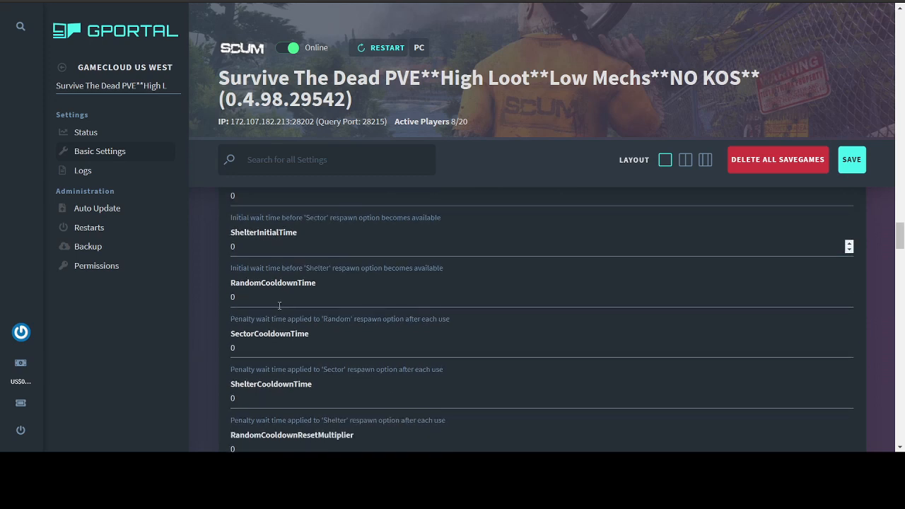
scroll("down", 3)
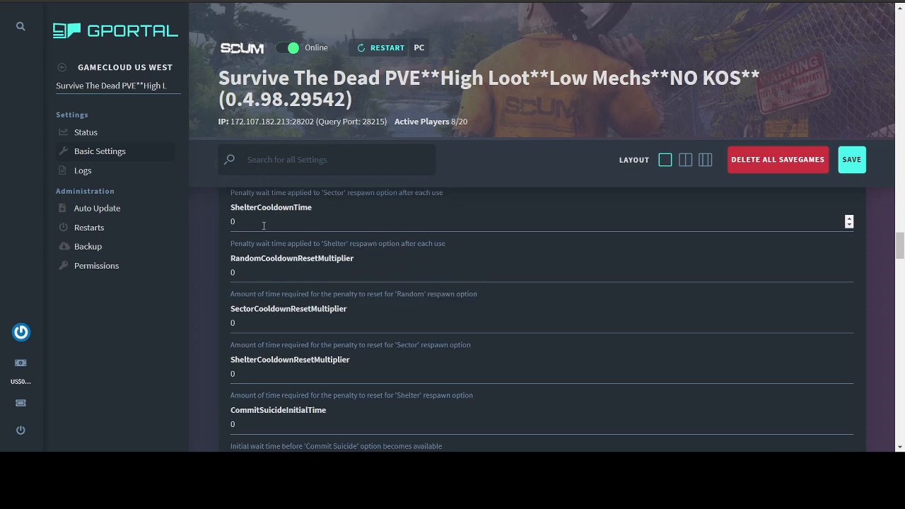
mouse_move(304, 224)
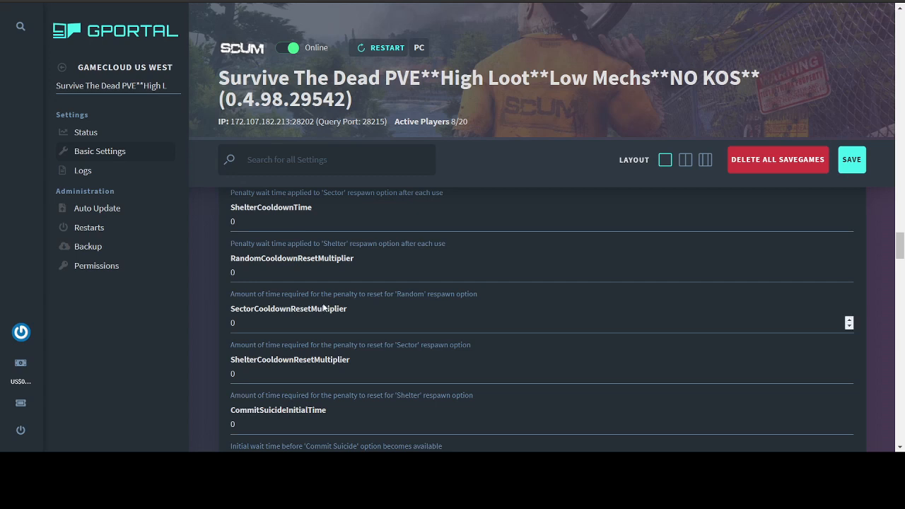
scroll("down", 3)
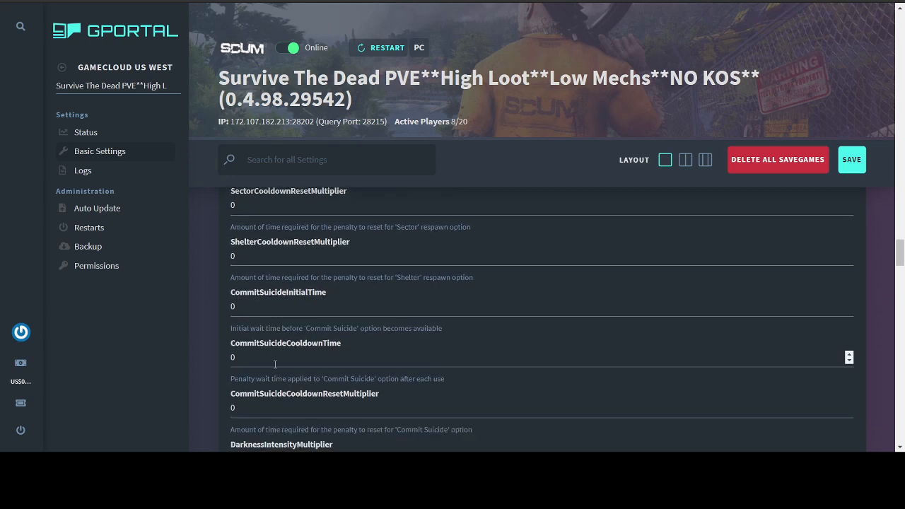
scroll("down", 3)
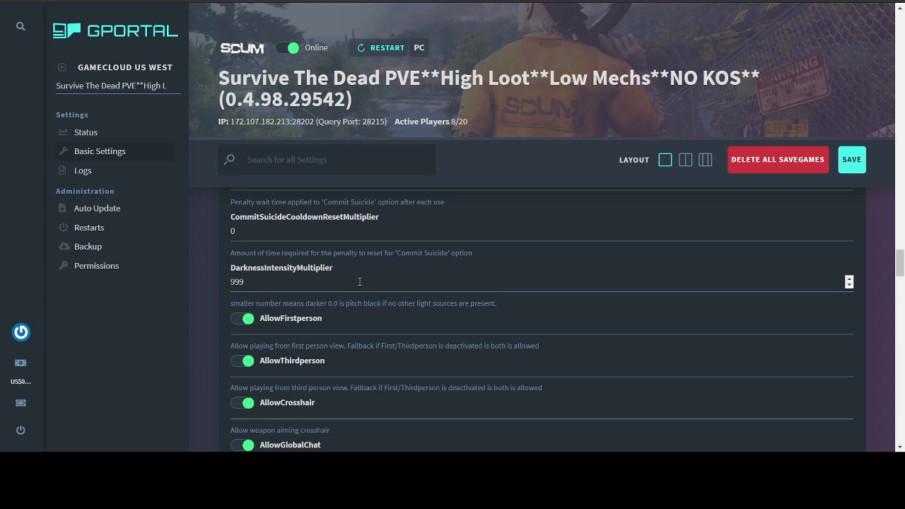
scroll("down", 3)
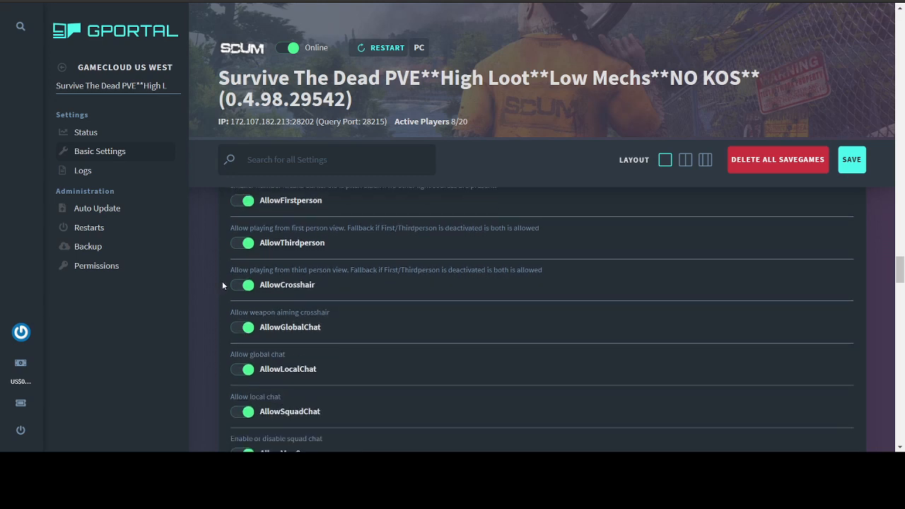
mouse_move(283, 266)
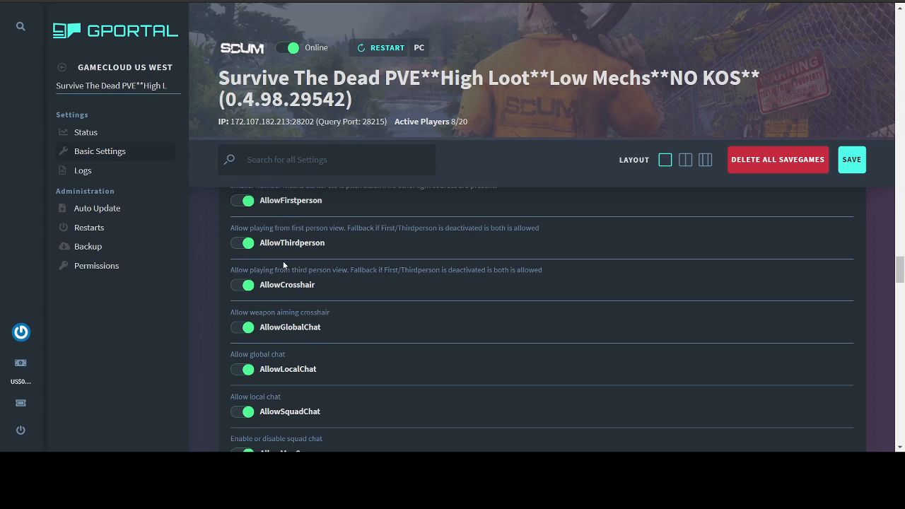
mouse_move(297, 345)
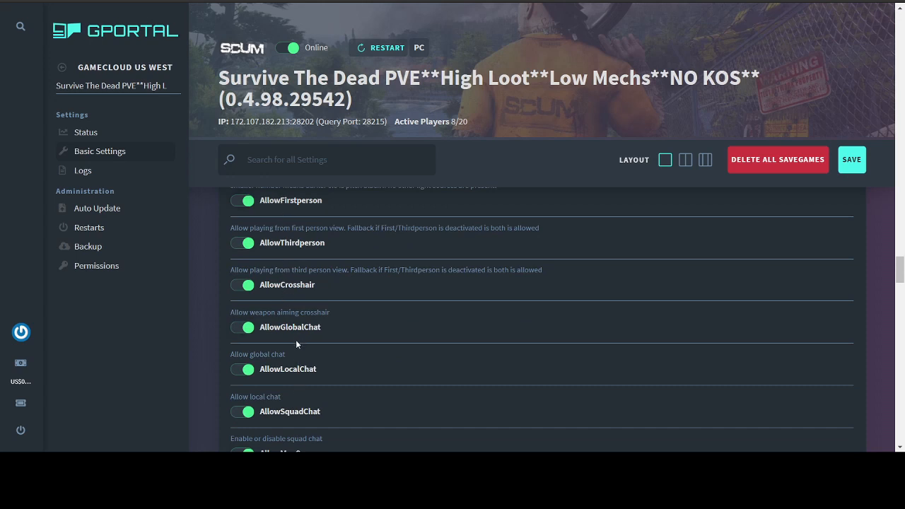
mouse_move(223, 409)
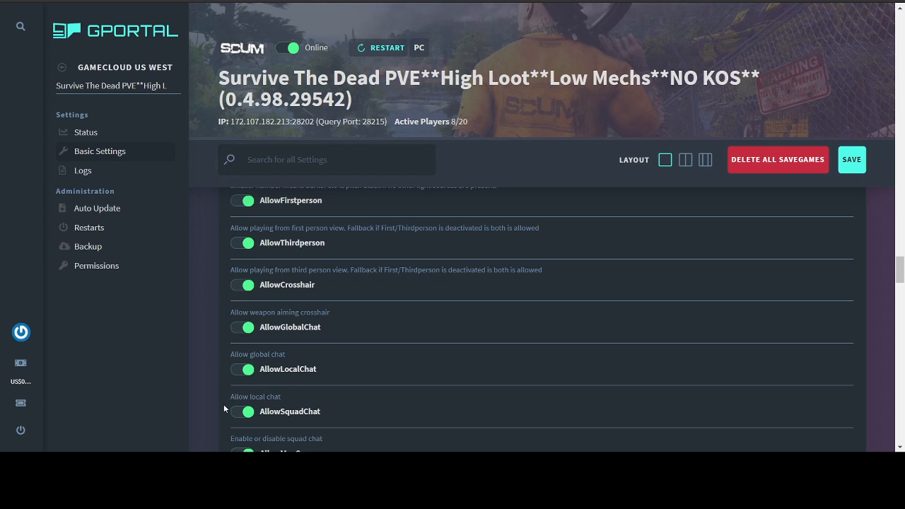
scroll("down", 3)
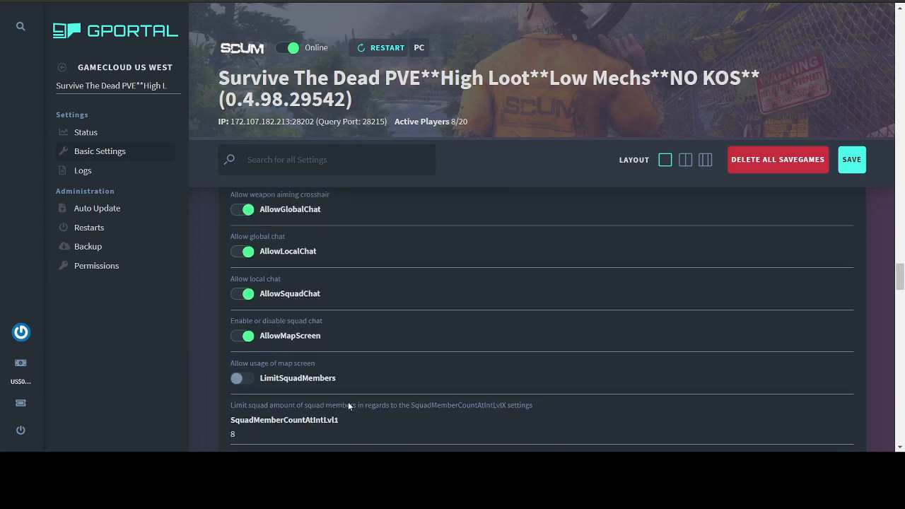
mouse_move(376, 357)
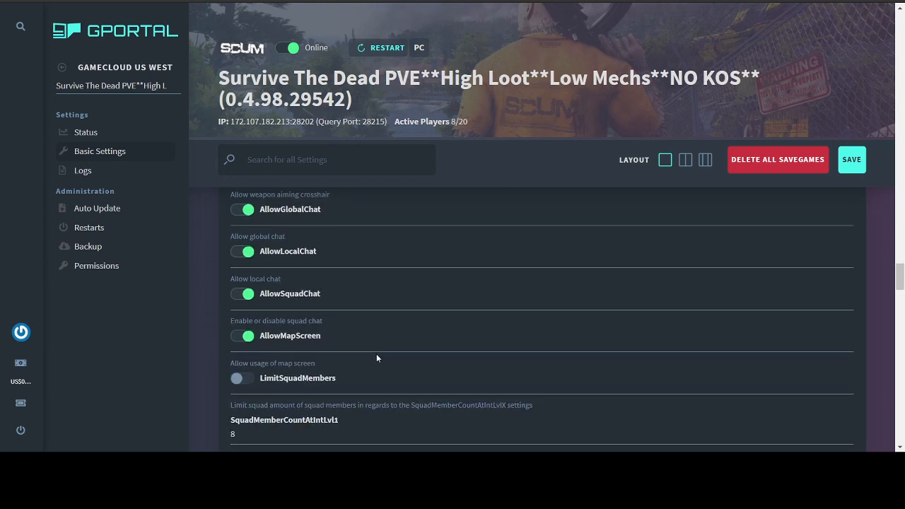
scroll("down", 3)
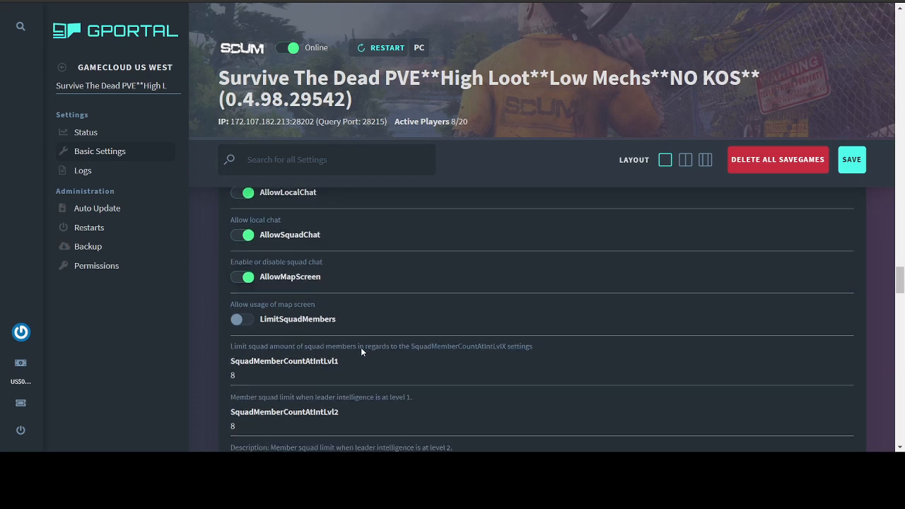
scroll("down", 3)
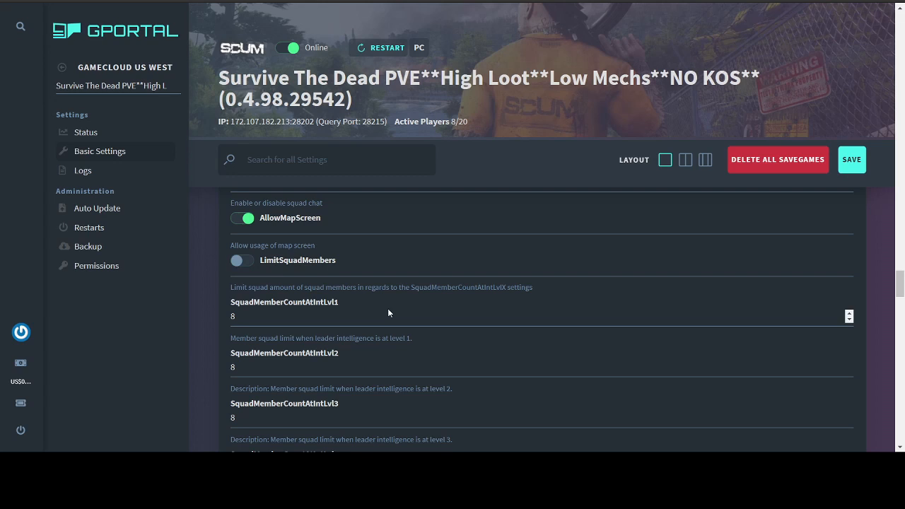
scroll("down", 3)
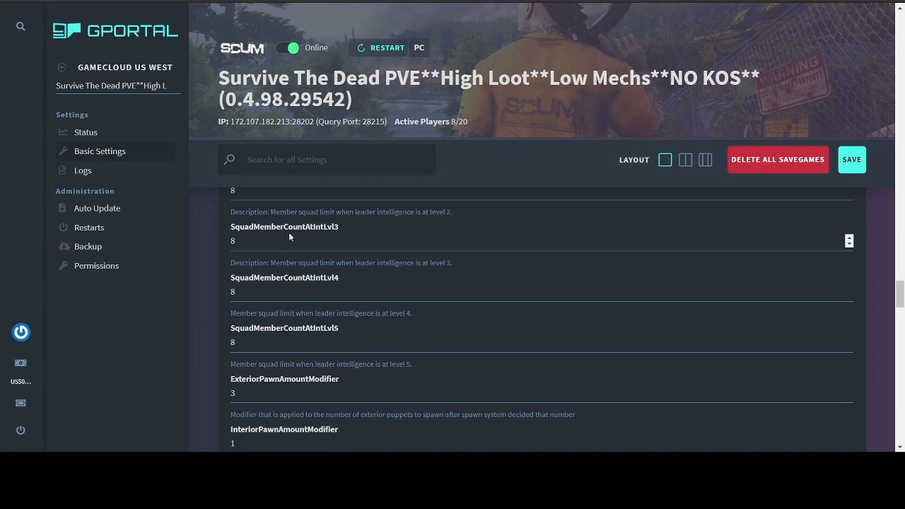
mouse_move(283, 319)
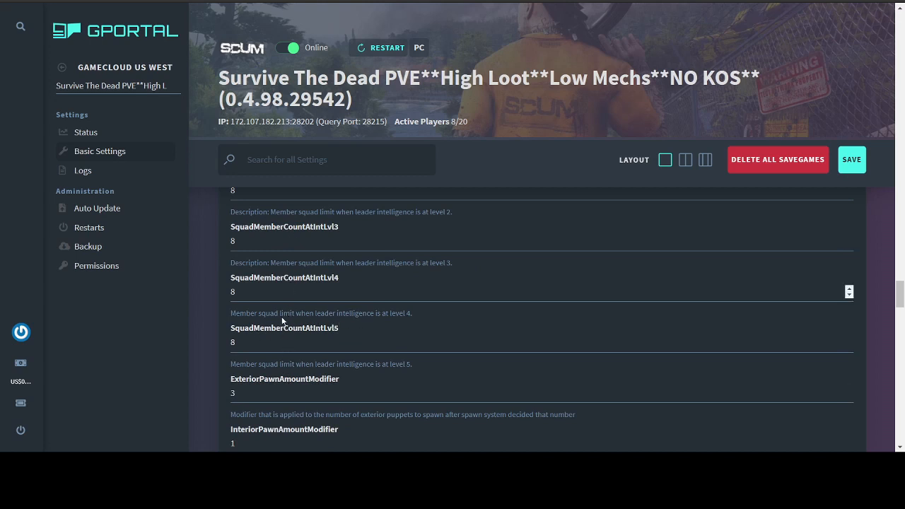
mouse_move(399, 331)
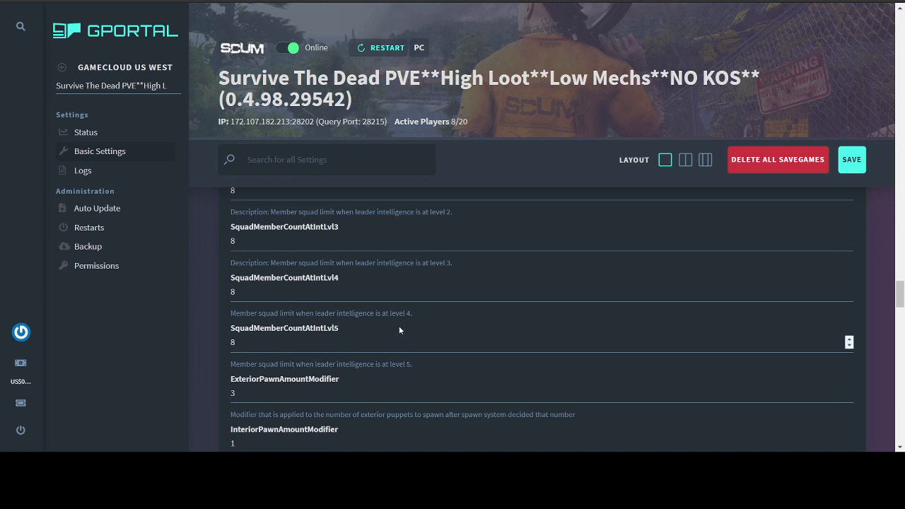
scroll("down", 3)
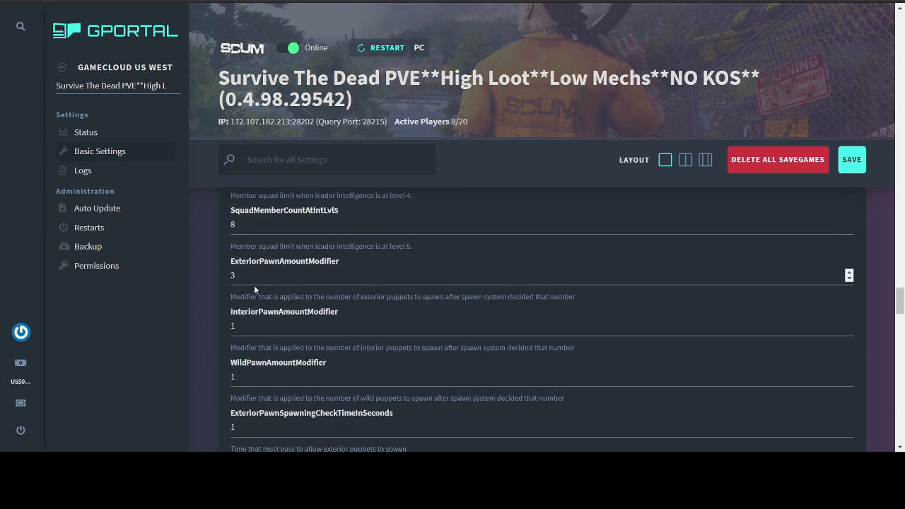
mouse_move(365, 278)
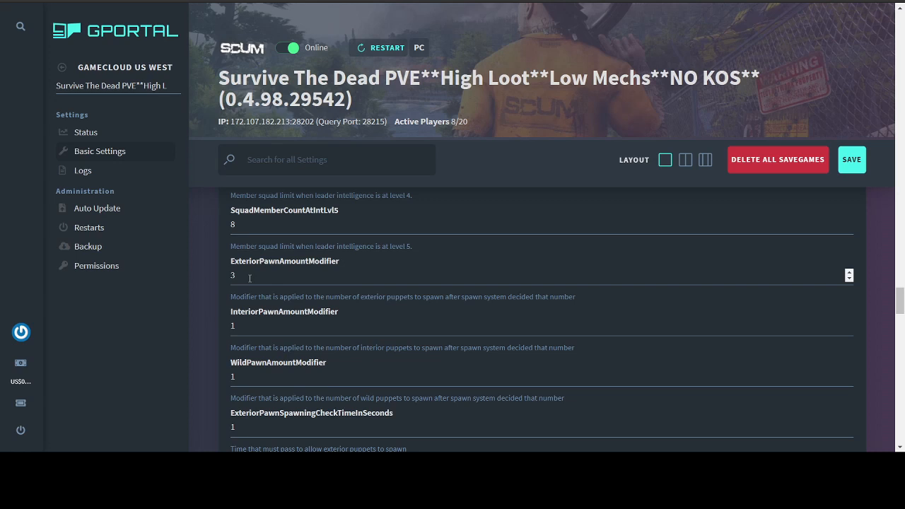
scroll("down", 3)
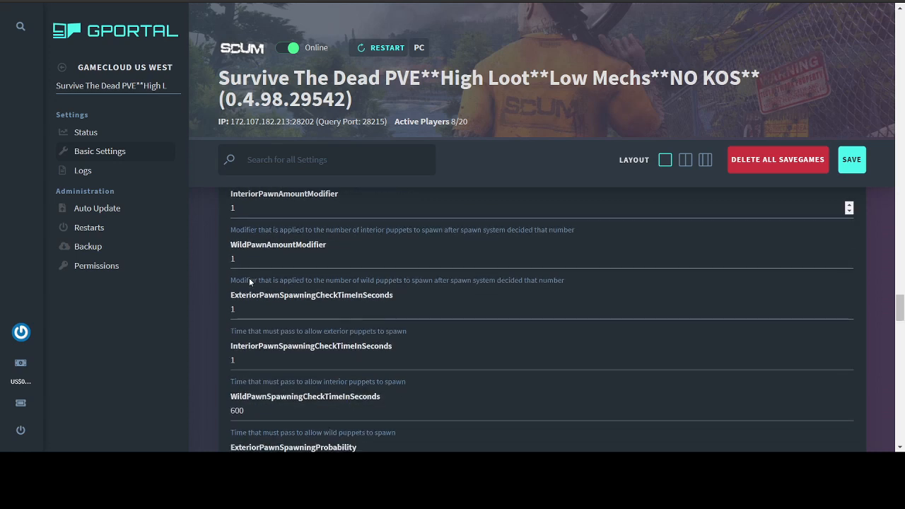
scroll("down", 3)
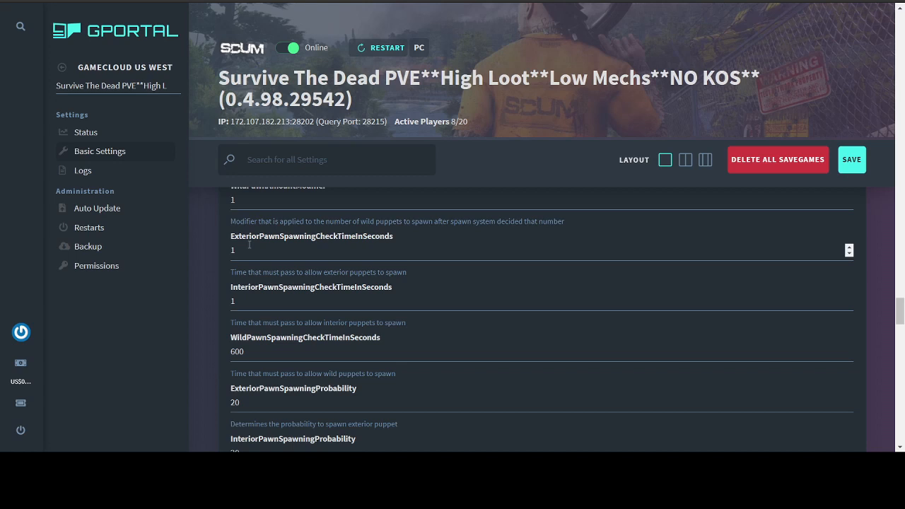
mouse_move(243, 271)
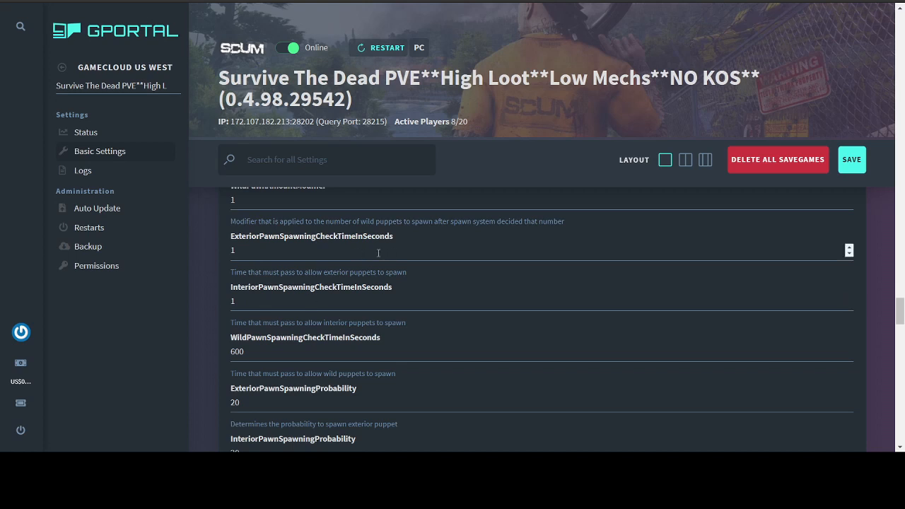
mouse_move(396, 240)
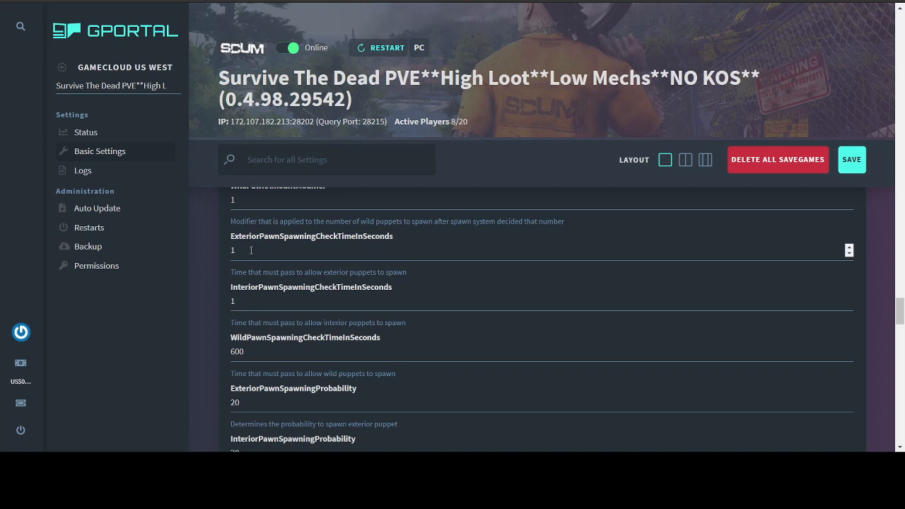
scroll("down", 3)
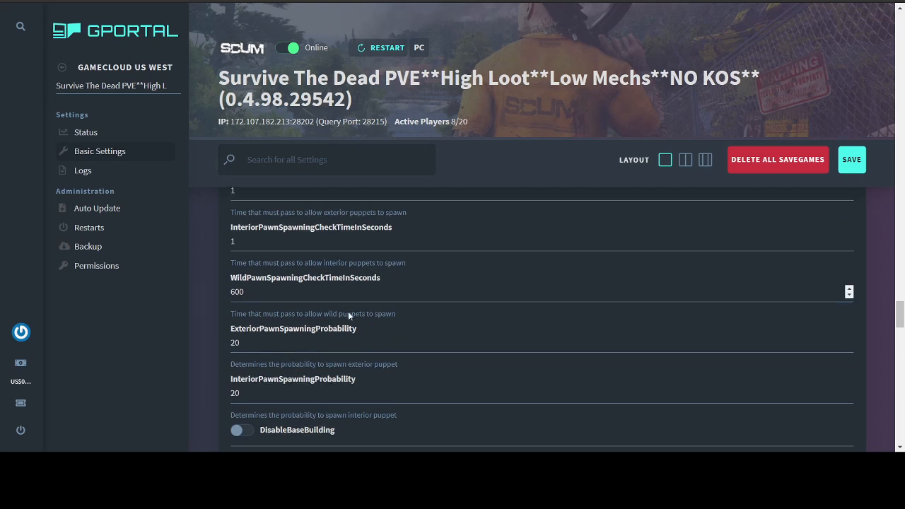
scroll("down", 3)
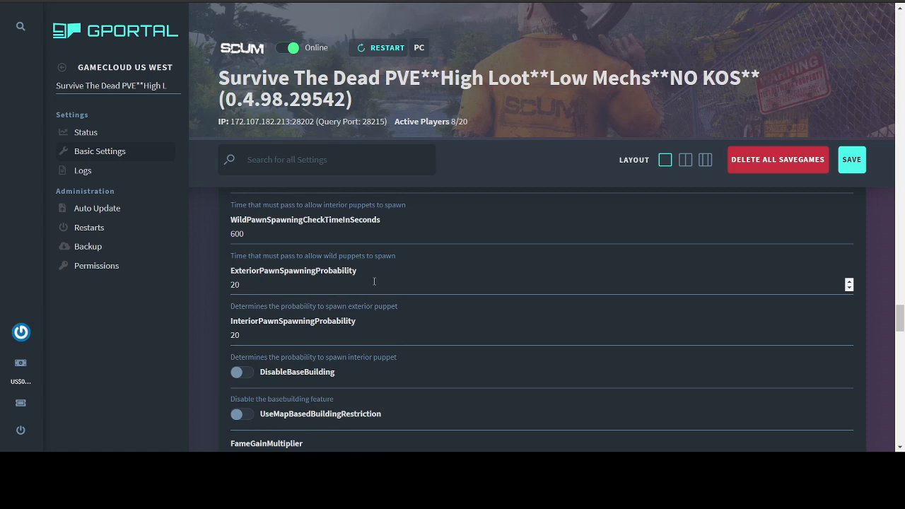
scroll("down", 3)
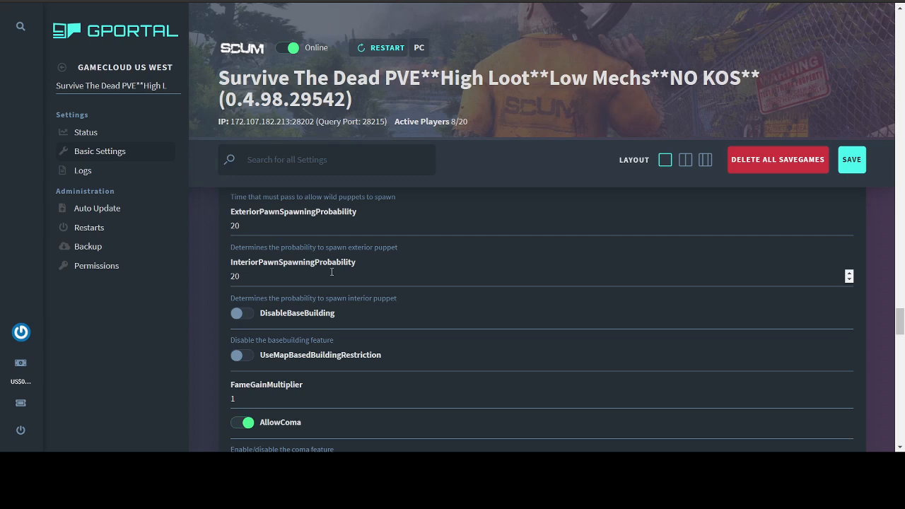
scroll("down", 3)
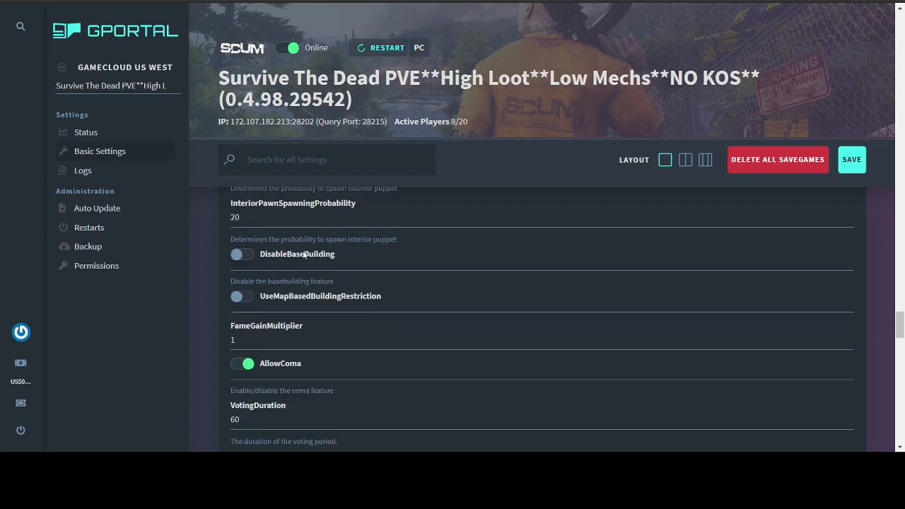
mouse_move(349, 303)
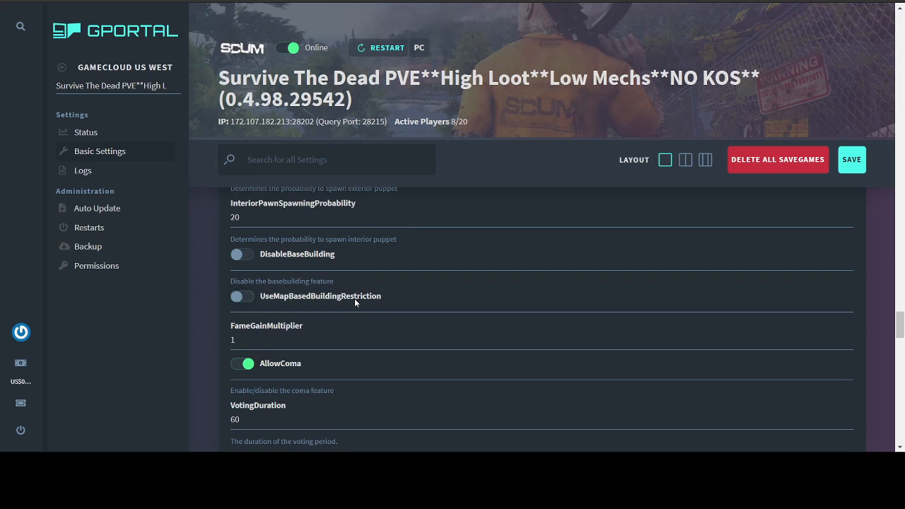
mouse_move(395, 302)
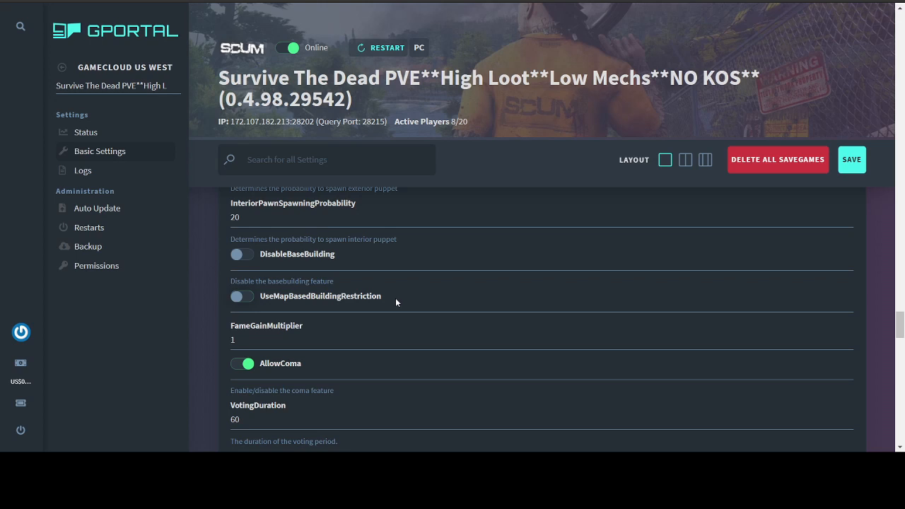
scroll("down", 3)
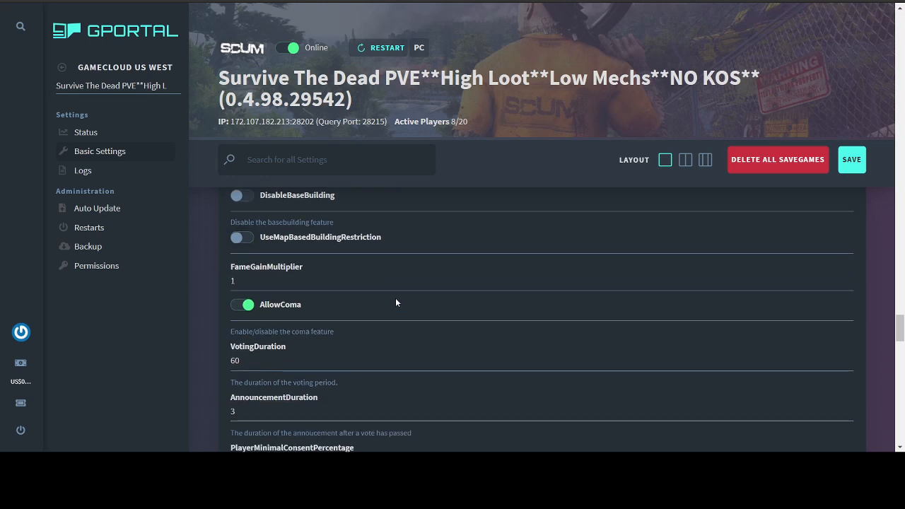
scroll("down", 3)
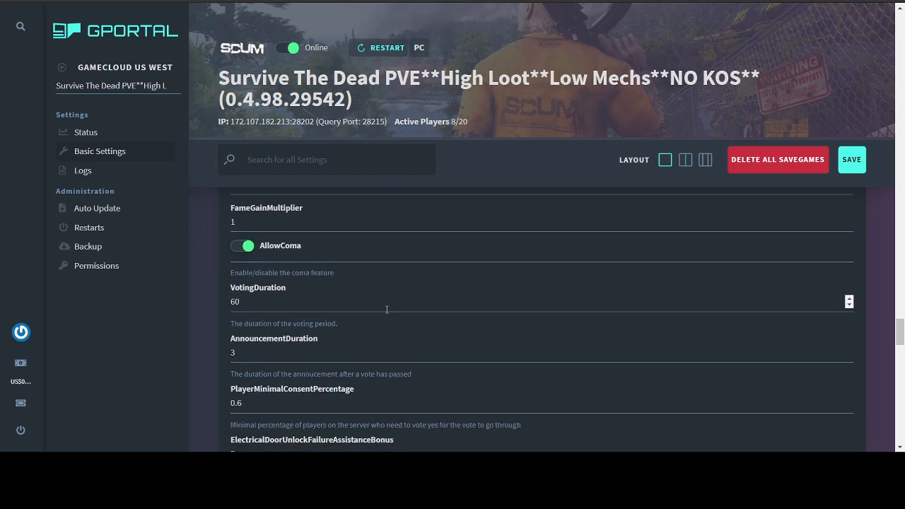
mouse_move(325, 262)
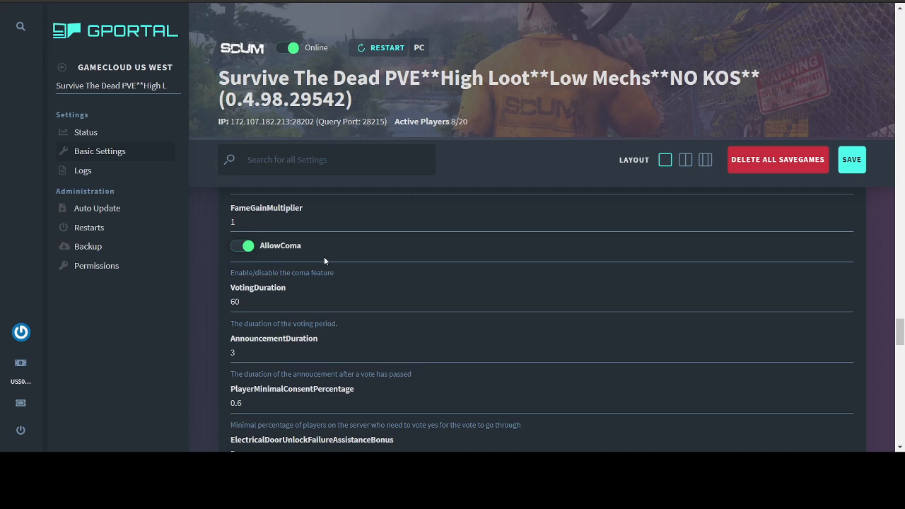
mouse_move(316, 262)
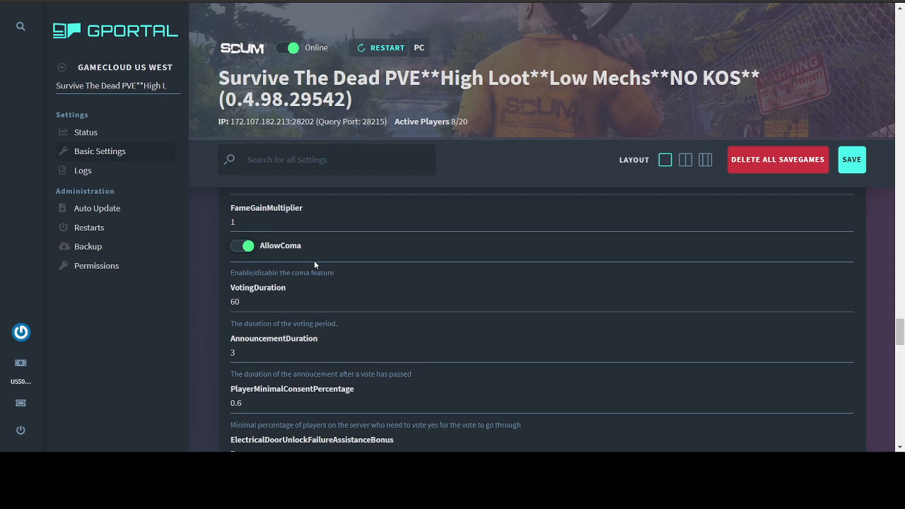
scroll("down", 3)
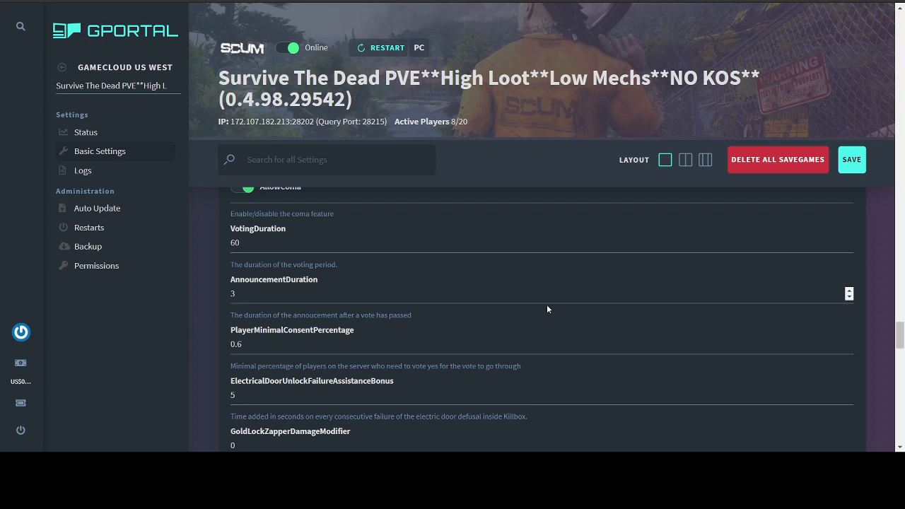
mouse_move(409, 276)
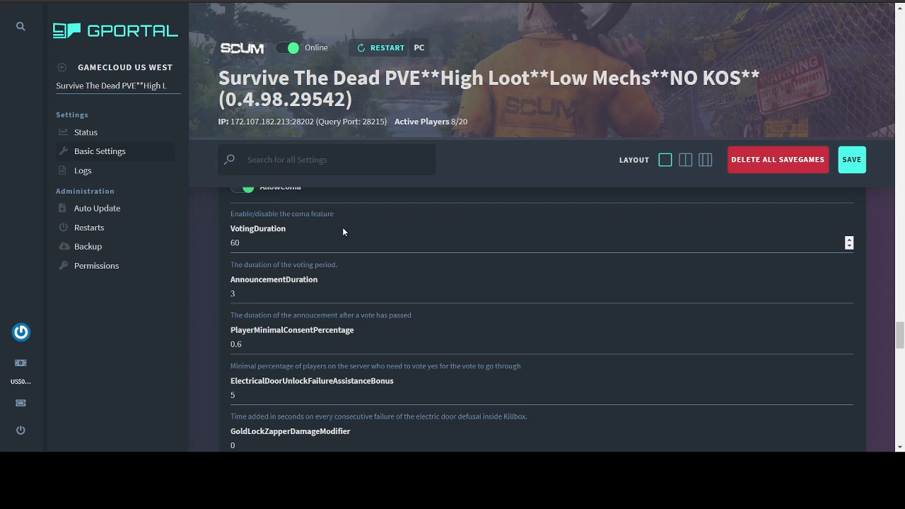
mouse_move(247, 261)
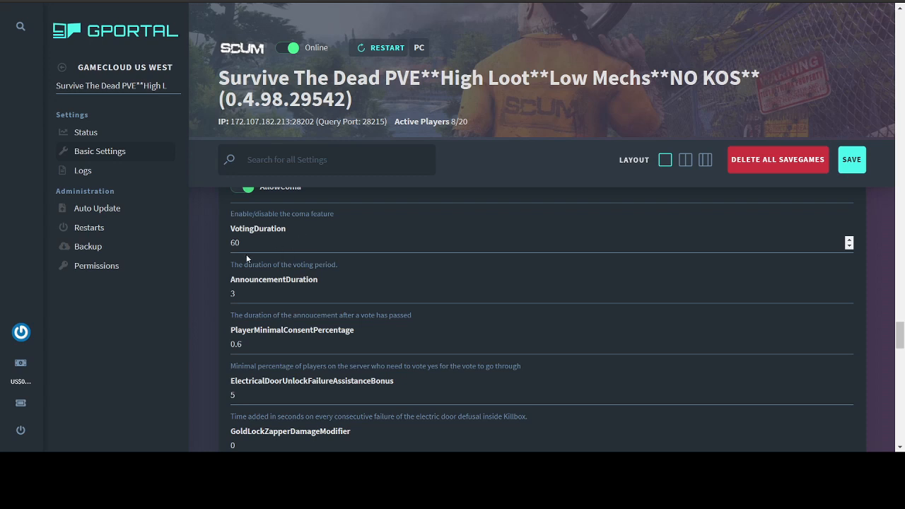
scroll("down", 3)
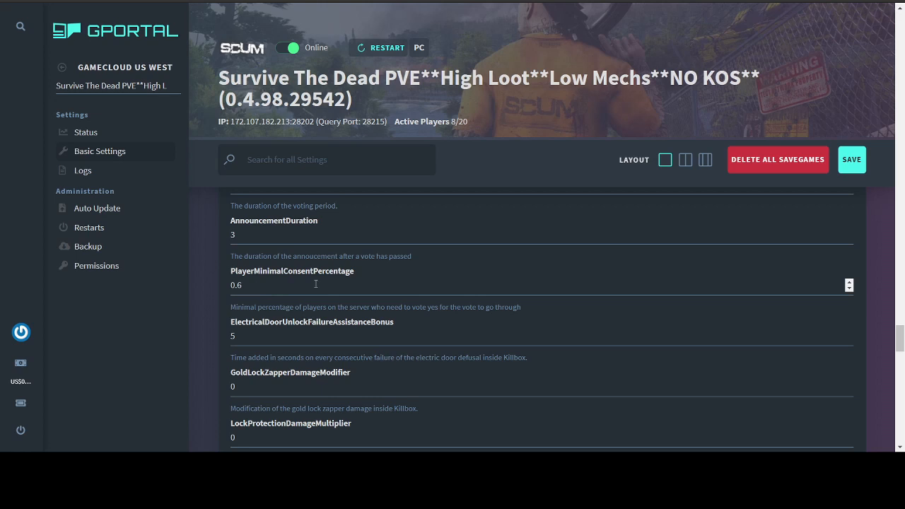
scroll("down", 3)
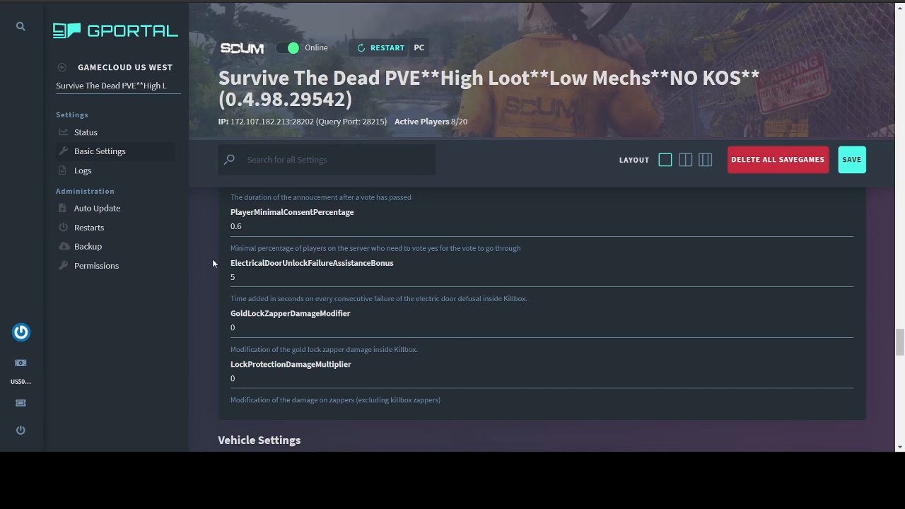
mouse_move(540, 364)
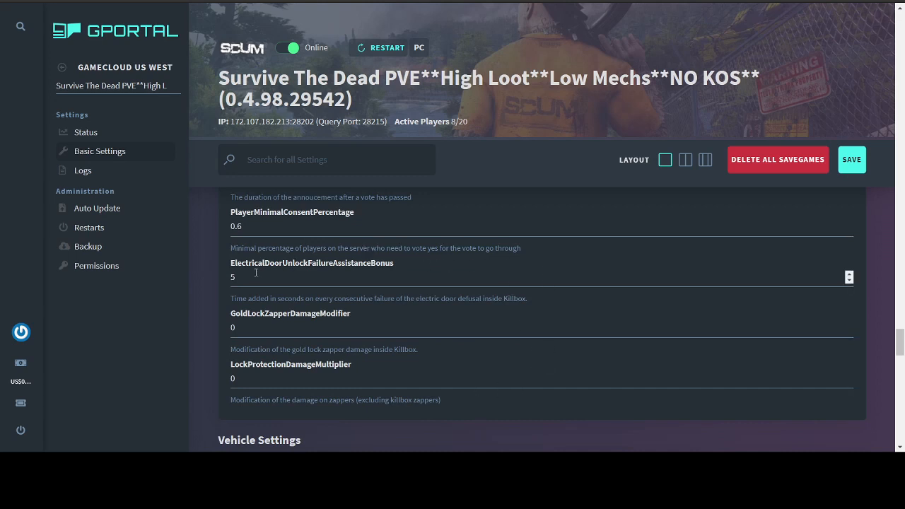
mouse_move(311, 270)
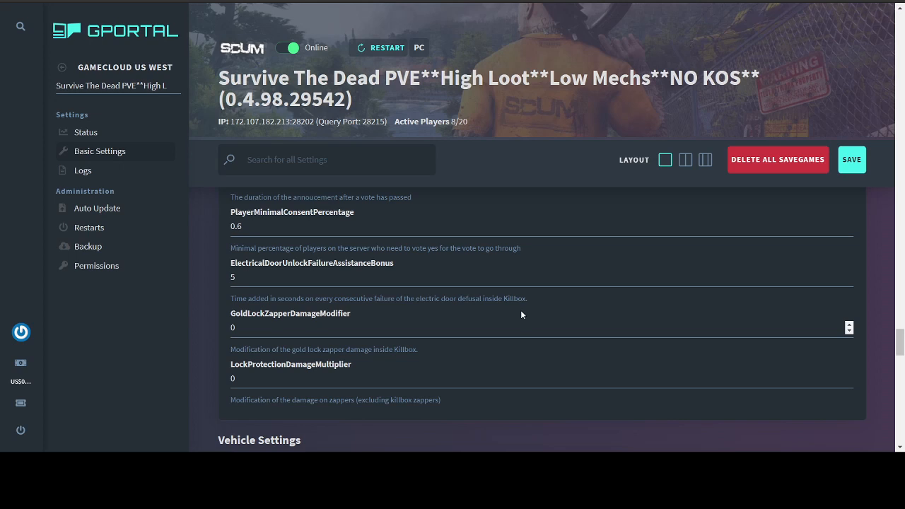
mouse_move(337, 320)
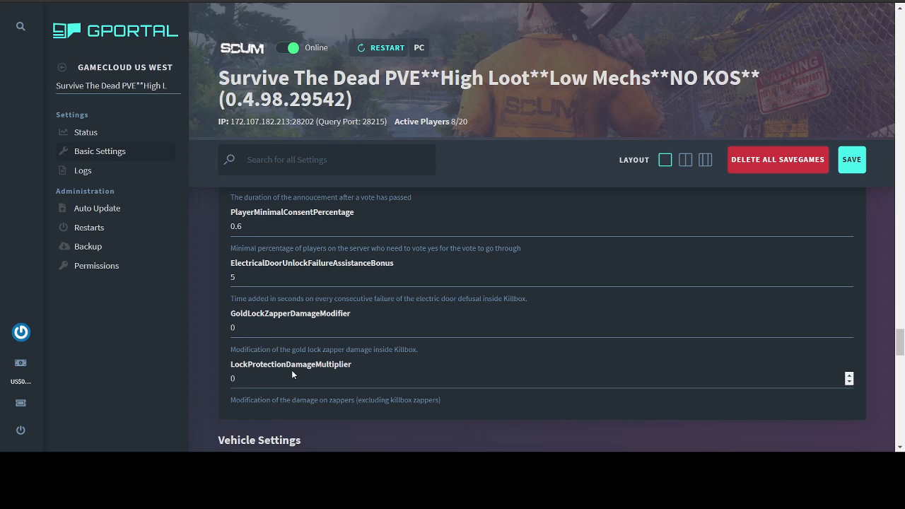
mouse_move(380, 370)
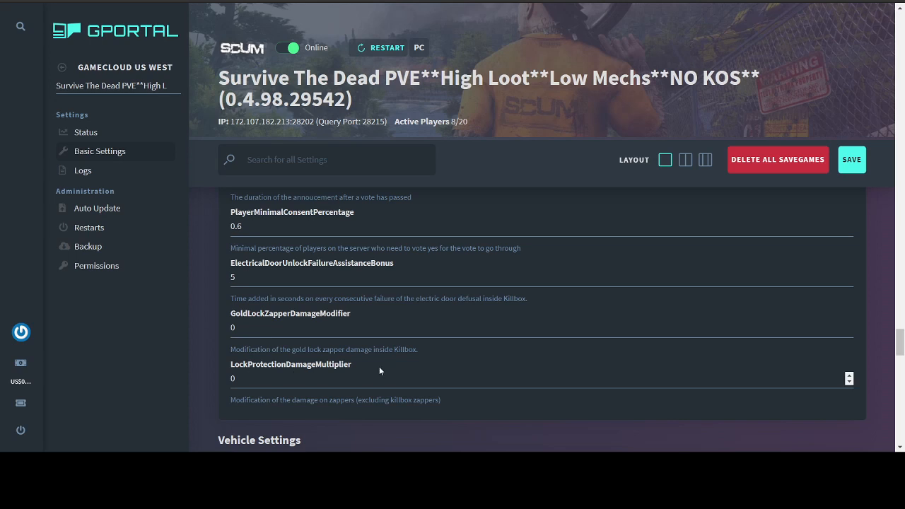
scroll("down", 3)
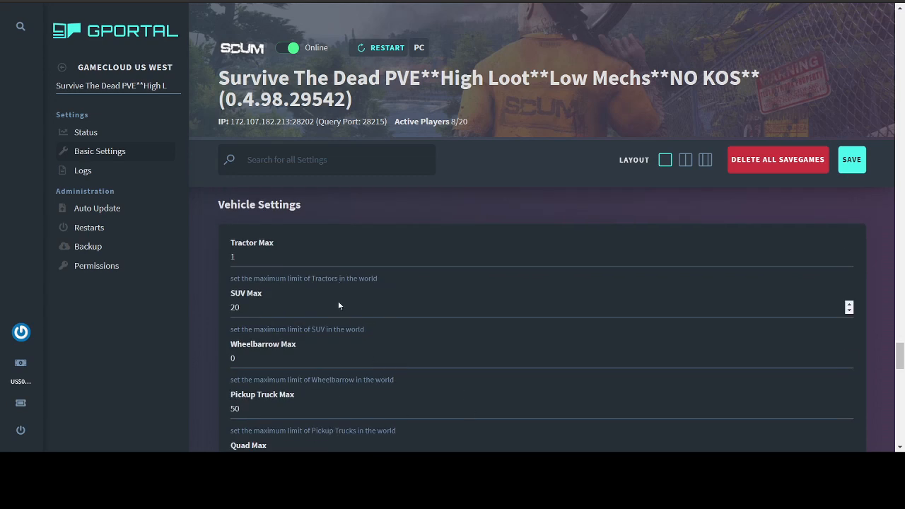
mouse_move(195, 346)
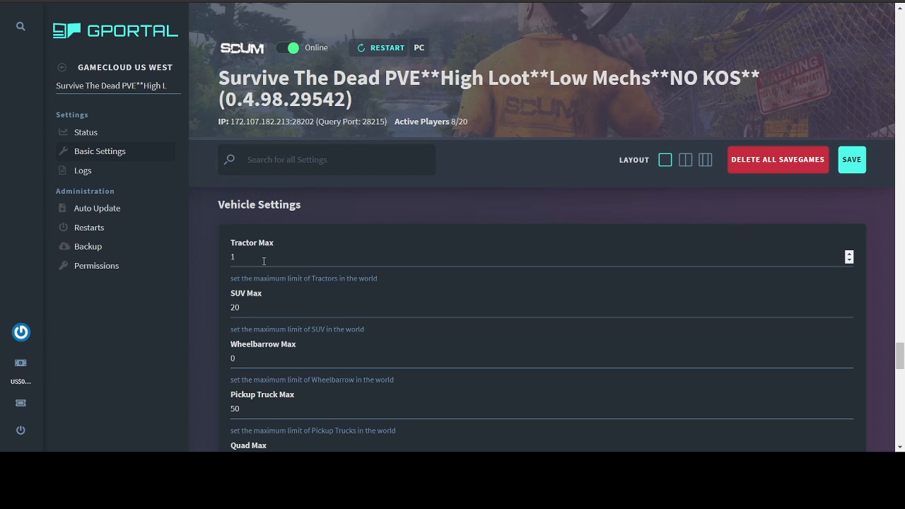
scroll("down", 3)
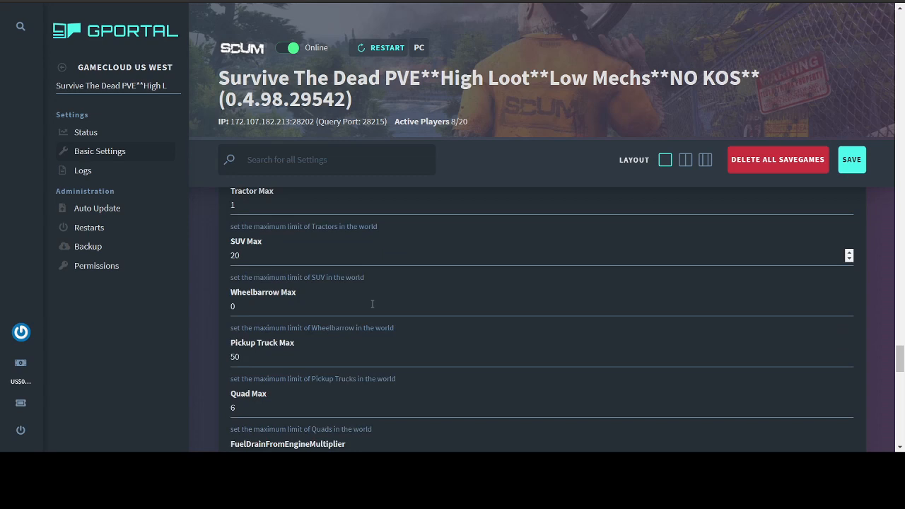
scroll("down", 3)
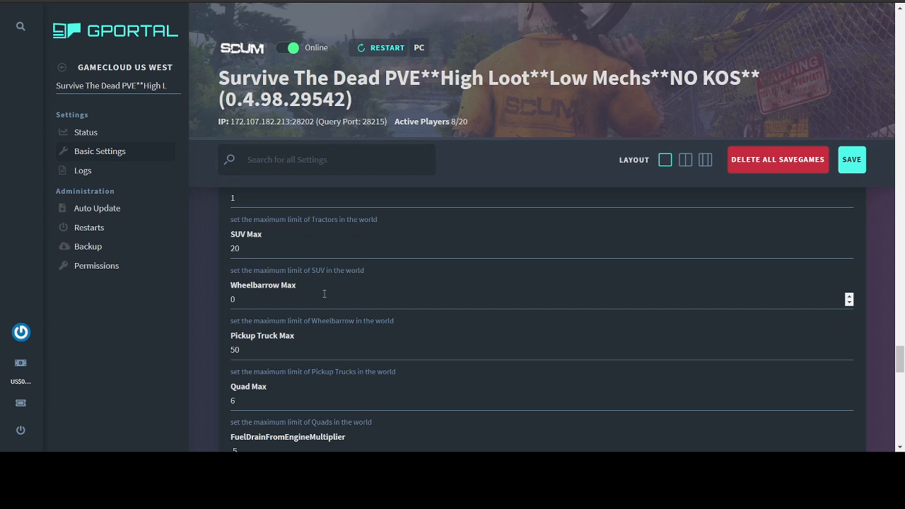
scroll("up", 3)
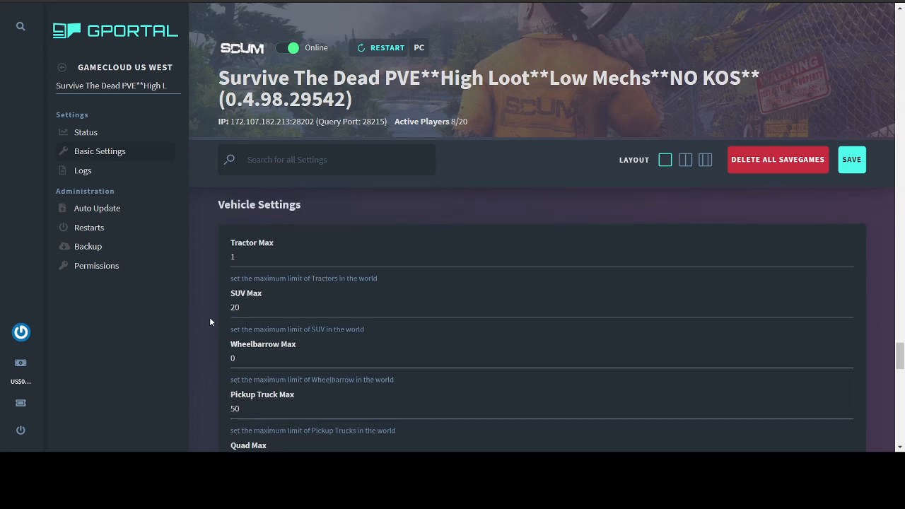
scroll("down", 3)
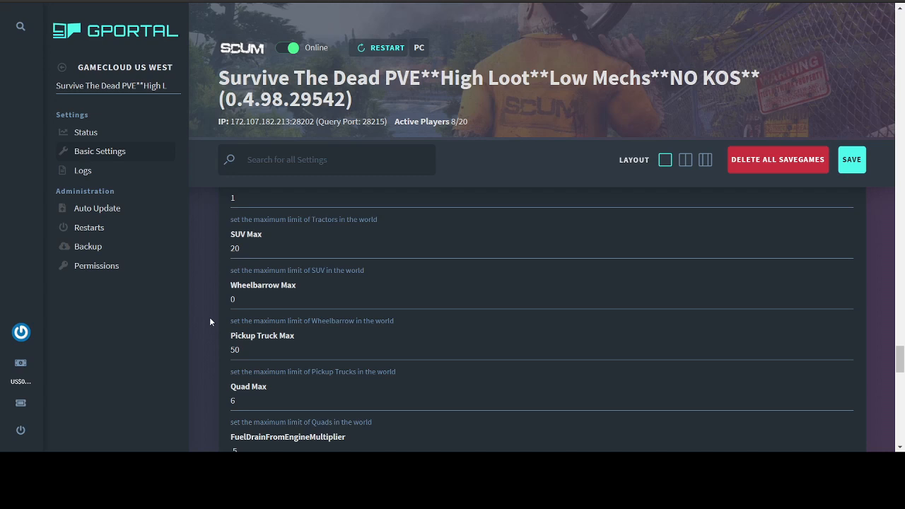
scroll("down", 3)
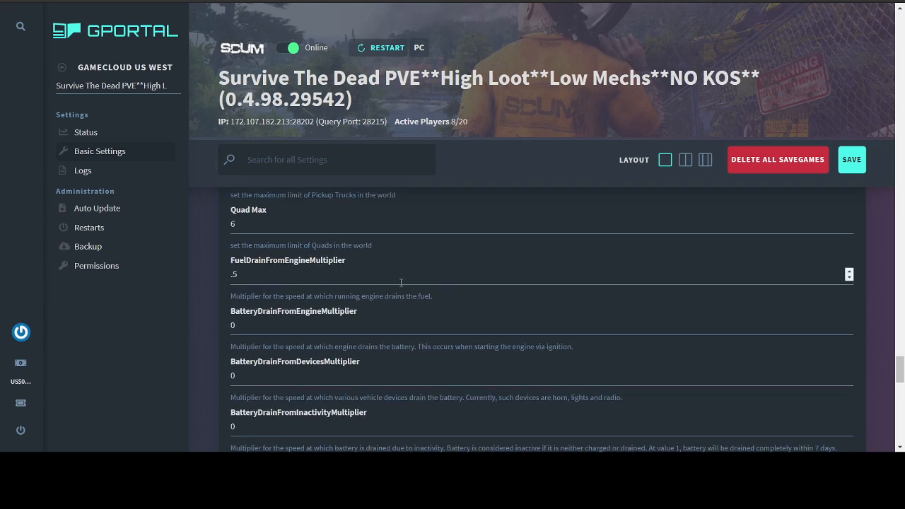
mouse_move(356, 283)
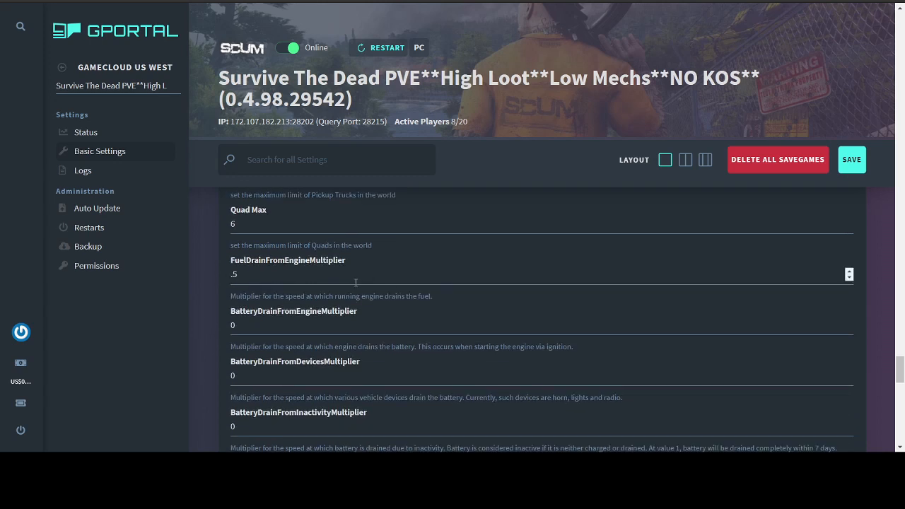
scroll("down", 3)
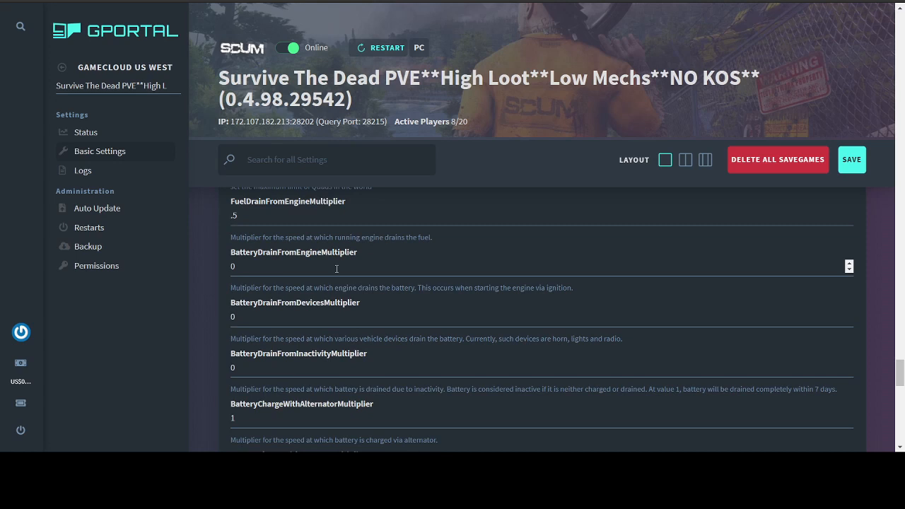
scroll("down", 3)
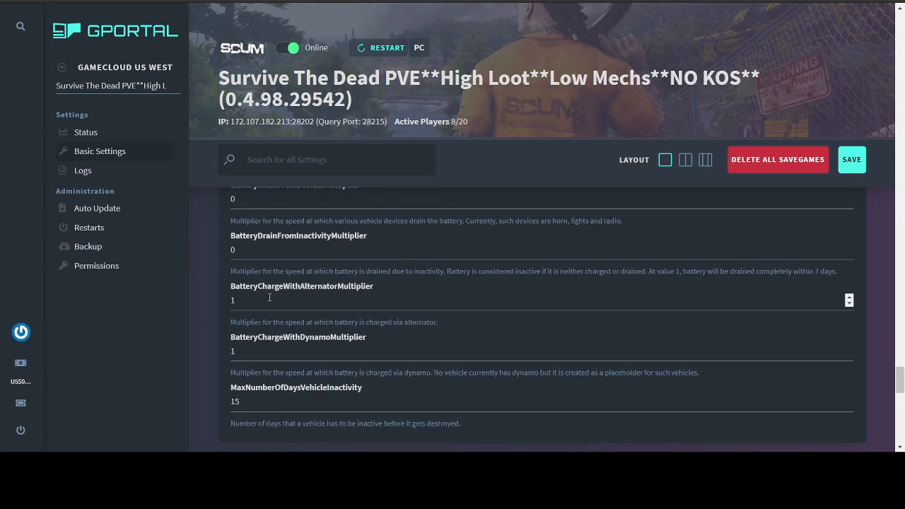
scroll("down", 3)
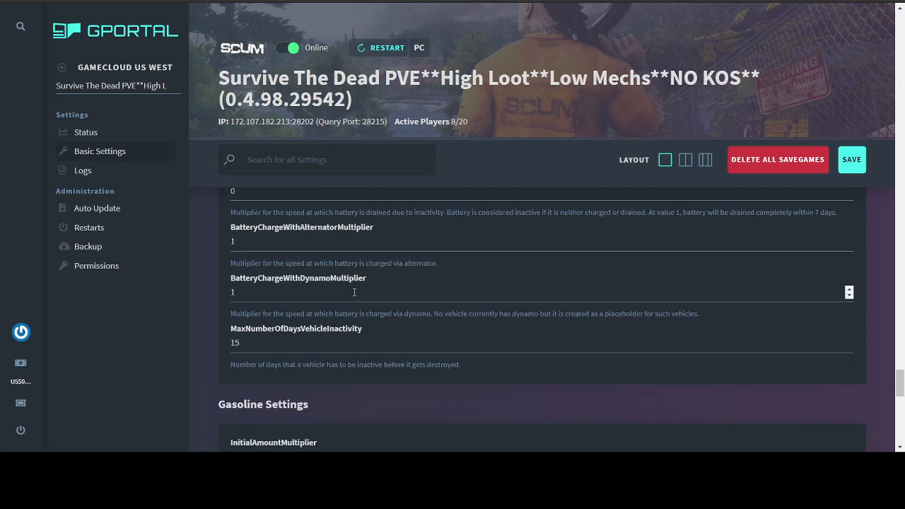
scroll("down", 3)
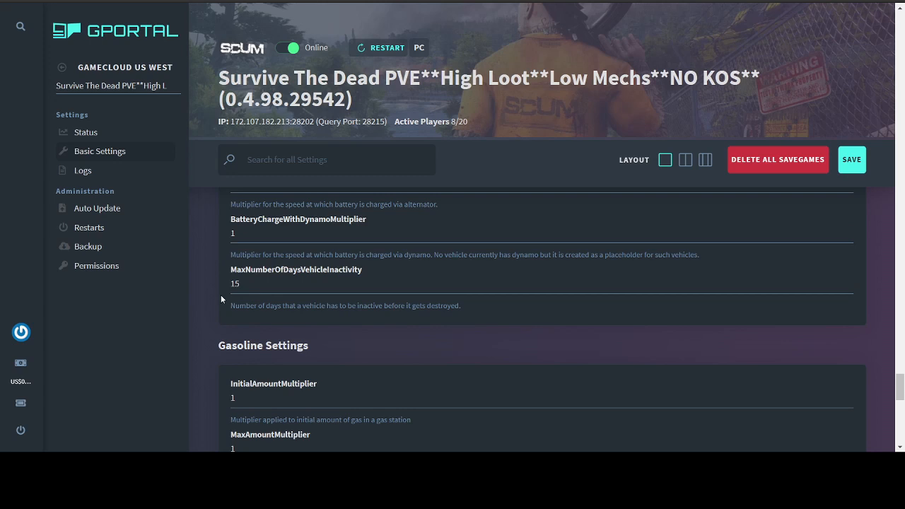
scroll("down", 3)
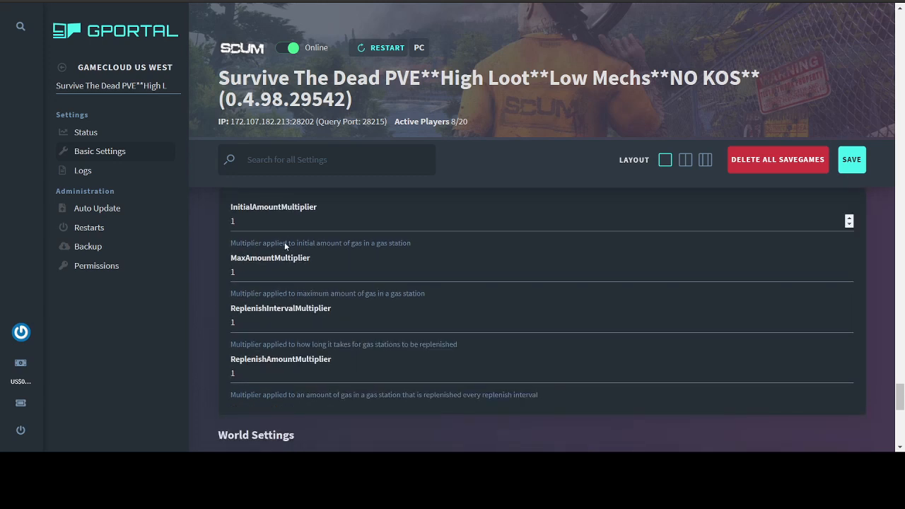
mouse_move(215, 243)
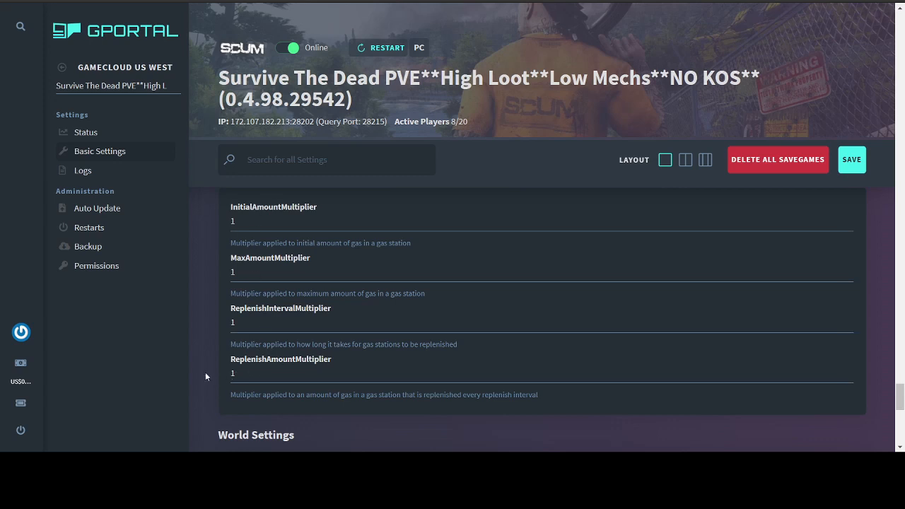
Bring World Settings into view: custom map inactive, center 0/0, width and height 12.2
scroll("down", 3)
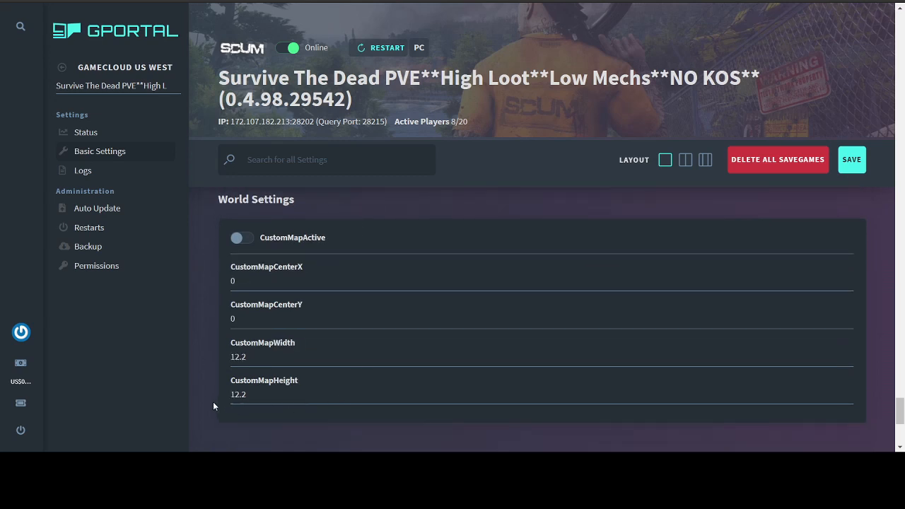
mouse_move(205, 376)
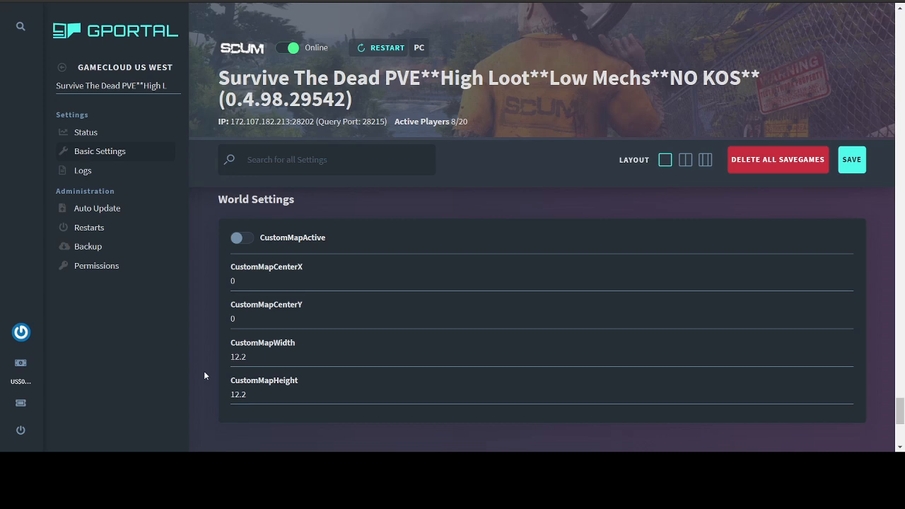
mouse_move(152, 223)
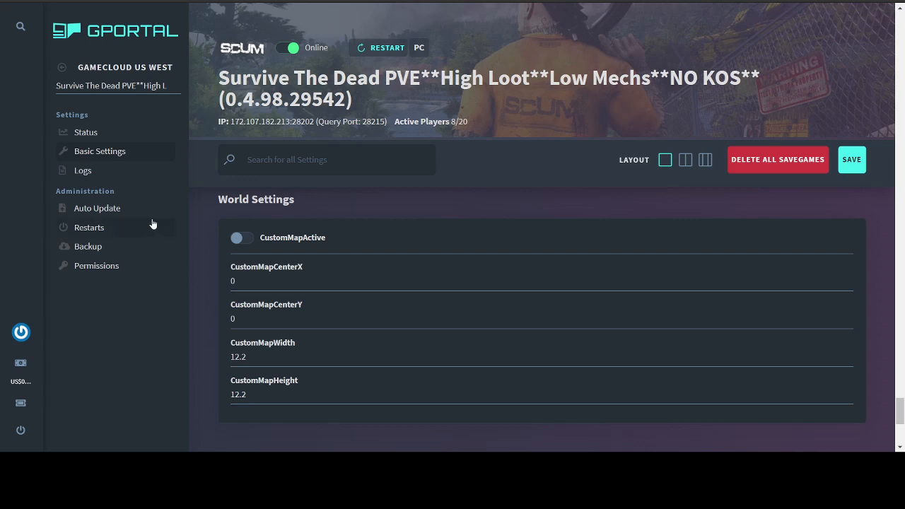
Show the Restarts table with daily restarts at 09:00 and 21:00 MST
left_click(89, 227)
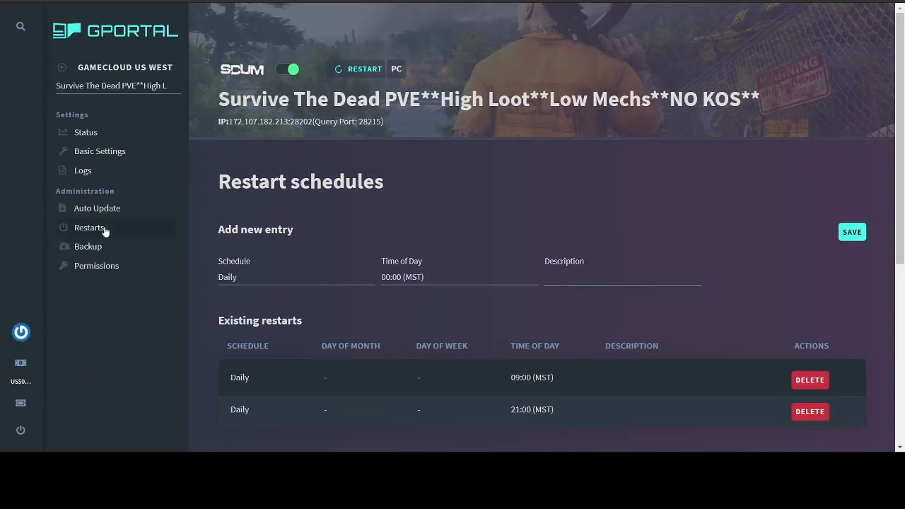
scroll("down", 3)
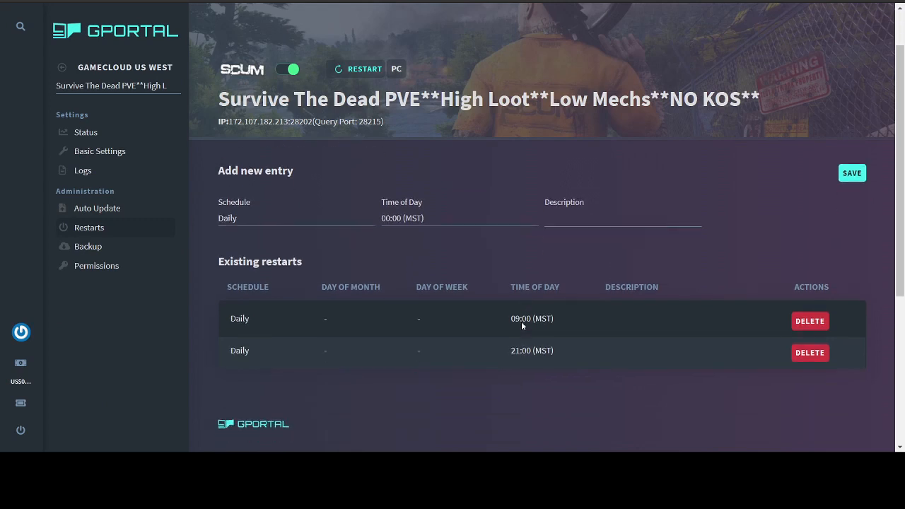
mouse_move(763, 407)
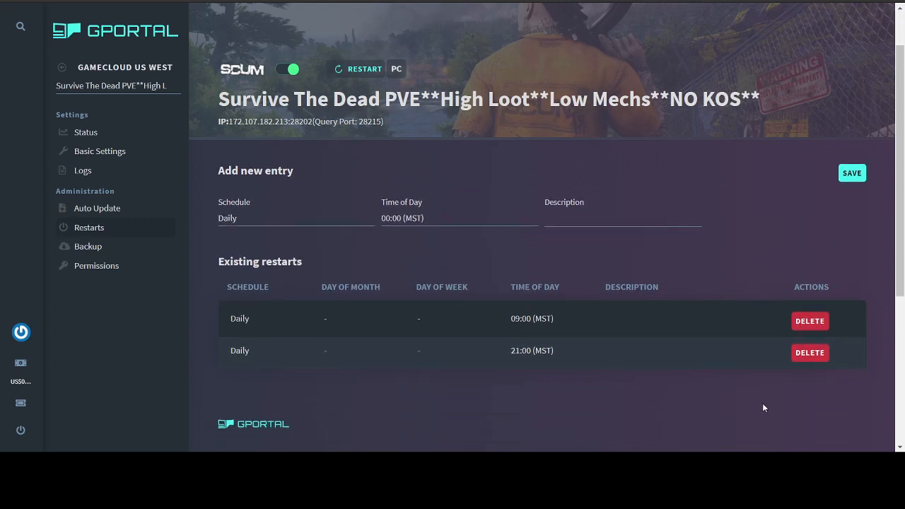
mouse_move(703, 280)
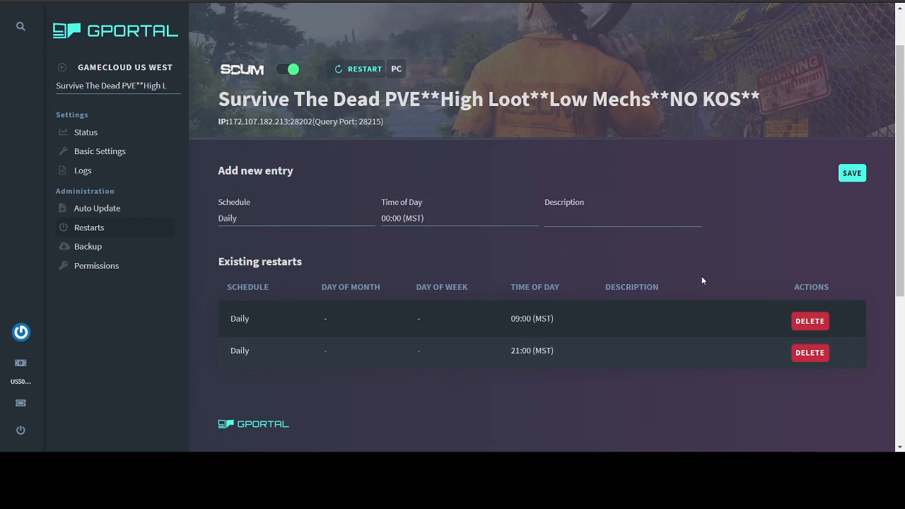
mouse_move(215, 362)
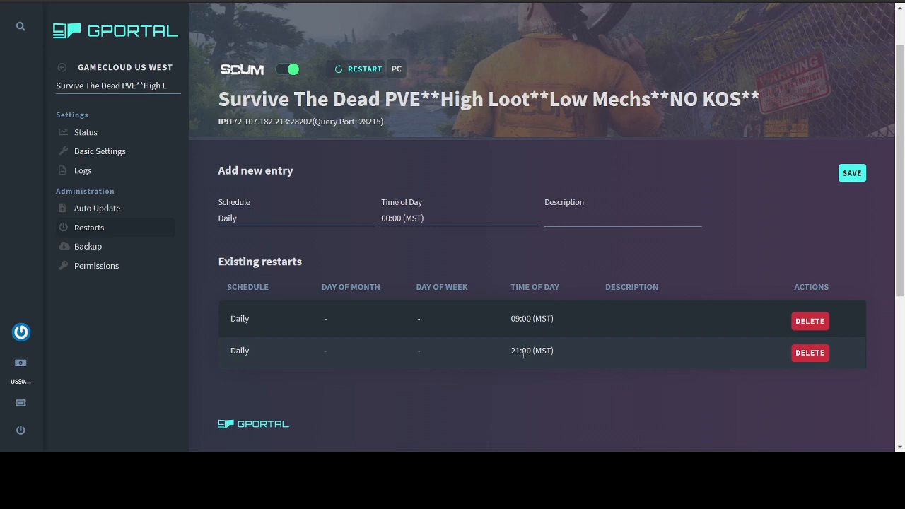
mouse_move(96, 262)
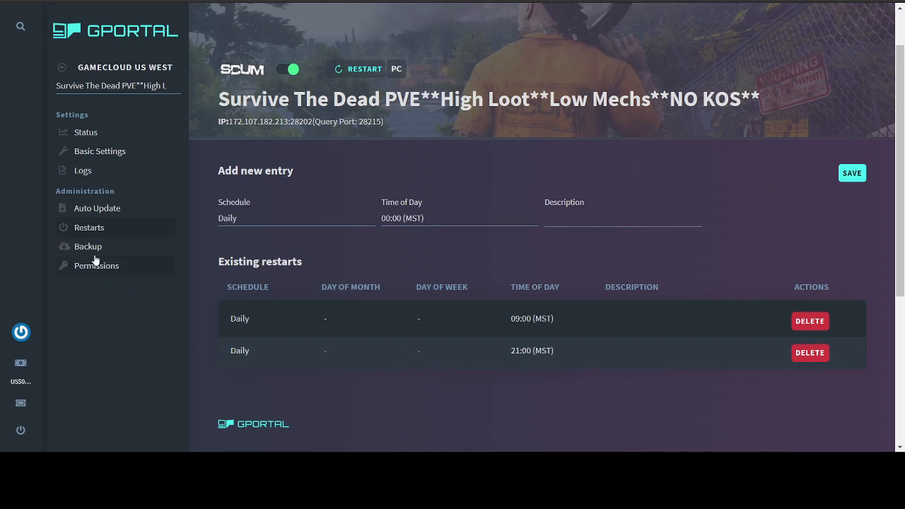
Show the Backup page with 0 Bytes of 50 GiB storage used
left_click(87, 246)
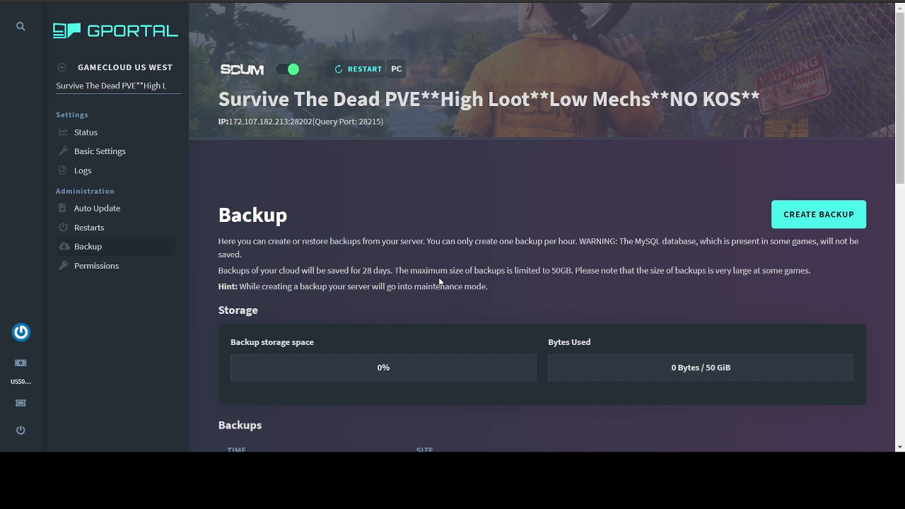
mouse_move(131, 266)
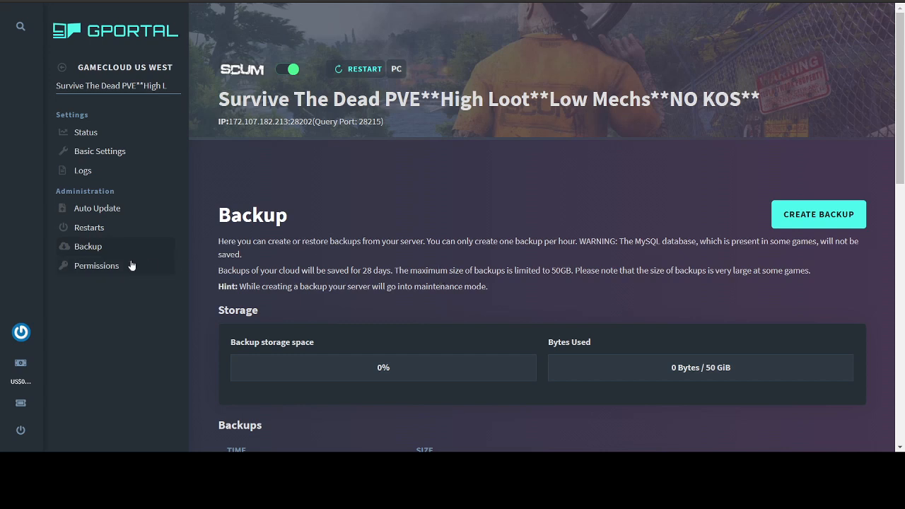
mouse_move(99, 156)
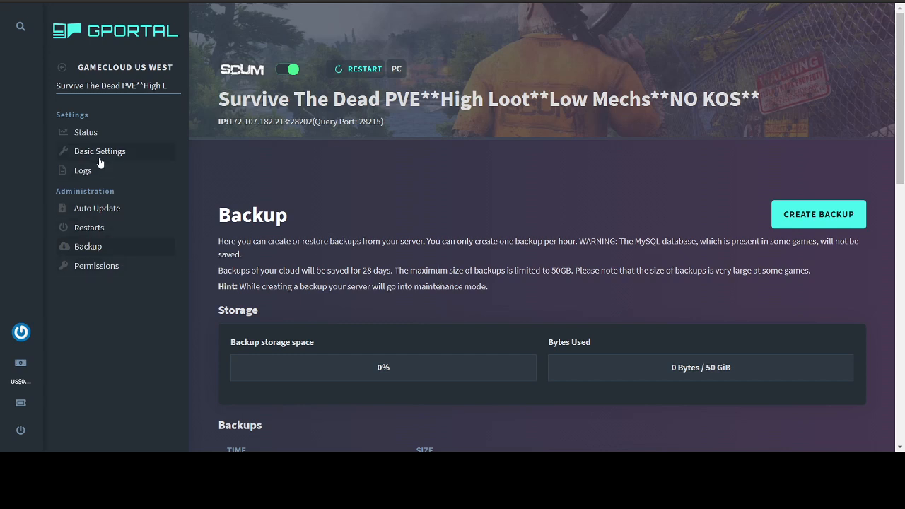
Return to Basic Settings showing server name, password and slots
left_click(99, 150)
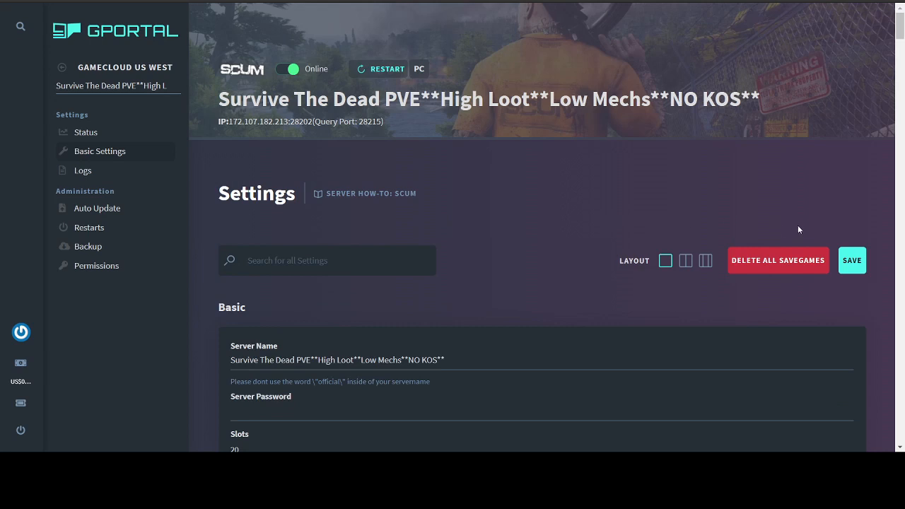
mouse_move(763, 226)
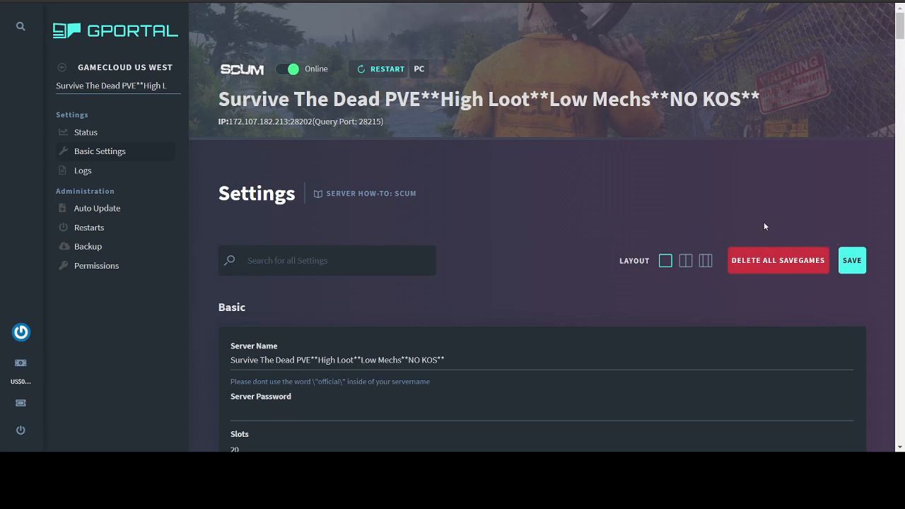
mouse_move(715, 259)
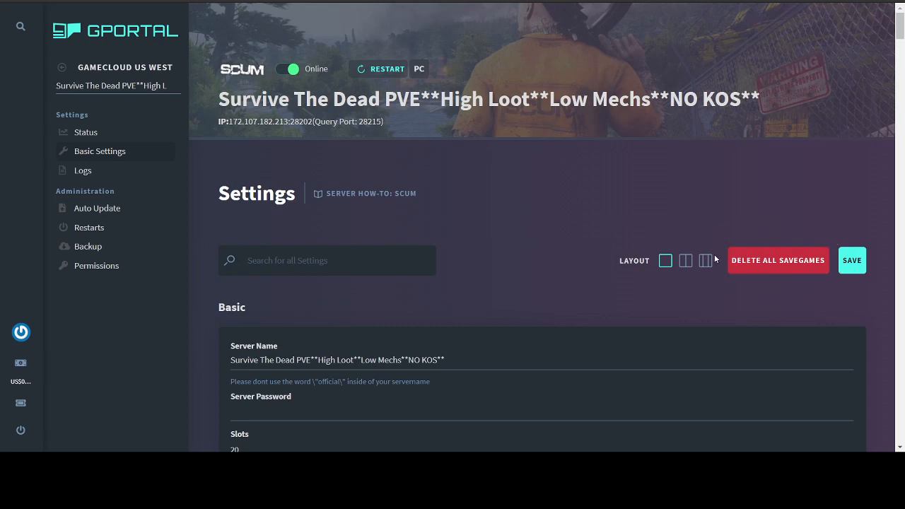
mouse_move(717, 280)
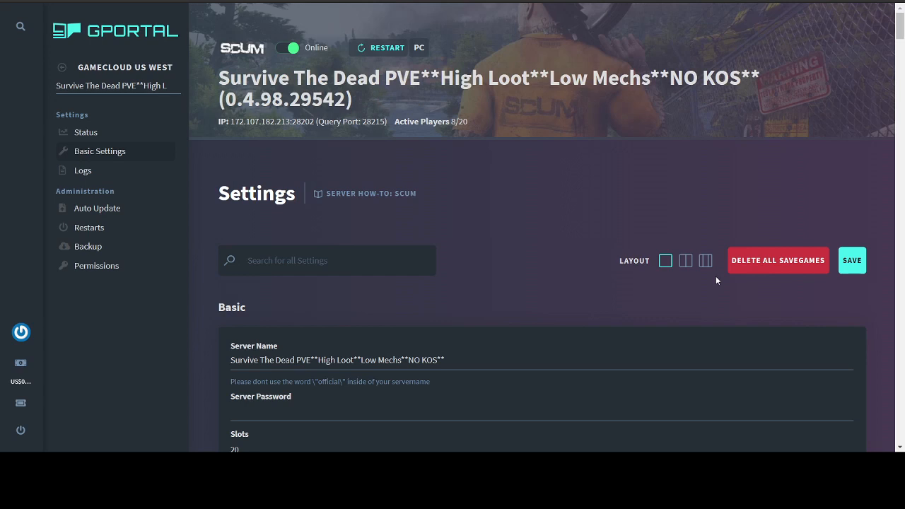
mouse_move(90, 184)
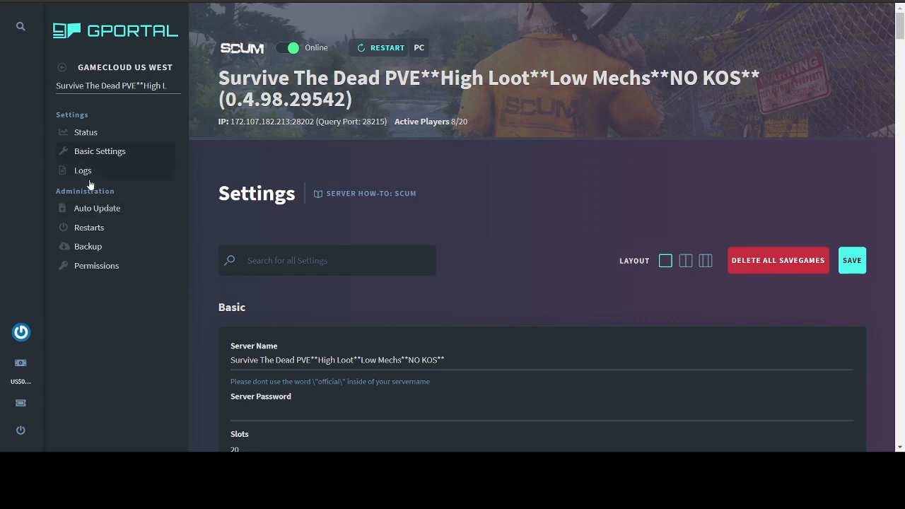
Show the admin log with the game version and a setgodmode command entry
left_click(82, 170)
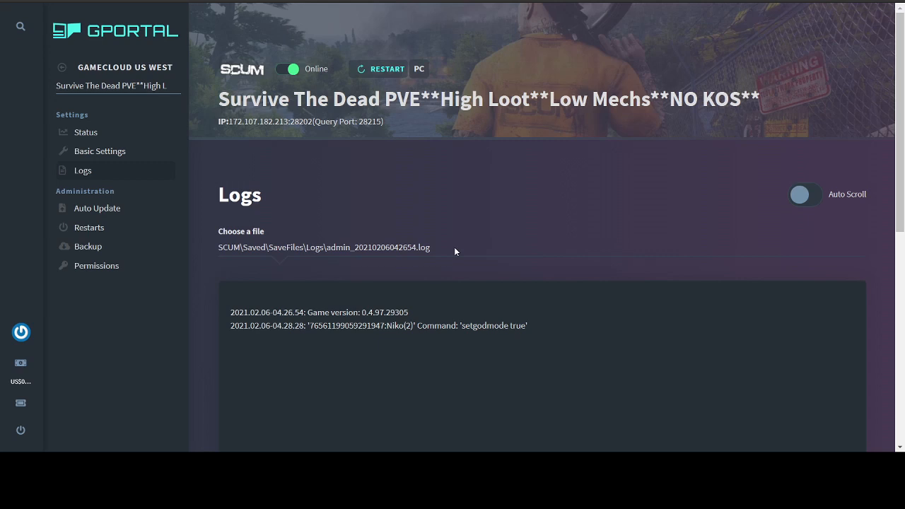
mouse_move(267, 261)
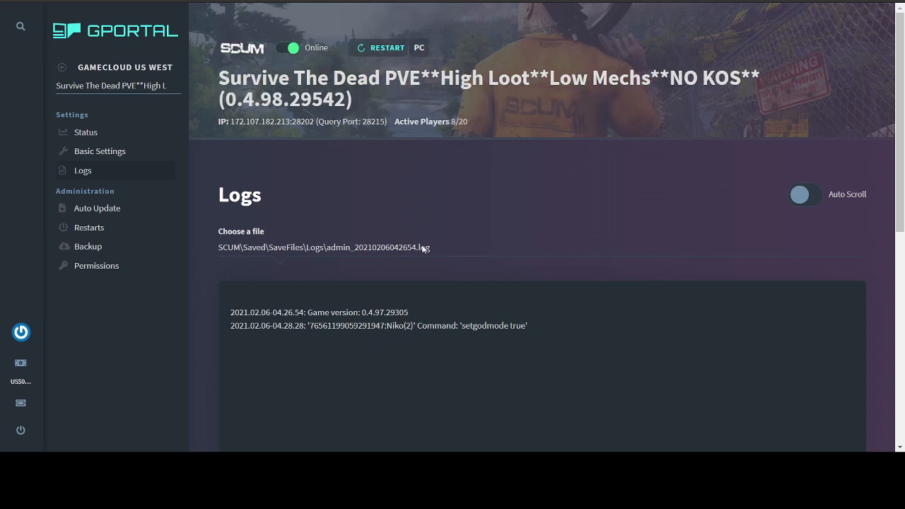
mouse_move(116, 267)
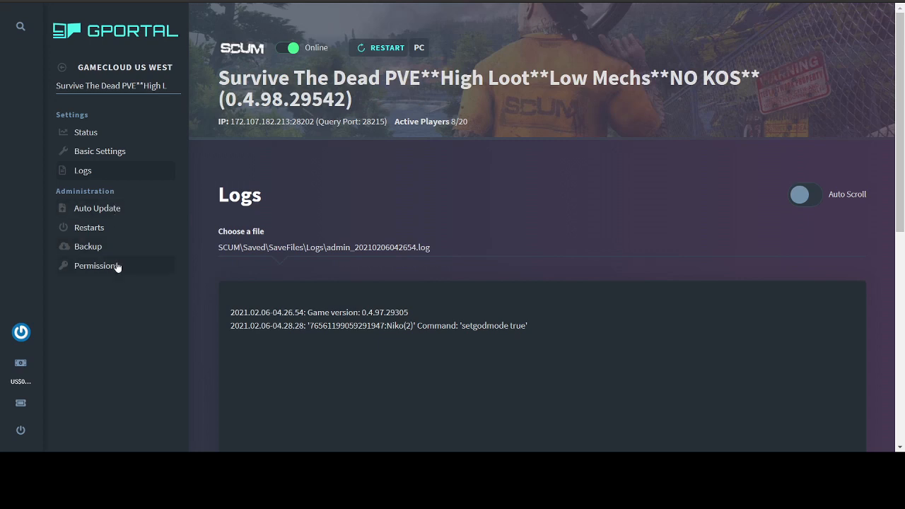
Show the Permissions page listing the one user with server access
left_click(96, 266)
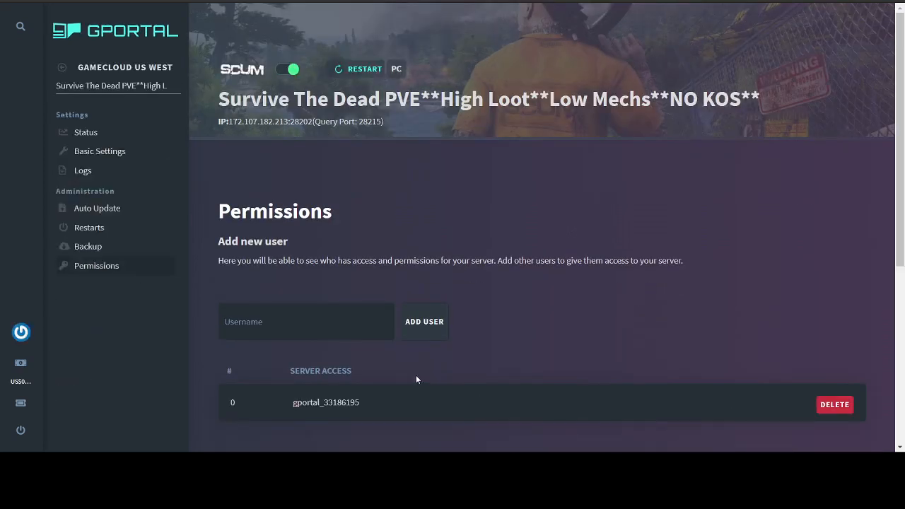
mouse_move(365, 364)
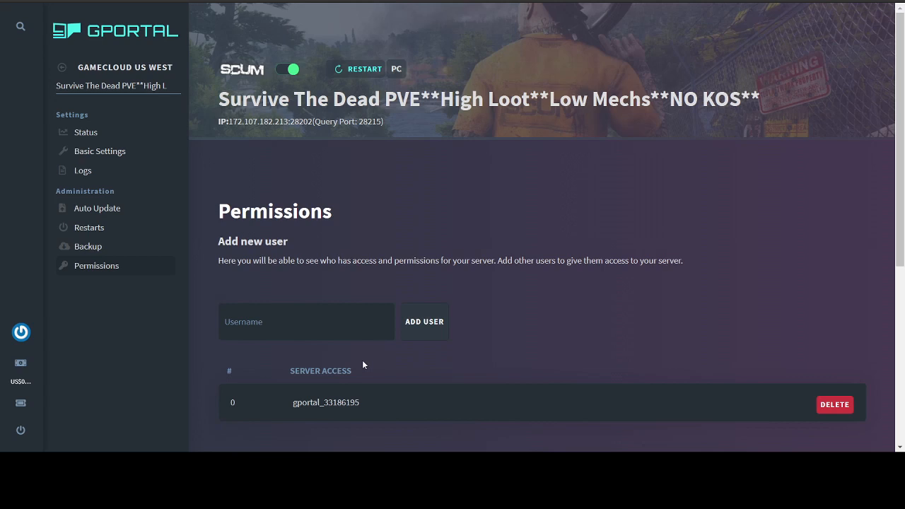
mouse_move(87, 132)
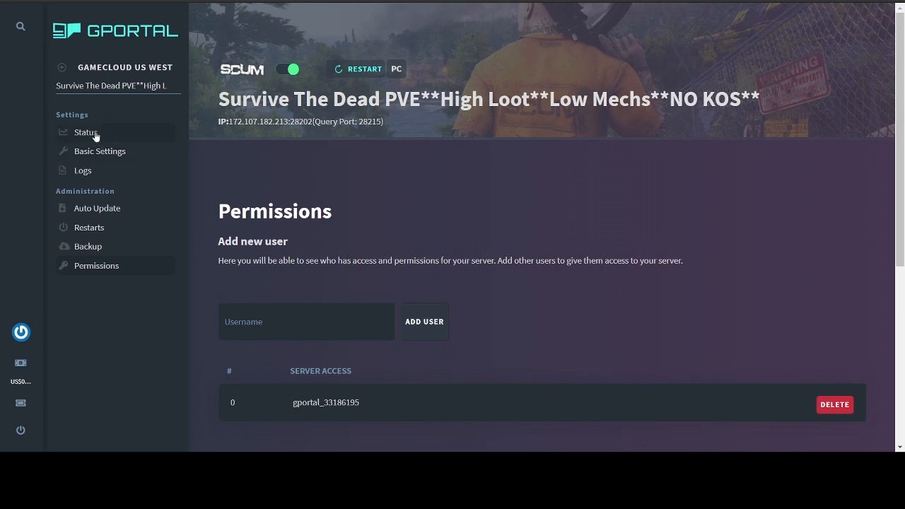
mouse_move(106, 198)
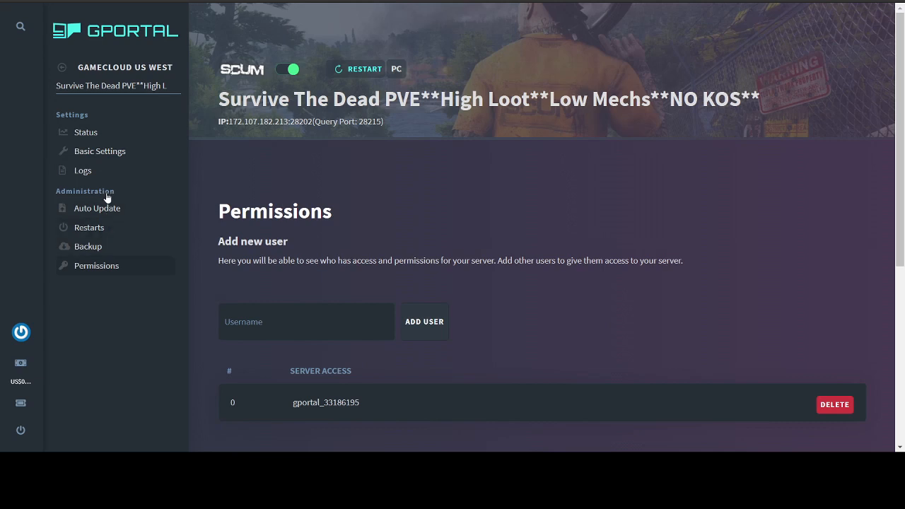
mouse_move(580, 271)
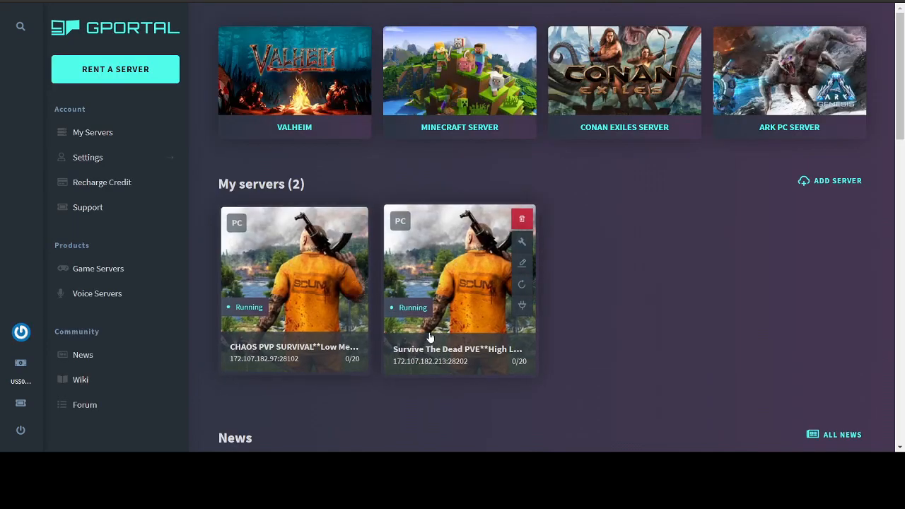
mouse_move(614, 332)
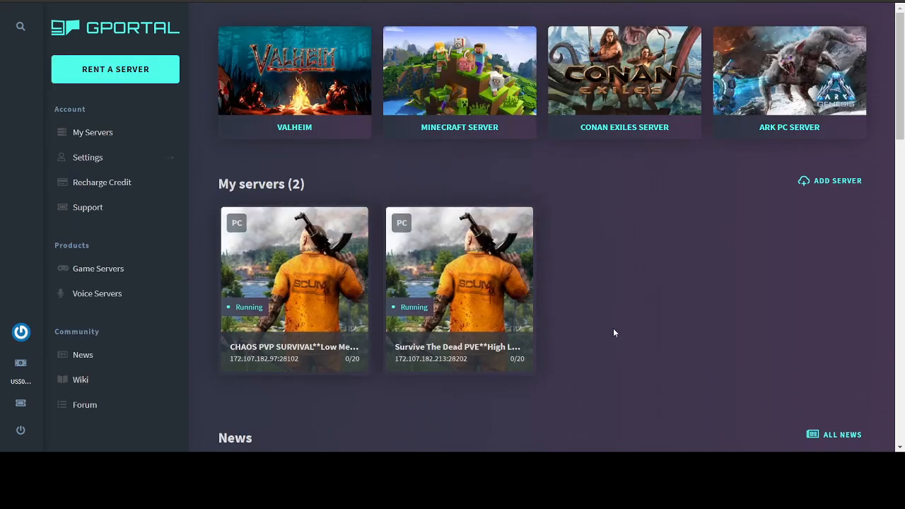